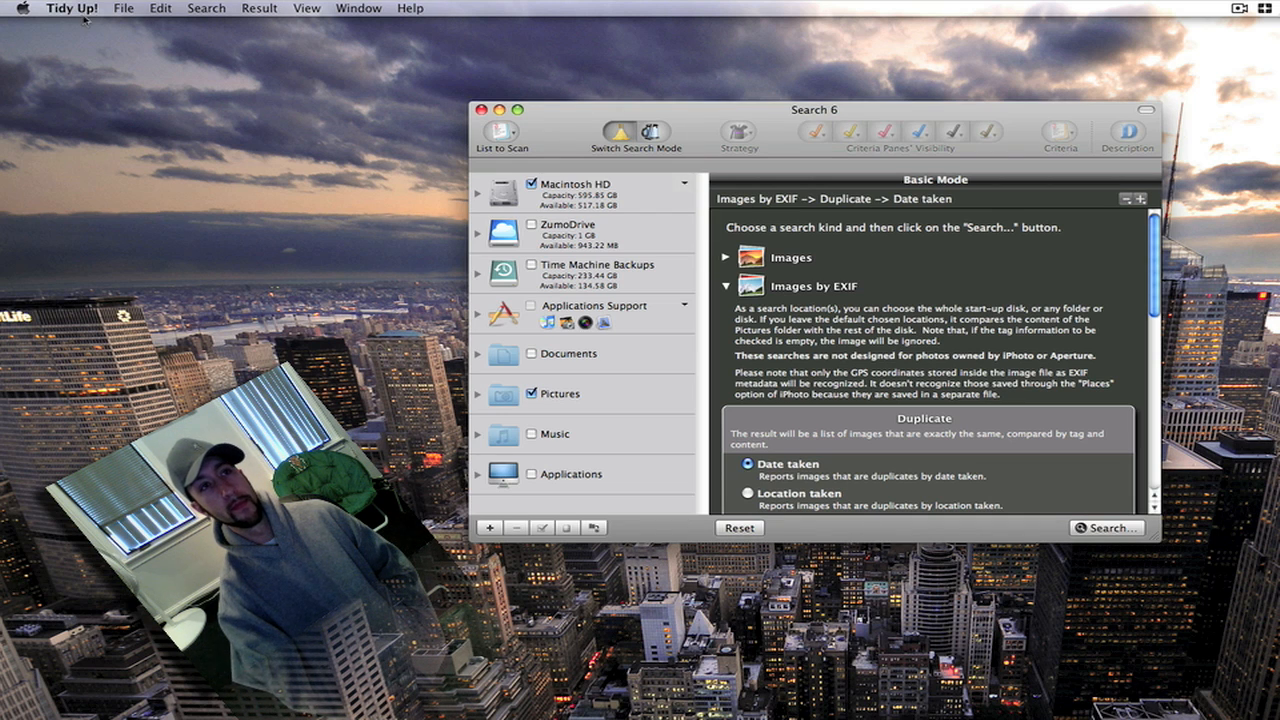
# Open the Tidy Up! application menu for preferences, registration and update checking
pyautogui.click(71, 8)
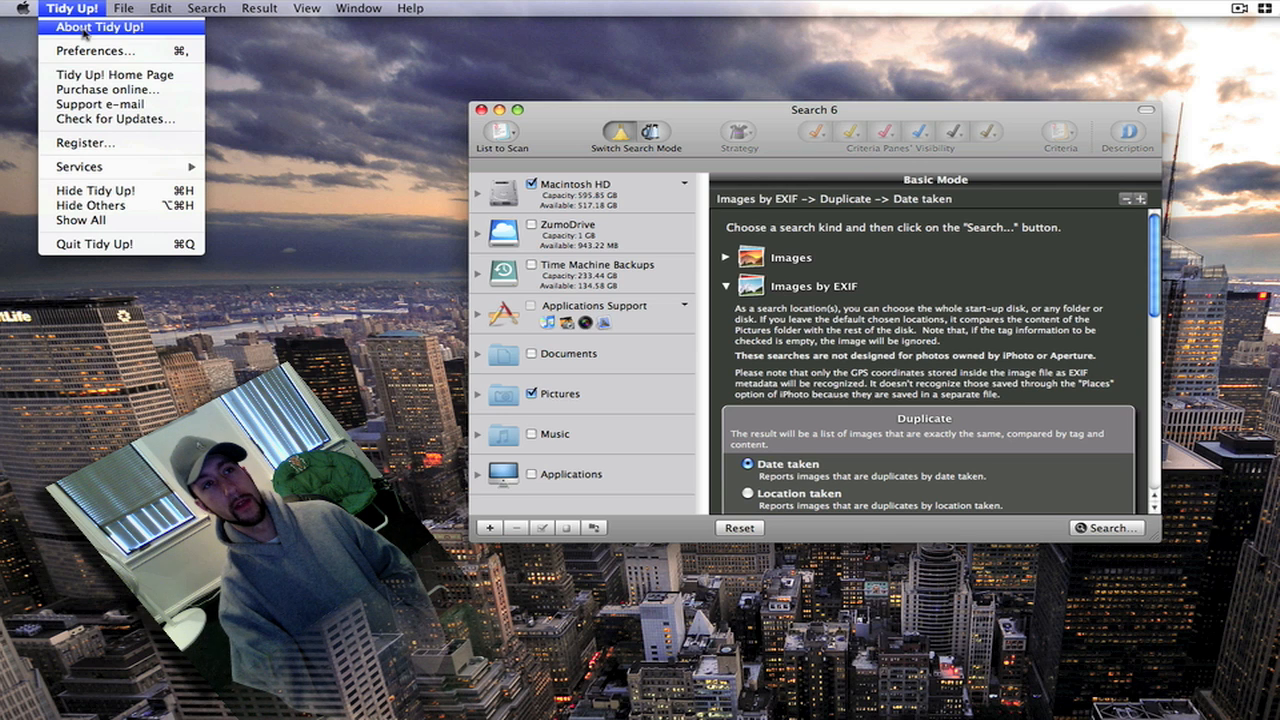
pyautogui.moveTo(90, 50)
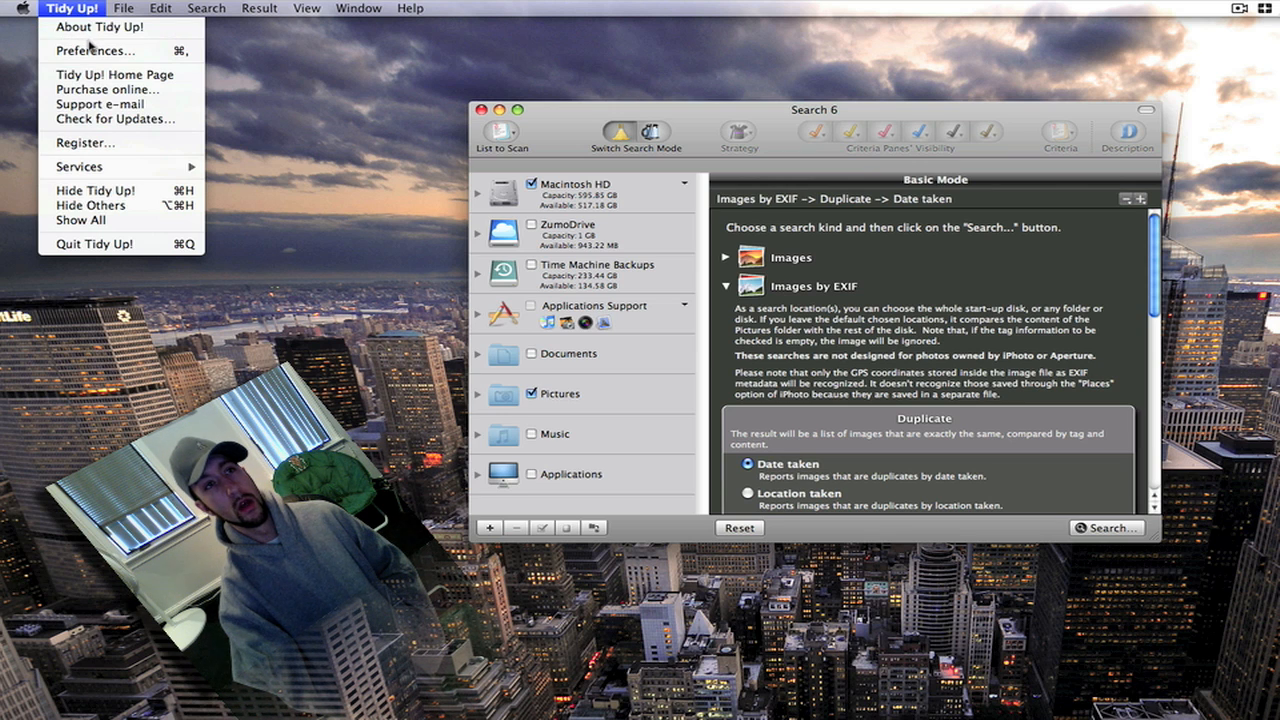
# Review the General and Internet preference tabs, then close Preferences with Done
pyautogui.click(95, 50)
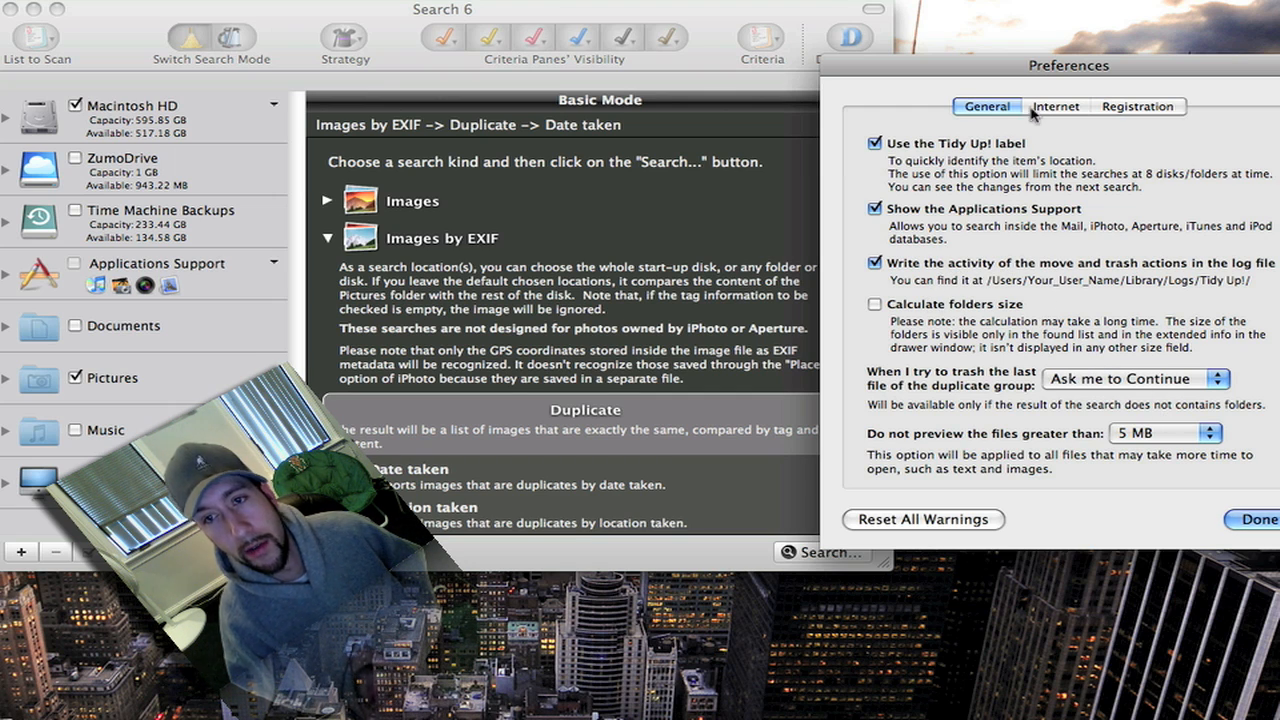
pyautogui.click(1055, 106)
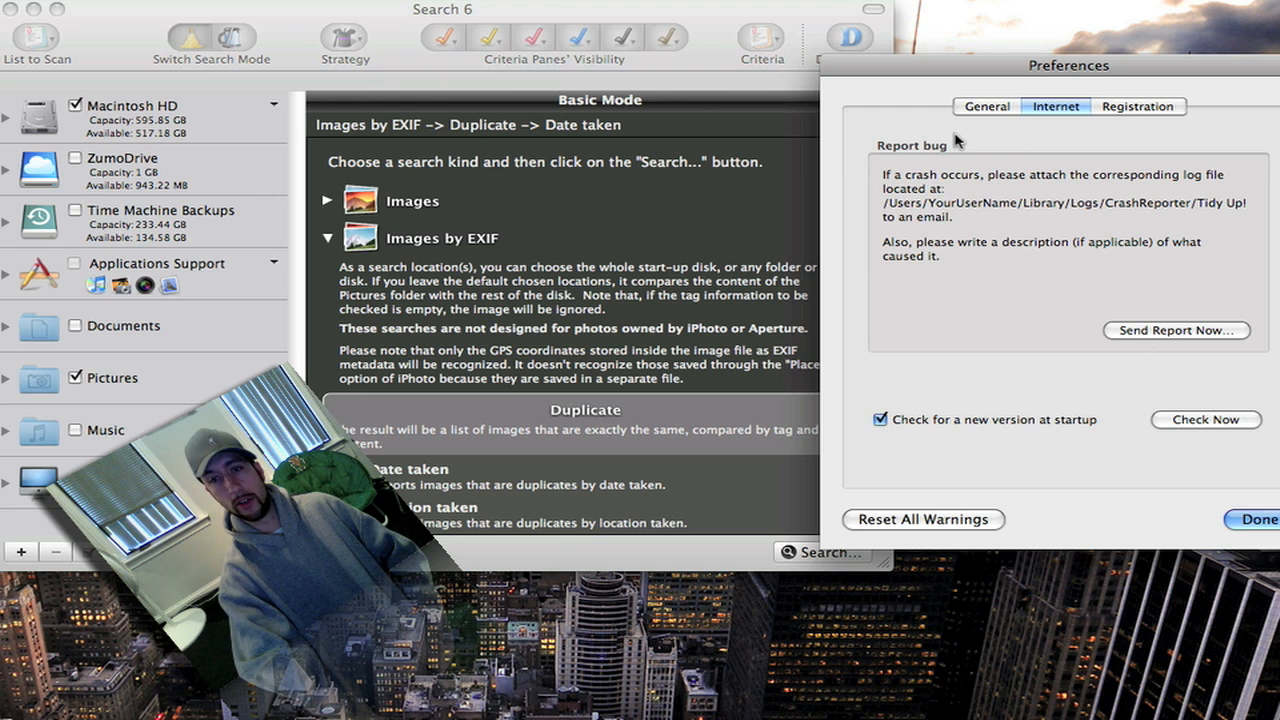
pyautogui.click(986, 106)
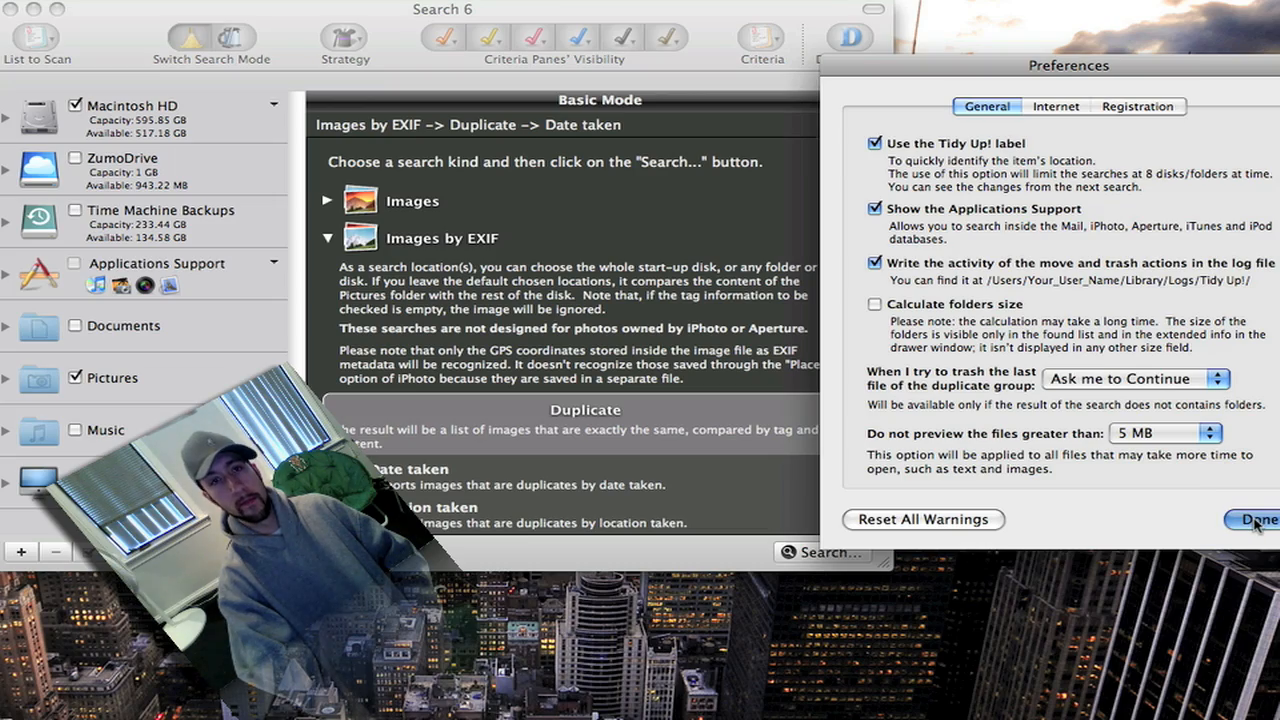
pyautogui.click(1251, 520)
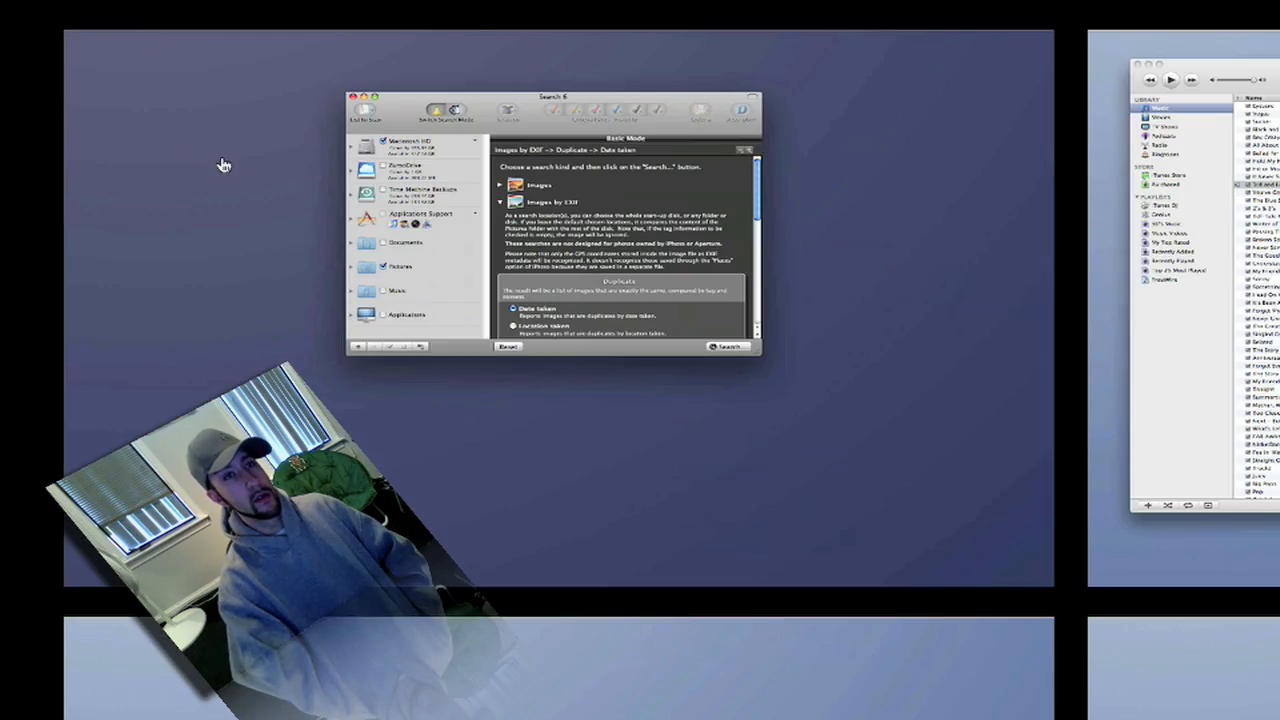
# Refocus the search window and browse Home Page, Register and About in the Tidy Up! menu
pyautogui.click(93, 10)
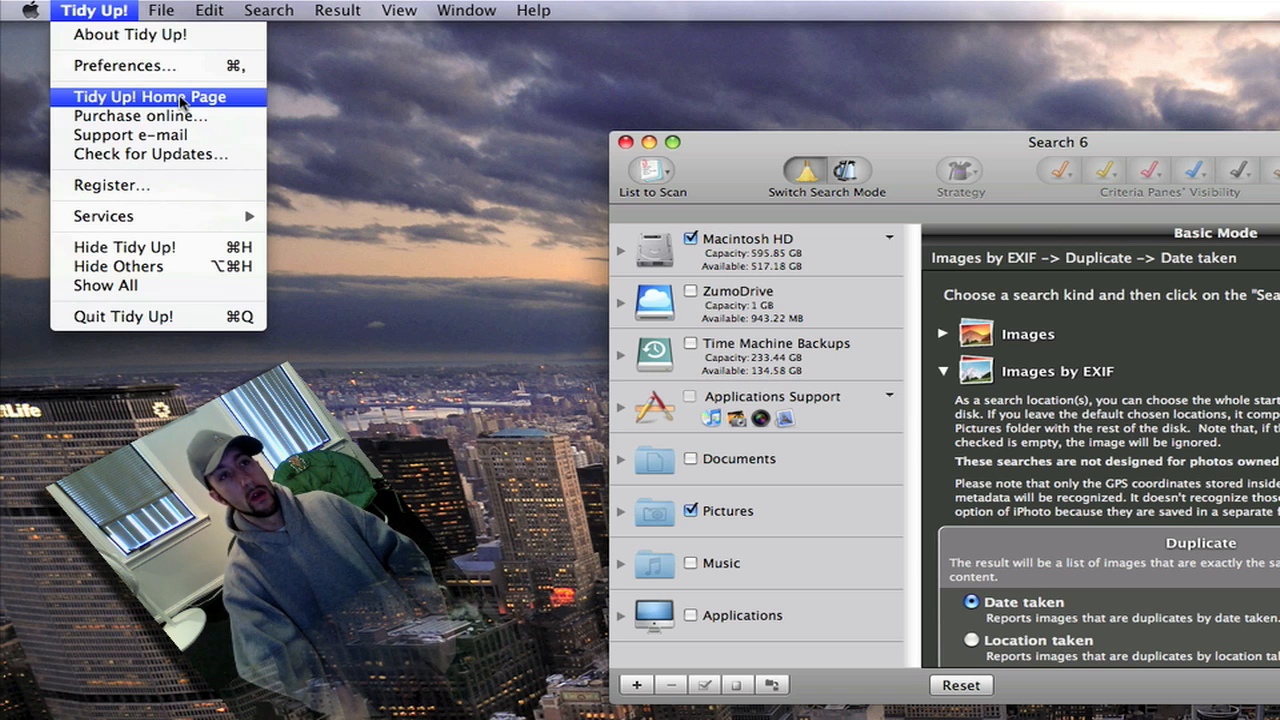
pyautogui.moveTo(140, 115)
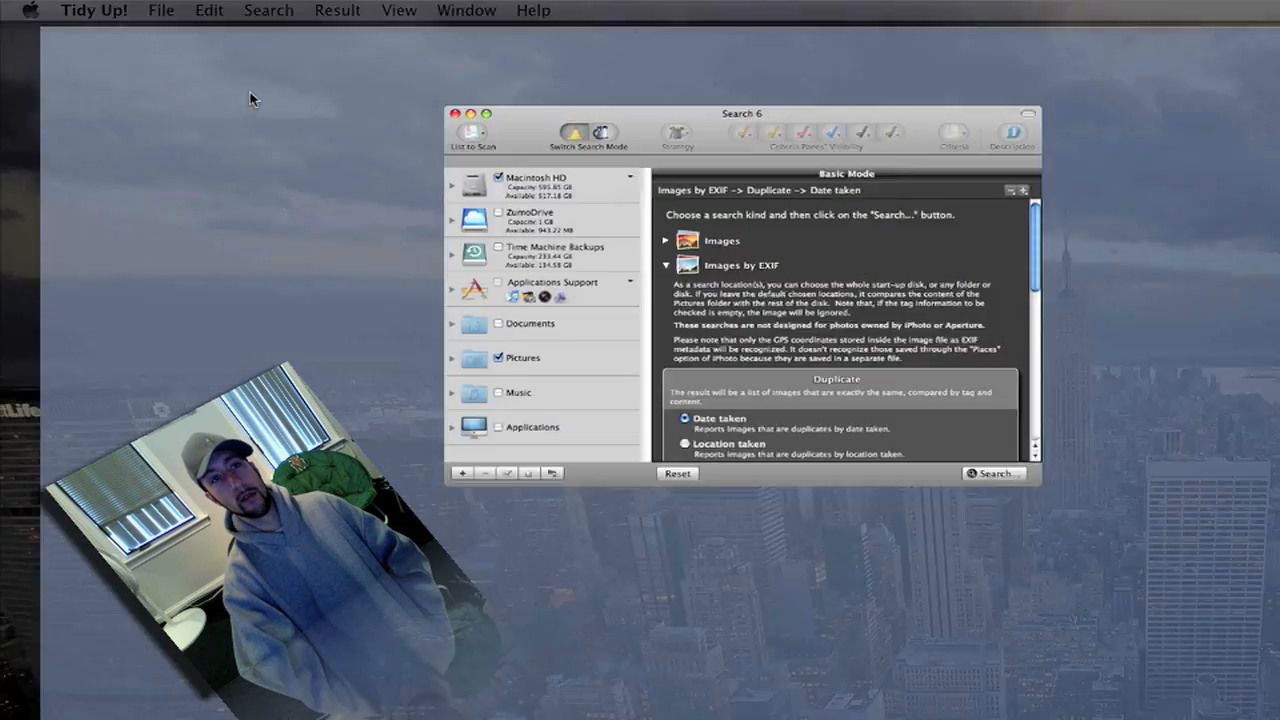
pyautogui.click(94, 10)
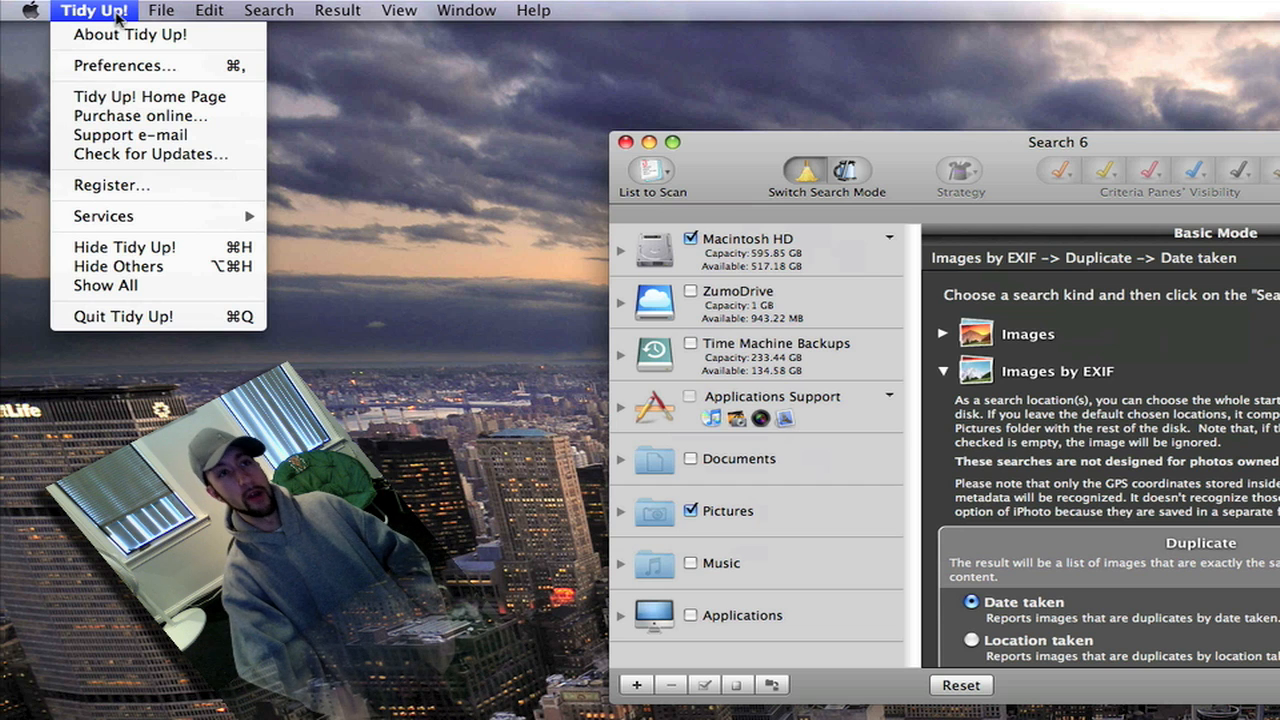
pyautogui.moveTo(150, 154)
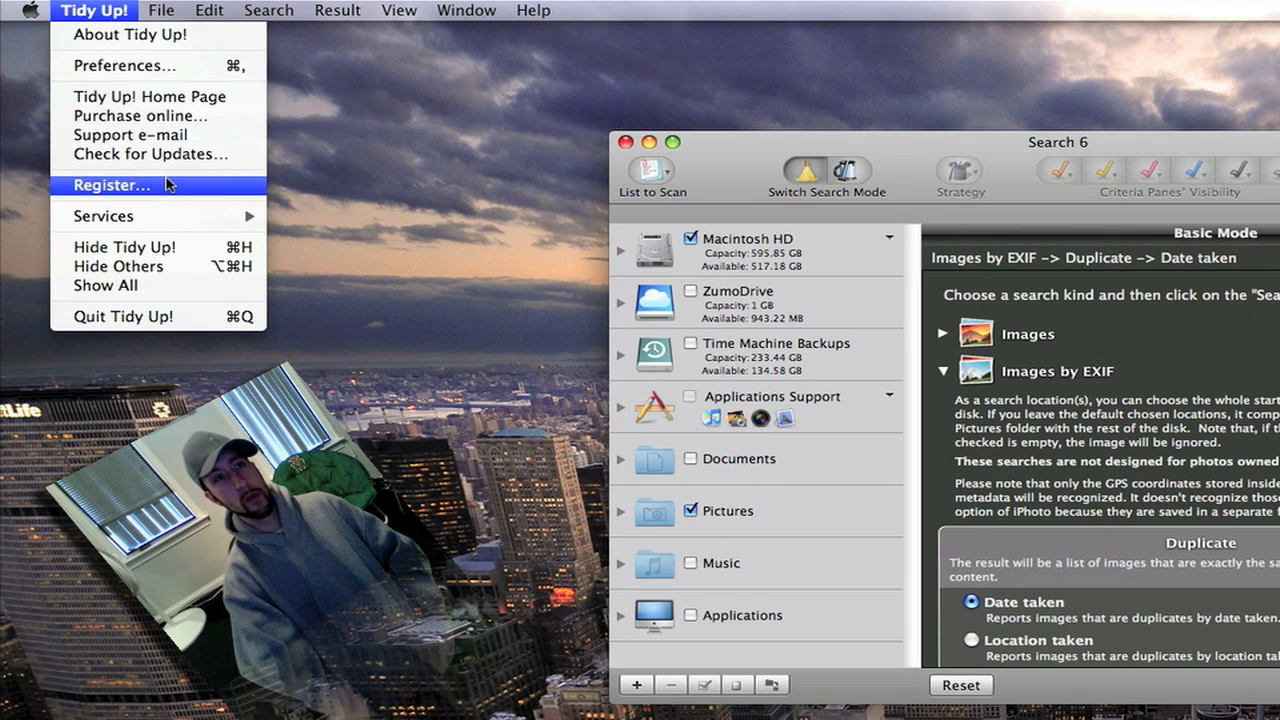
pyautogui.moveTo(130, 34)
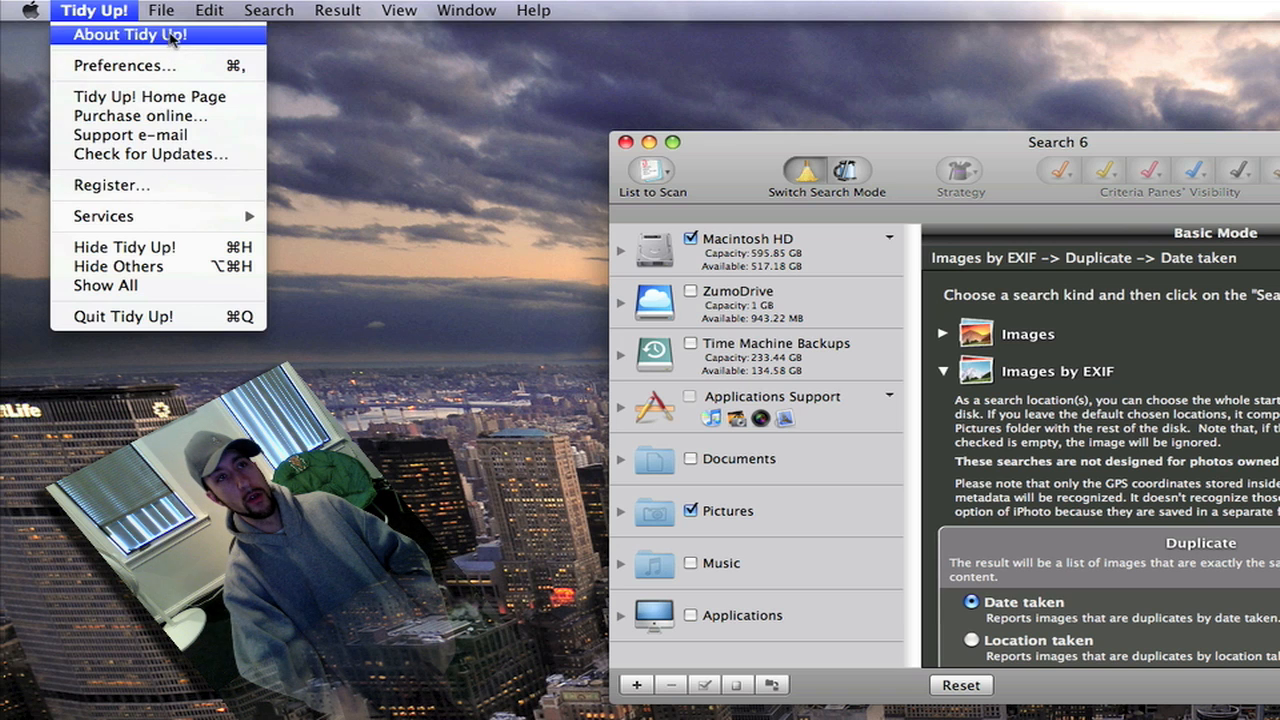
pyautogui.click(161, 10)
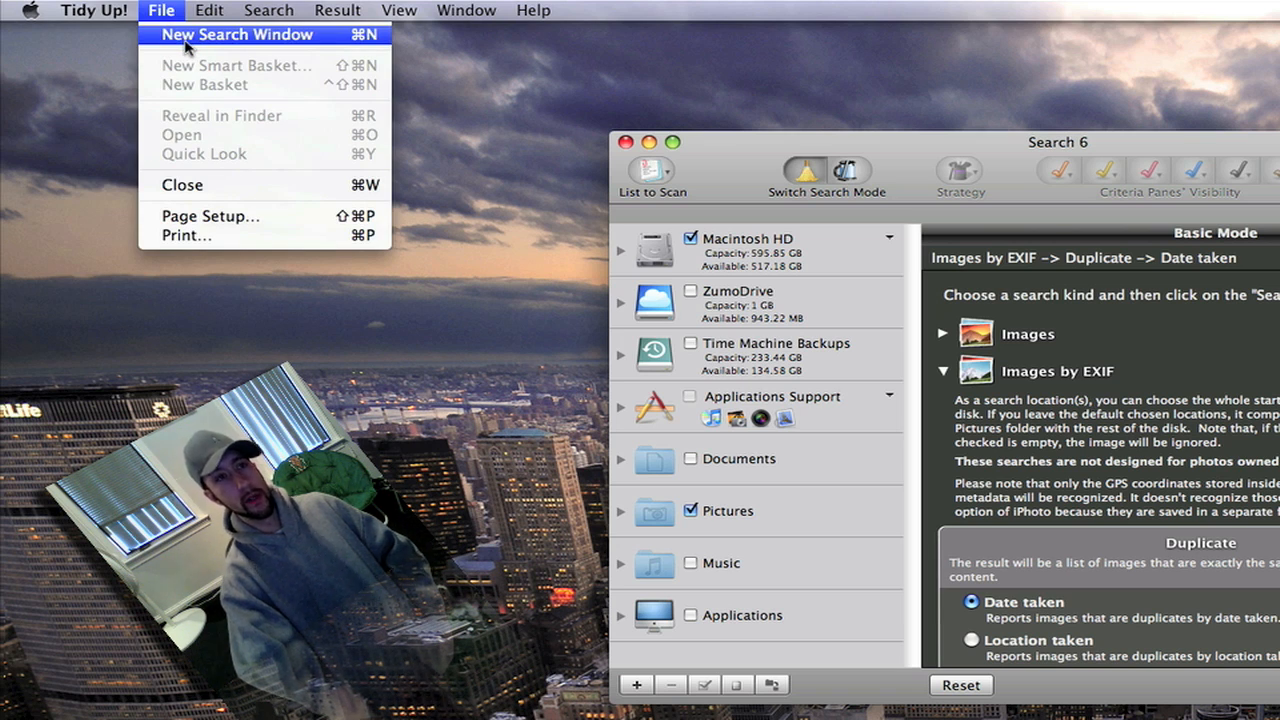
# Browse the Edit and Search menus, including the Strategy Wizard and Criteria submenus
pyautogui.click(208, 10)
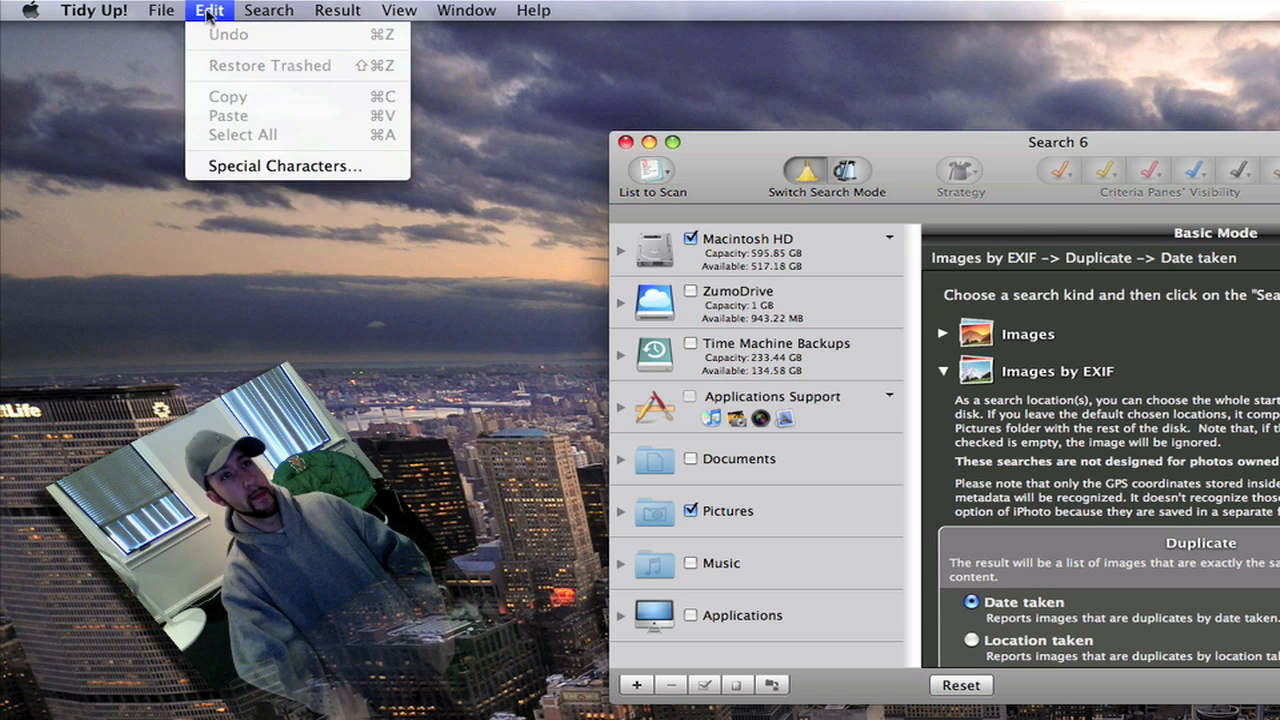
pyautogui.click(268, 11)
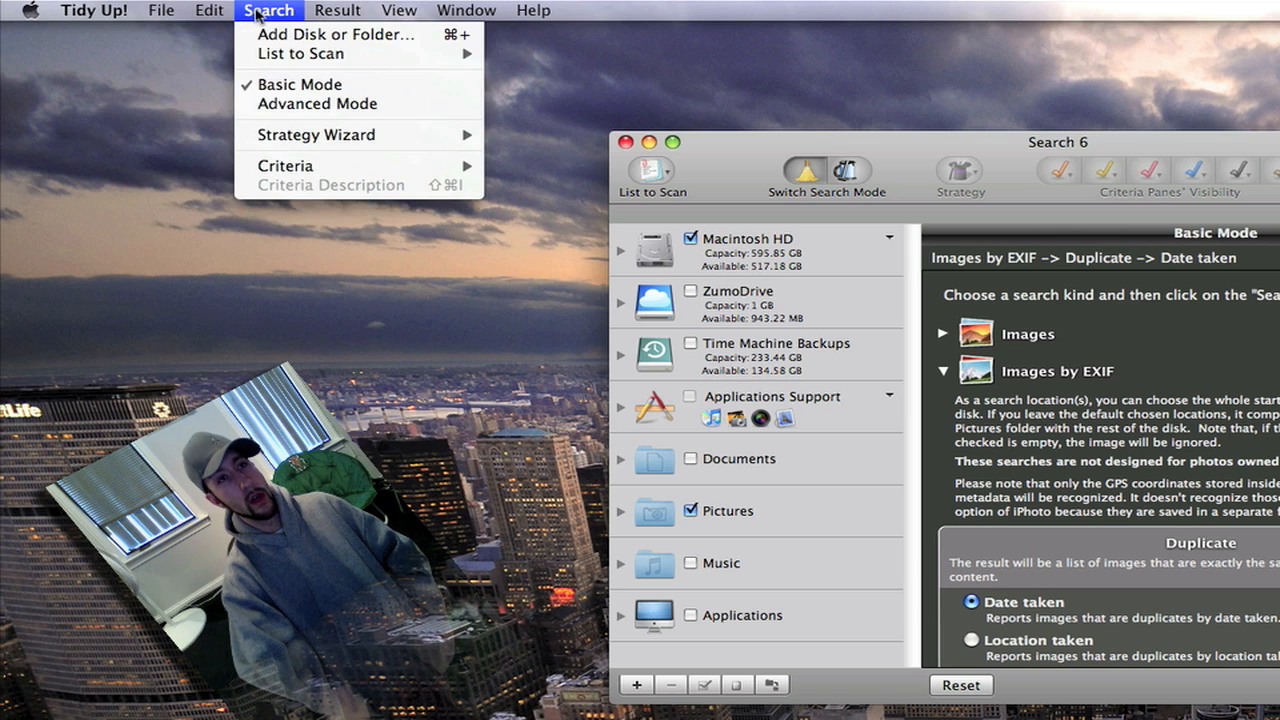
pyautogui.moveTo(336, 34)
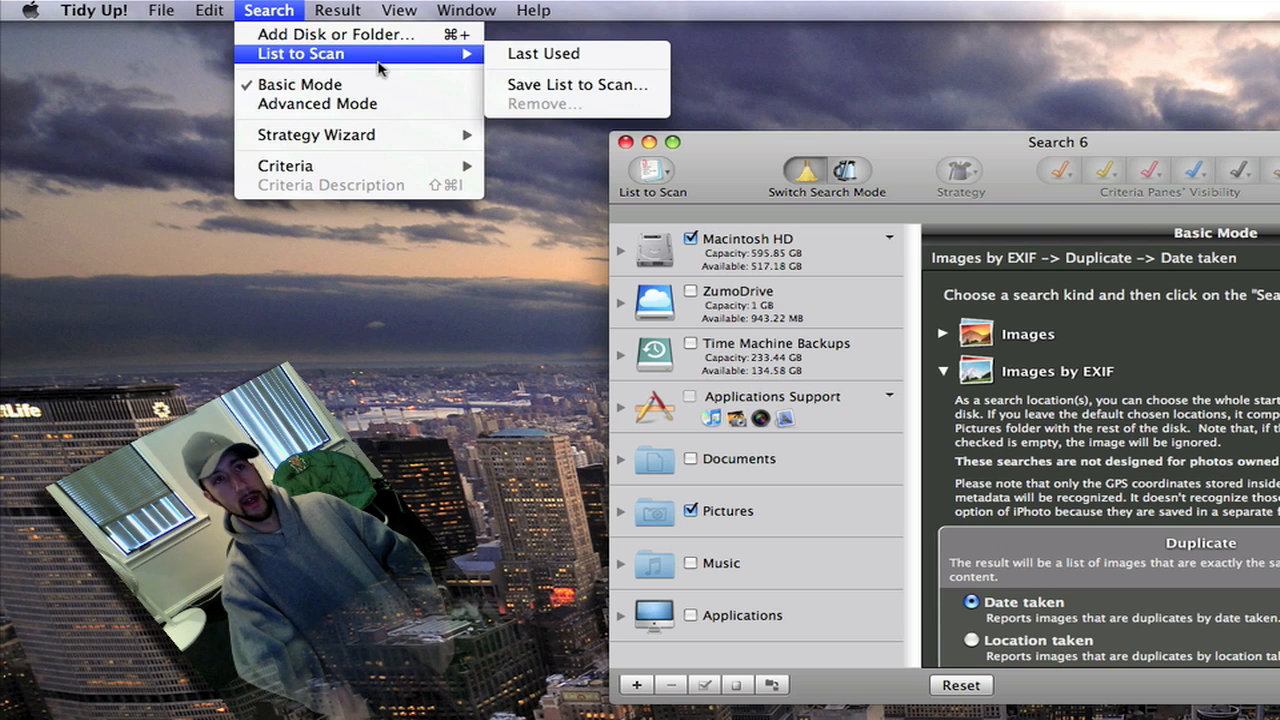
pyautogui.moveTo(317, 104)
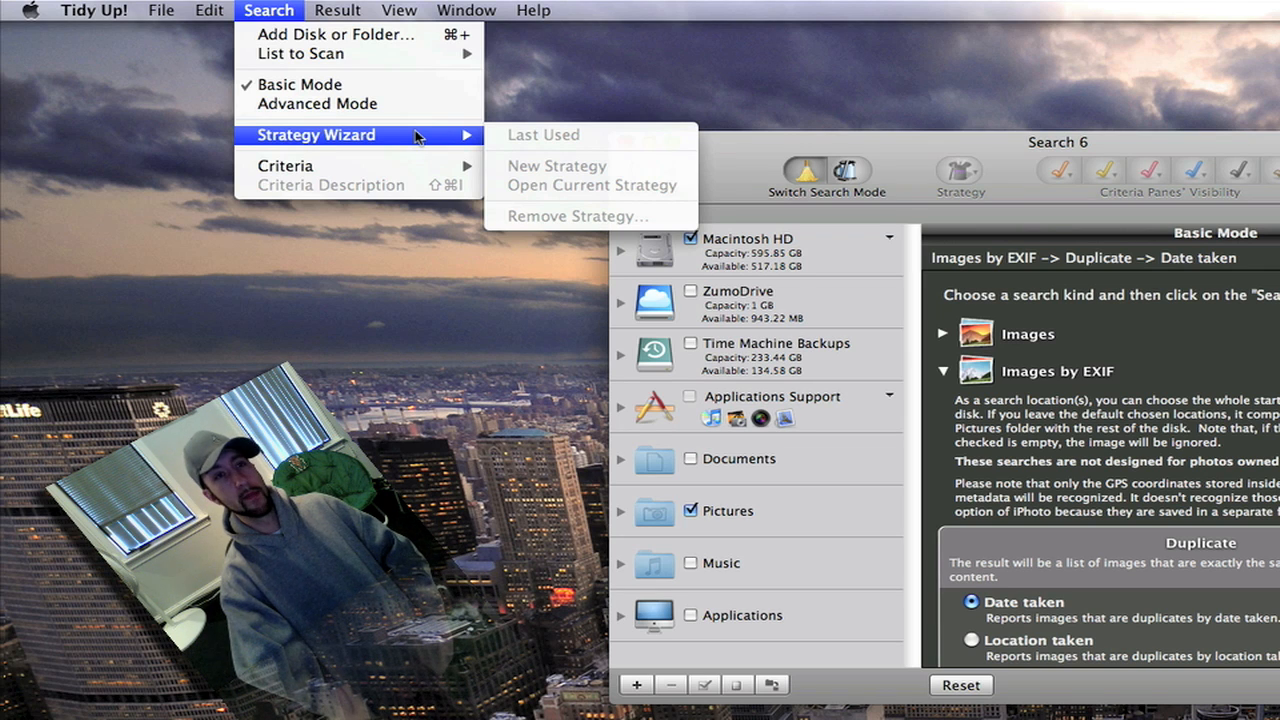
pyautogui.moveTo(417, 140)
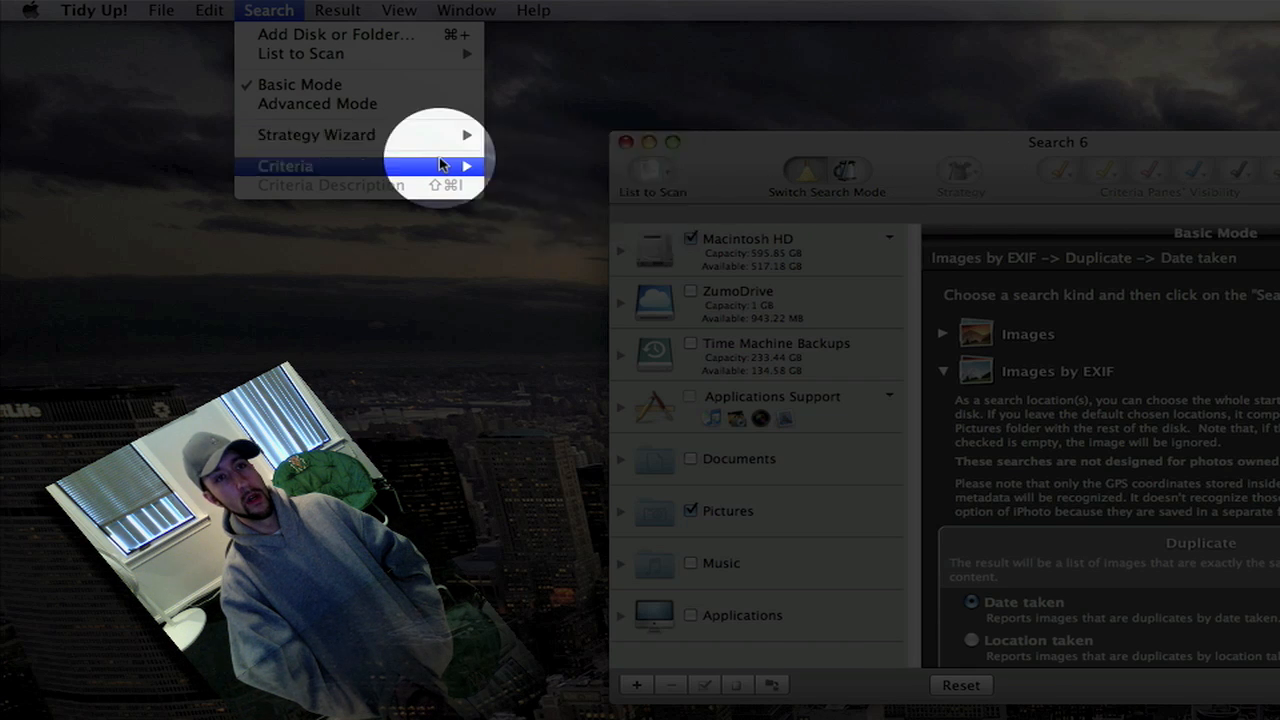
pyautogui.moveTo(440, 165)
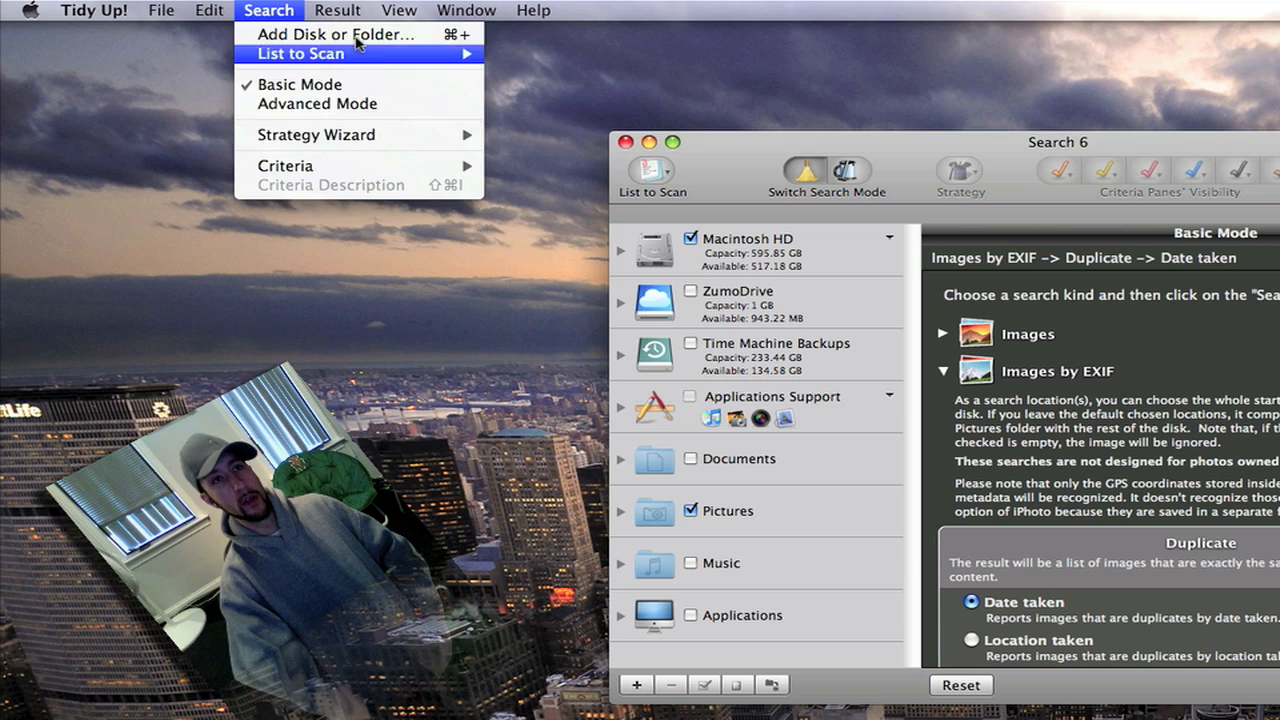
pyautogui.click(338, 10)
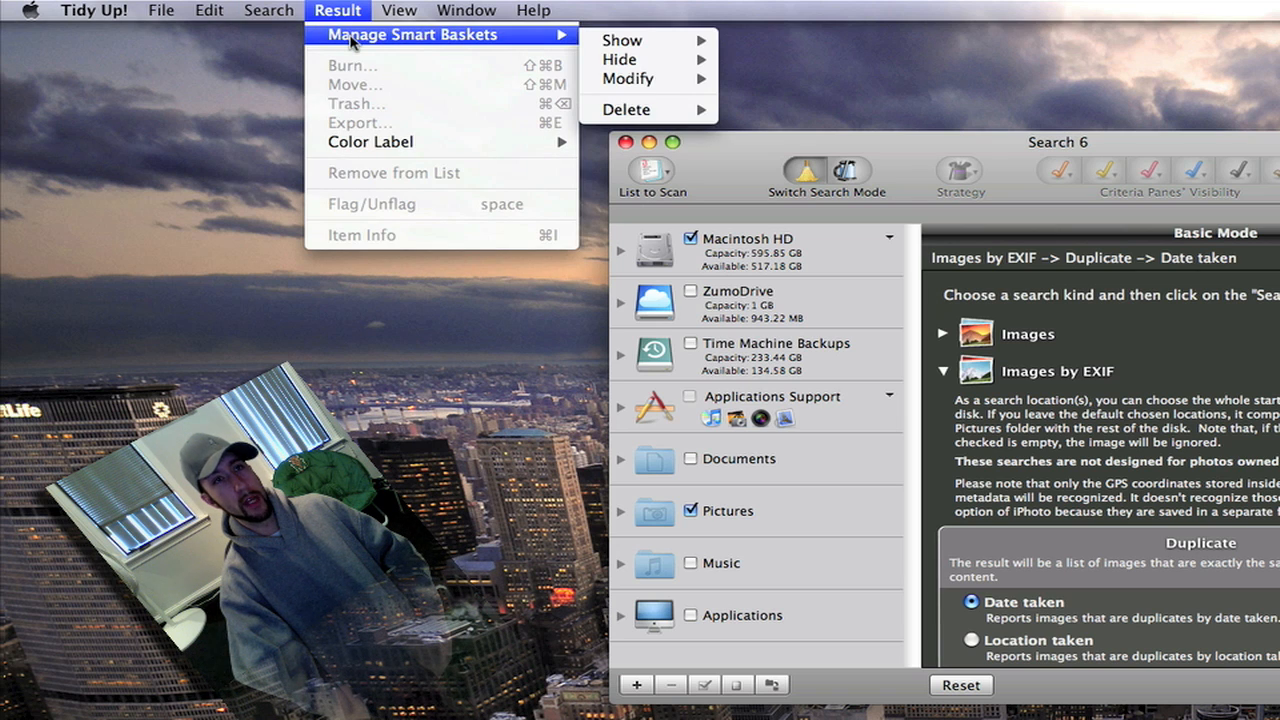
pyautogui.moveTo(357, 77)
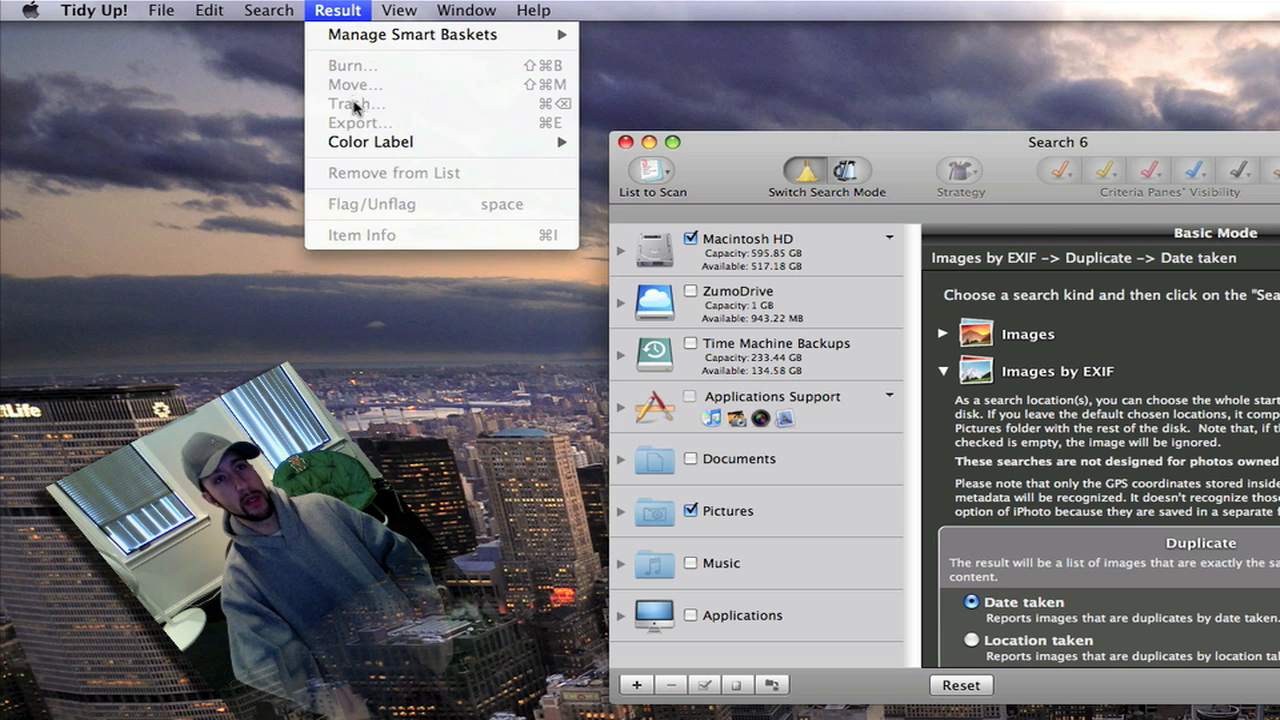
pyautogui.click(399, 10)
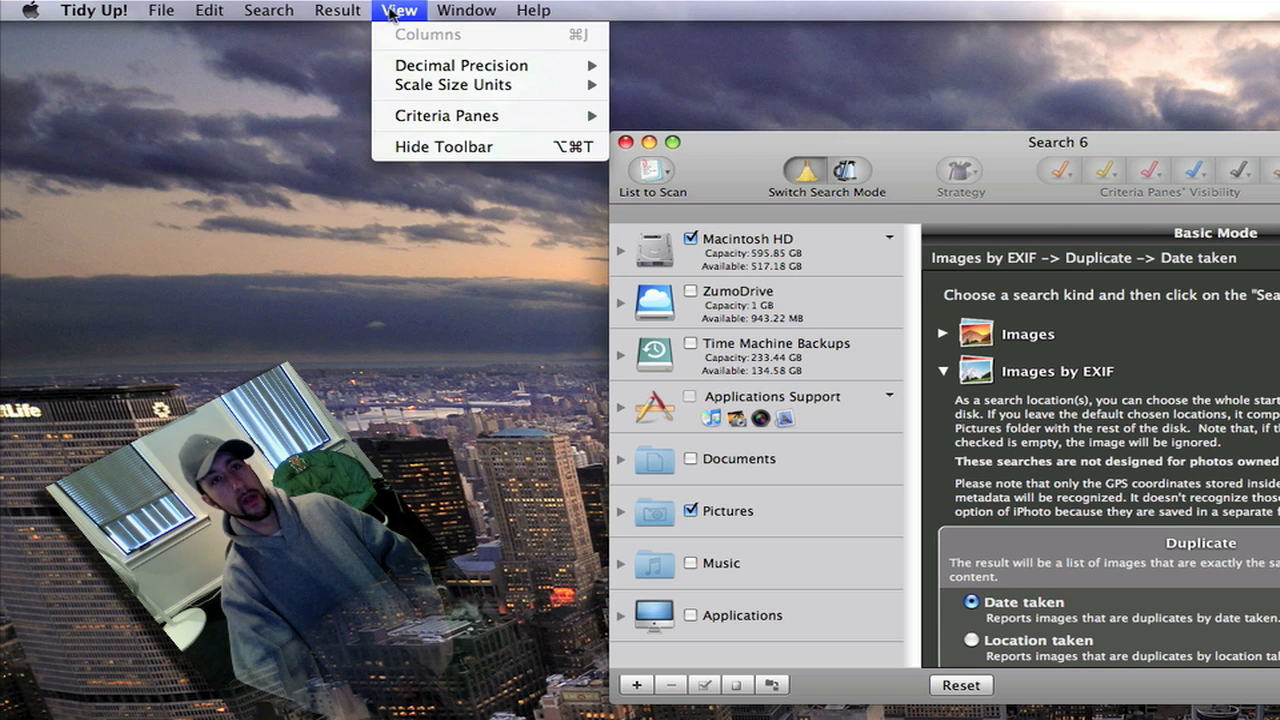
pyautogui.moveTo(452, 85)
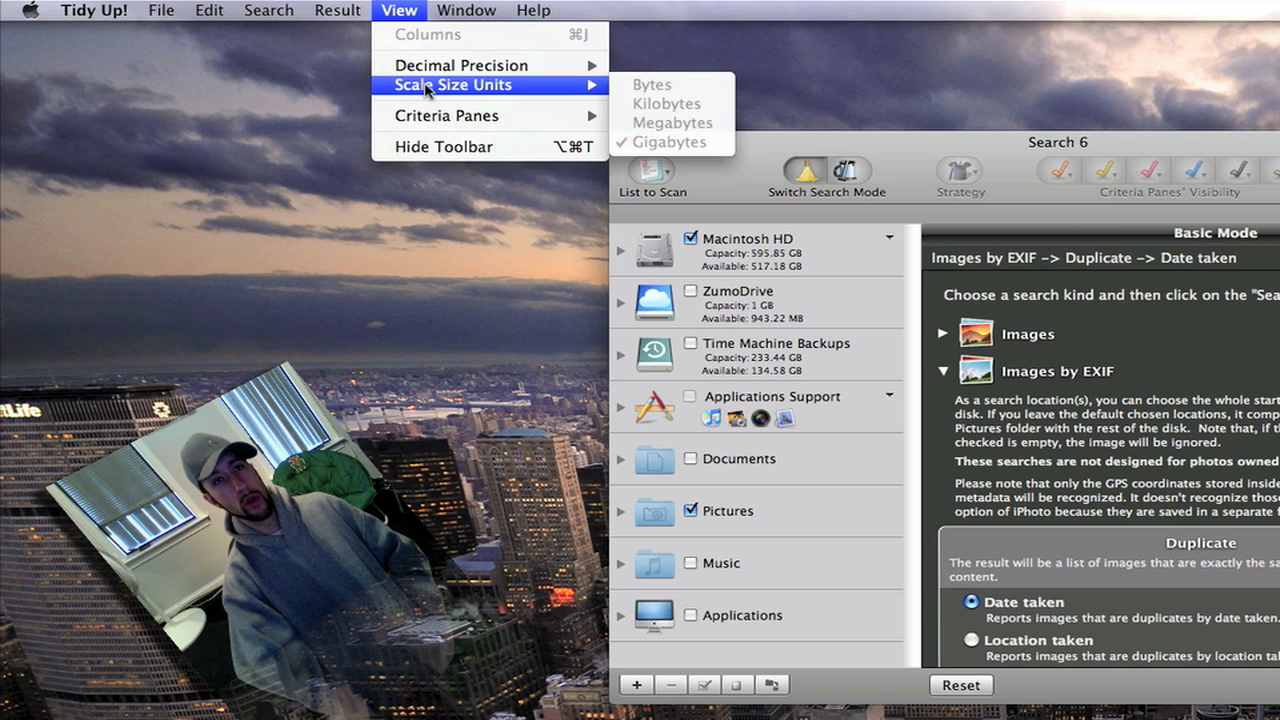
pyautogui.moveTo(451, 84)
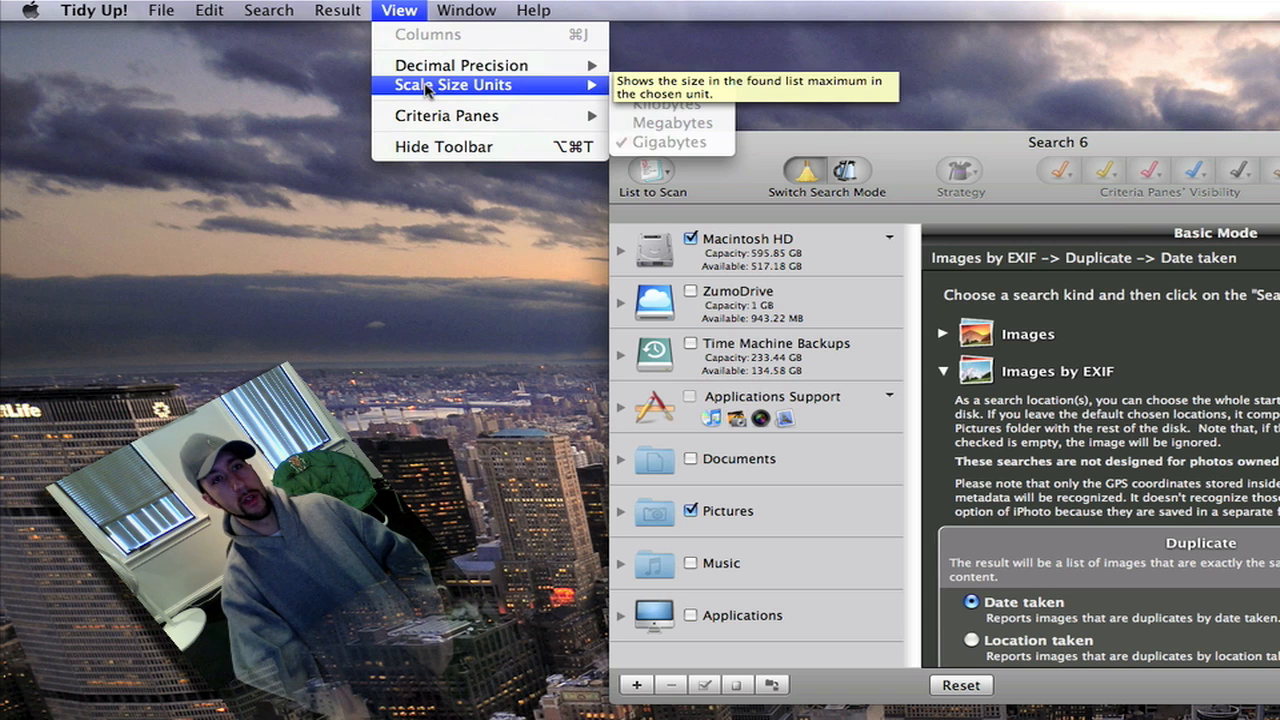
pyautogui.moveTo(485, 95)
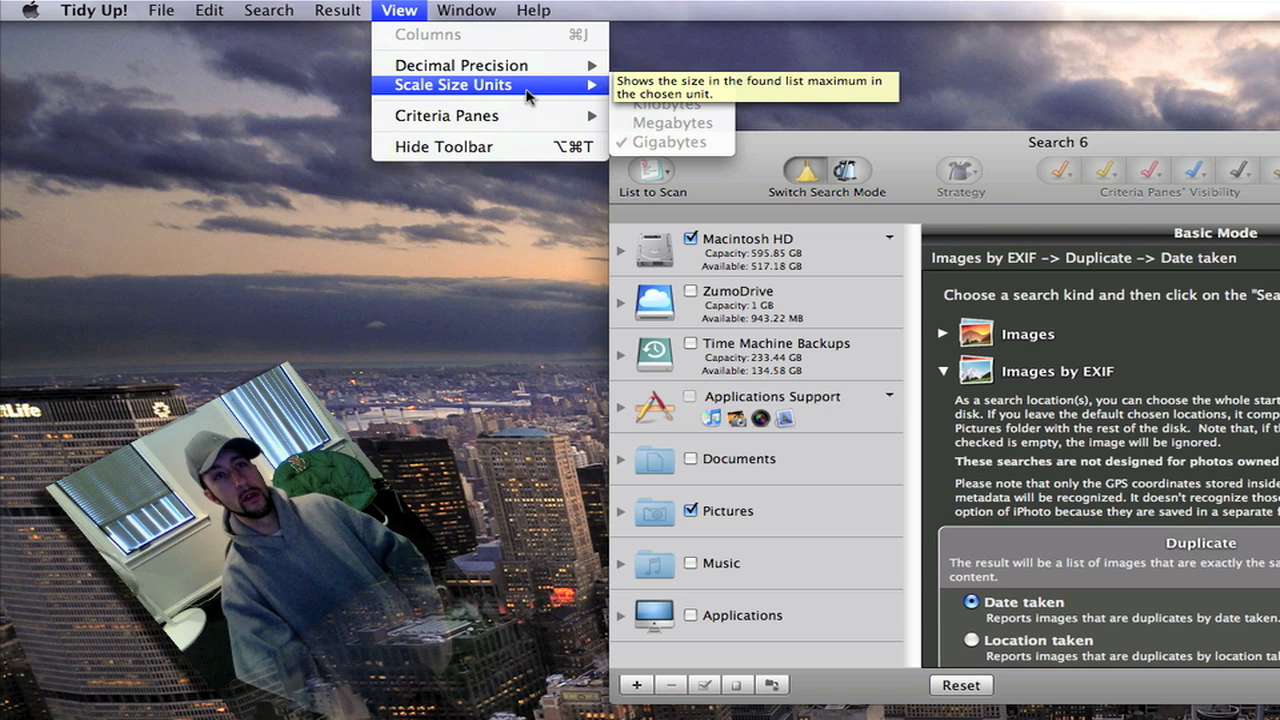
pyautogui.moveTo(447, 115)
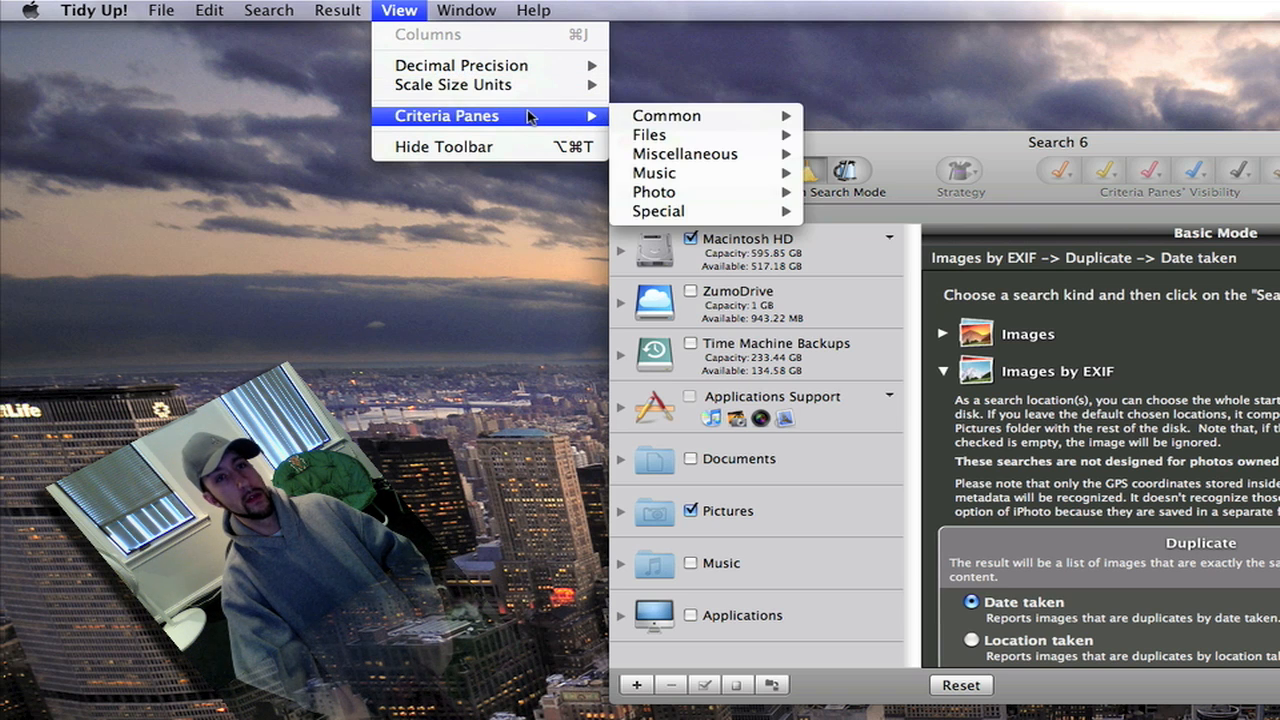
pyautogui.moveTo(654, 173)
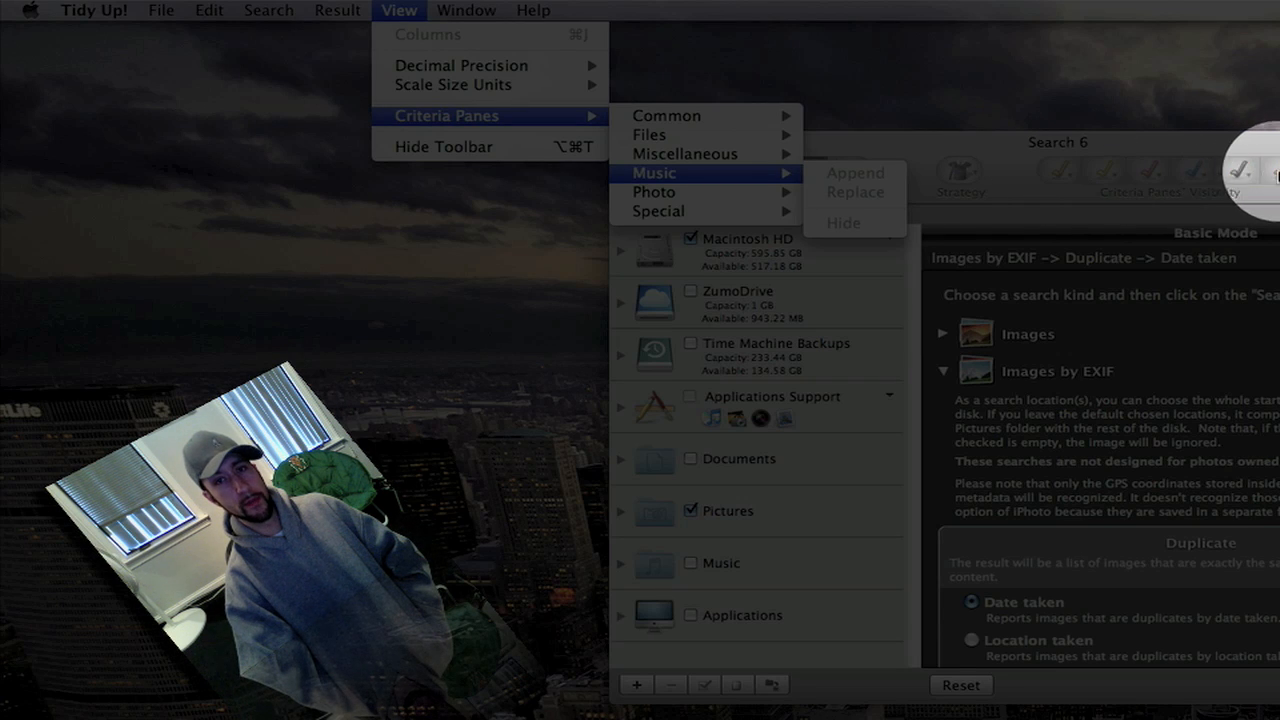
pyautogui.click(466, 10)
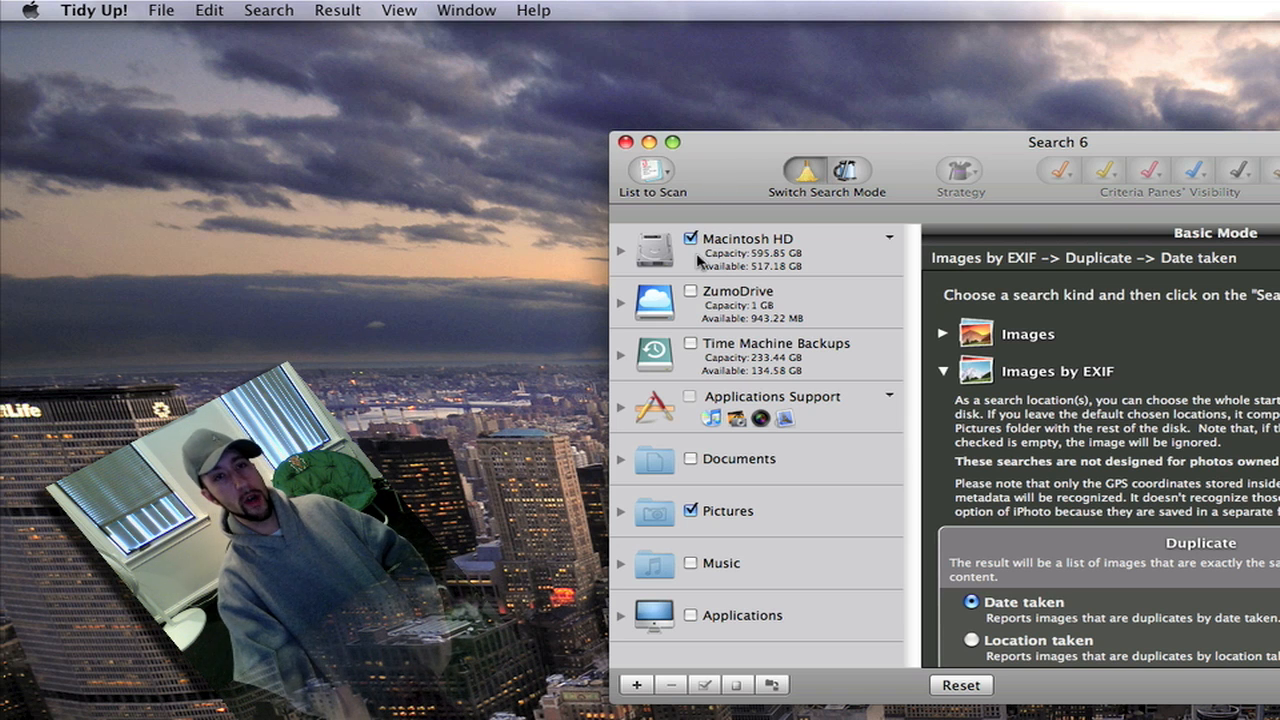
# Toggle Macintosh HD and ZumoDrive in the scan list, then tick the Music folder
pyautogui.click(690, 238)
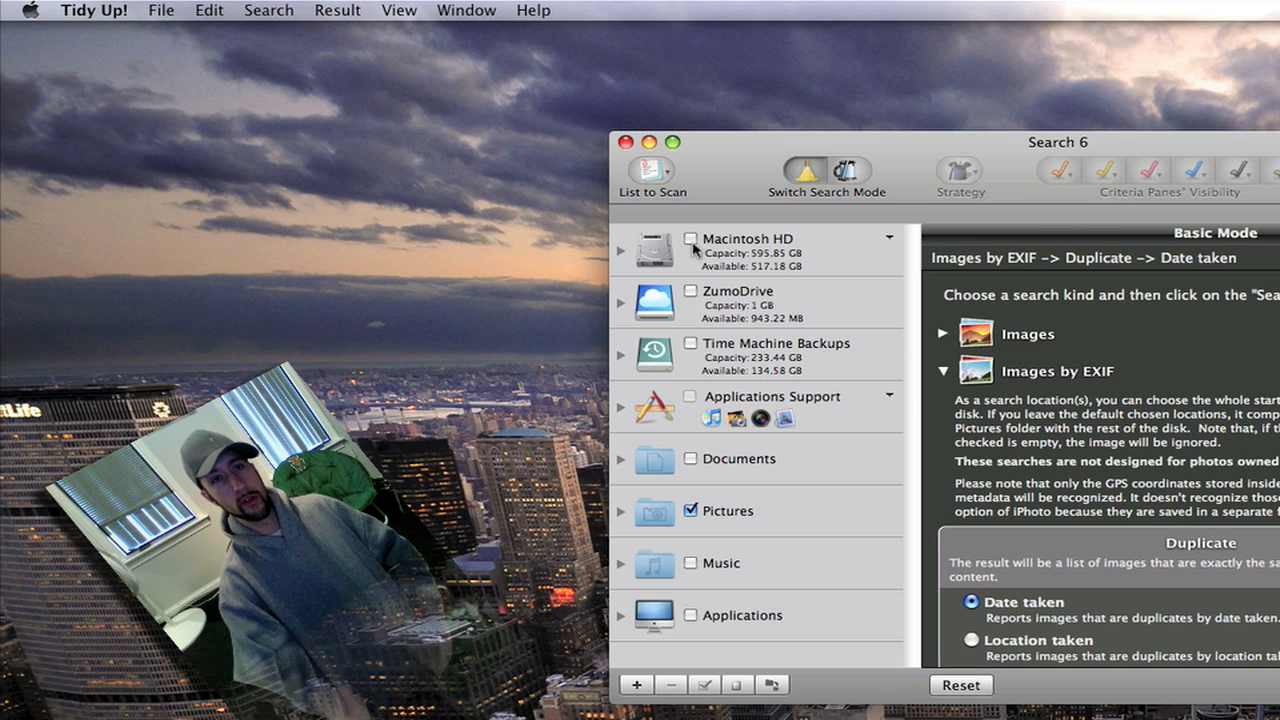
pyautogui.click(690, 239)
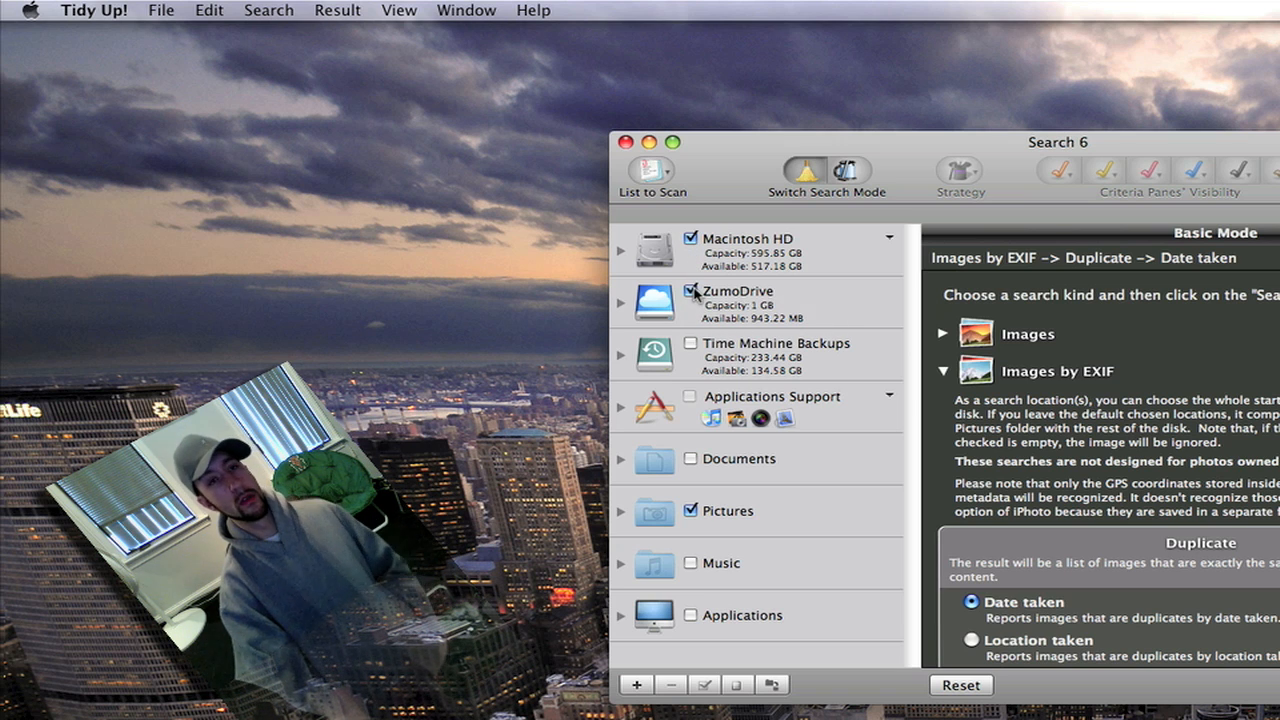
pyautogui.click(690, 291)
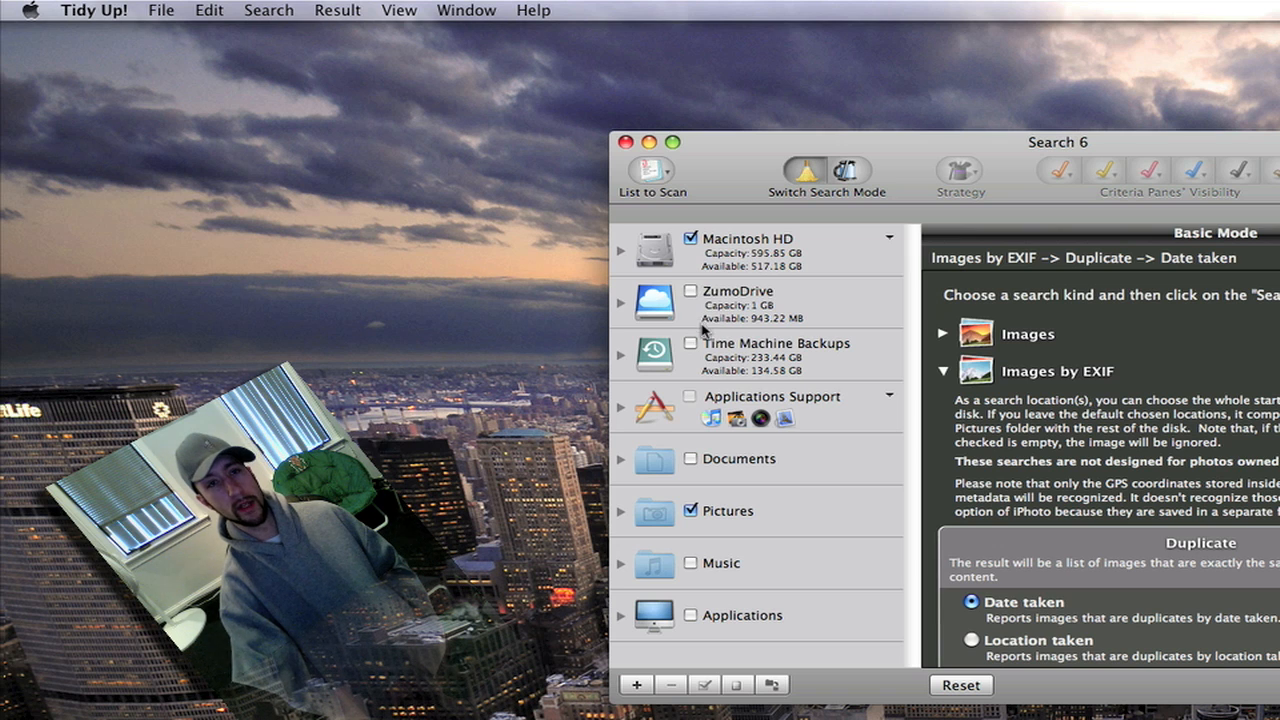
pyautogui.moveTo(705, 345)
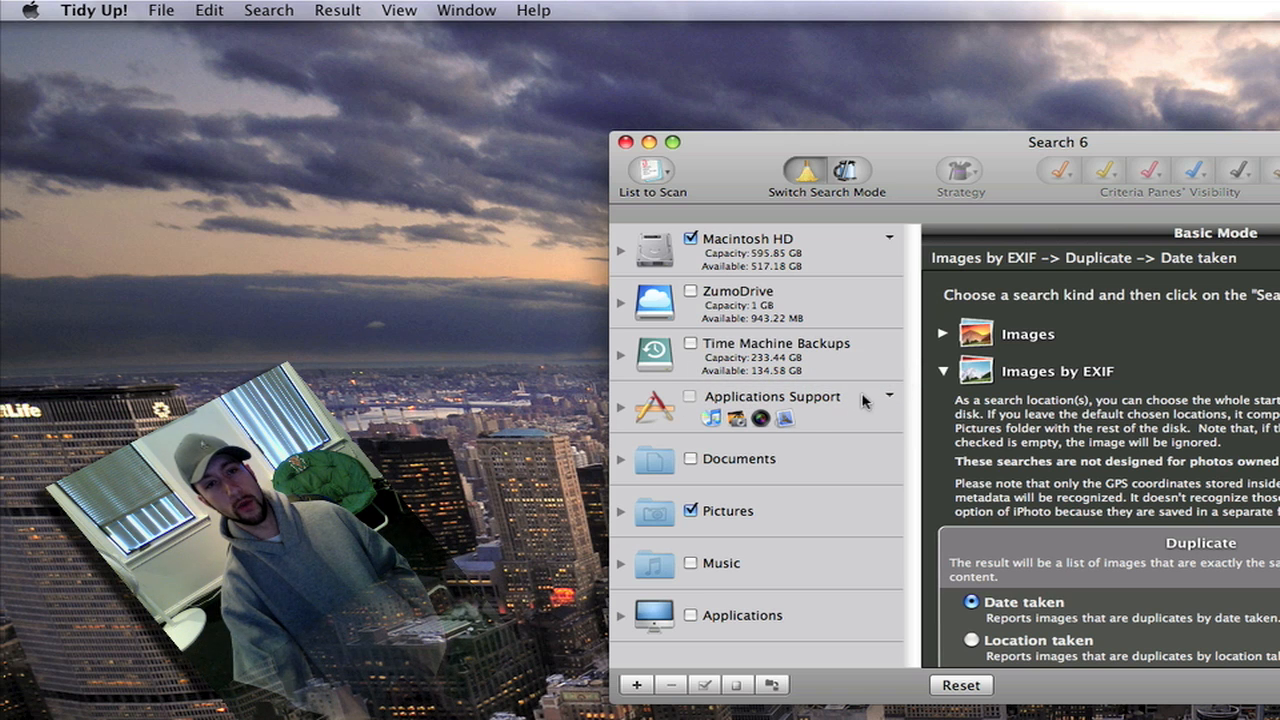
pyautogui.click(888, 395)
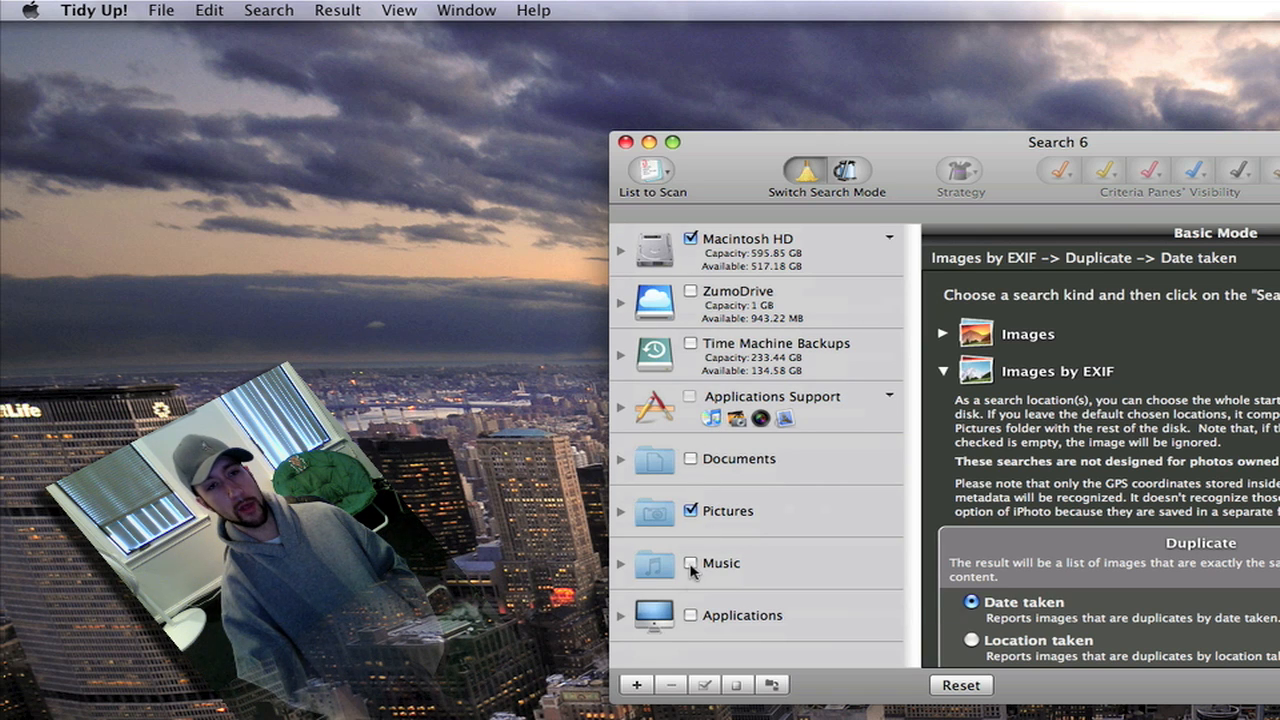
pyautogui.click(690, 563)
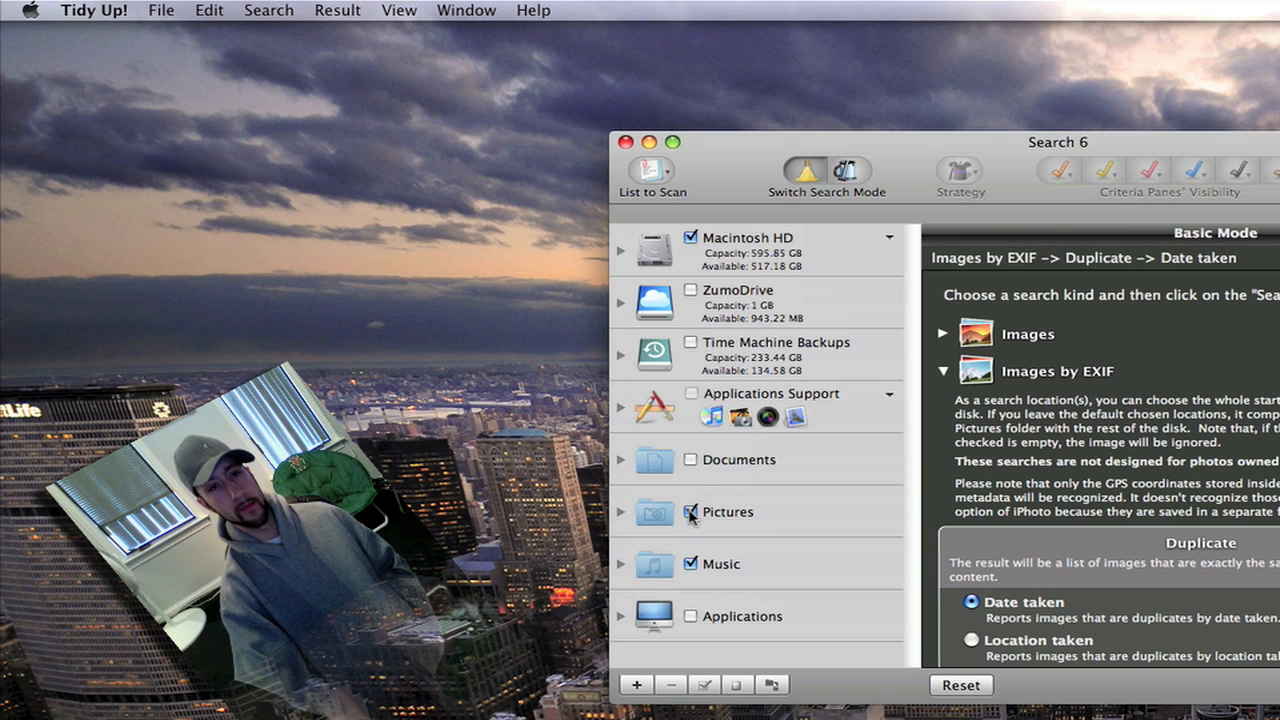
# Untick Pictures from the scan list and scroll through the EXIF duplicate options
pyautogui.click(690, 512)
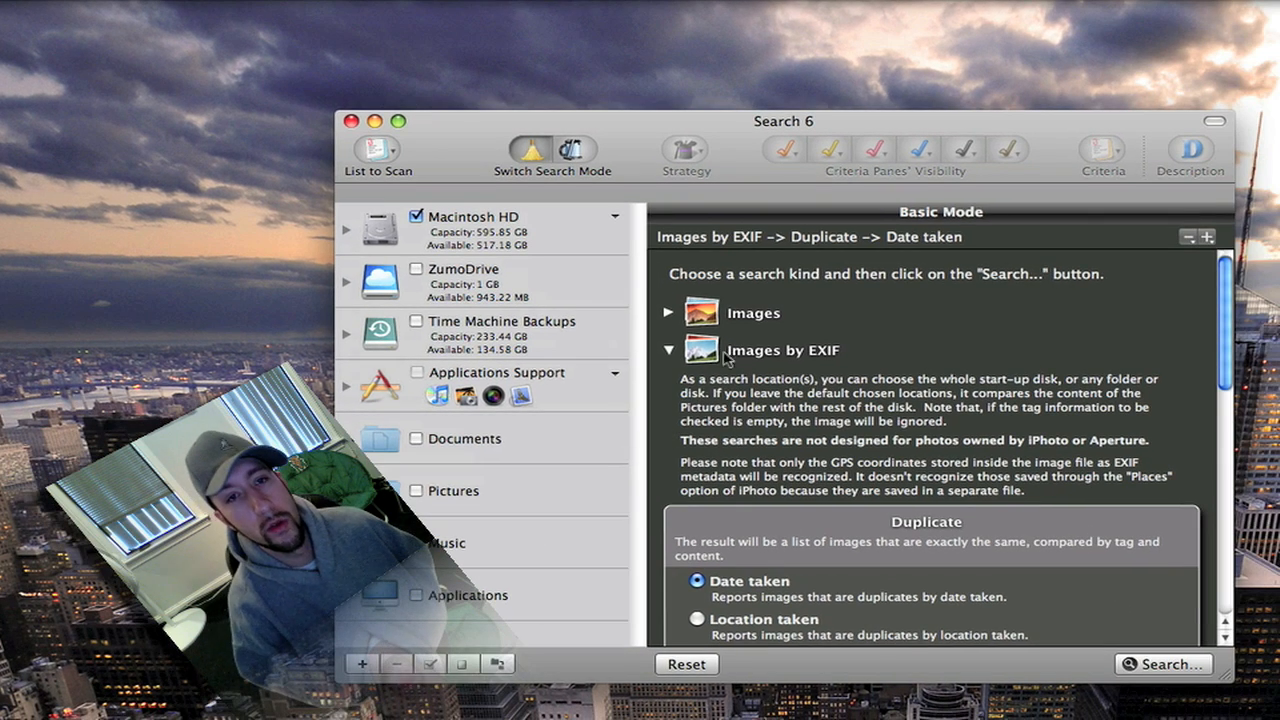
pyautogui.scroll(-3)
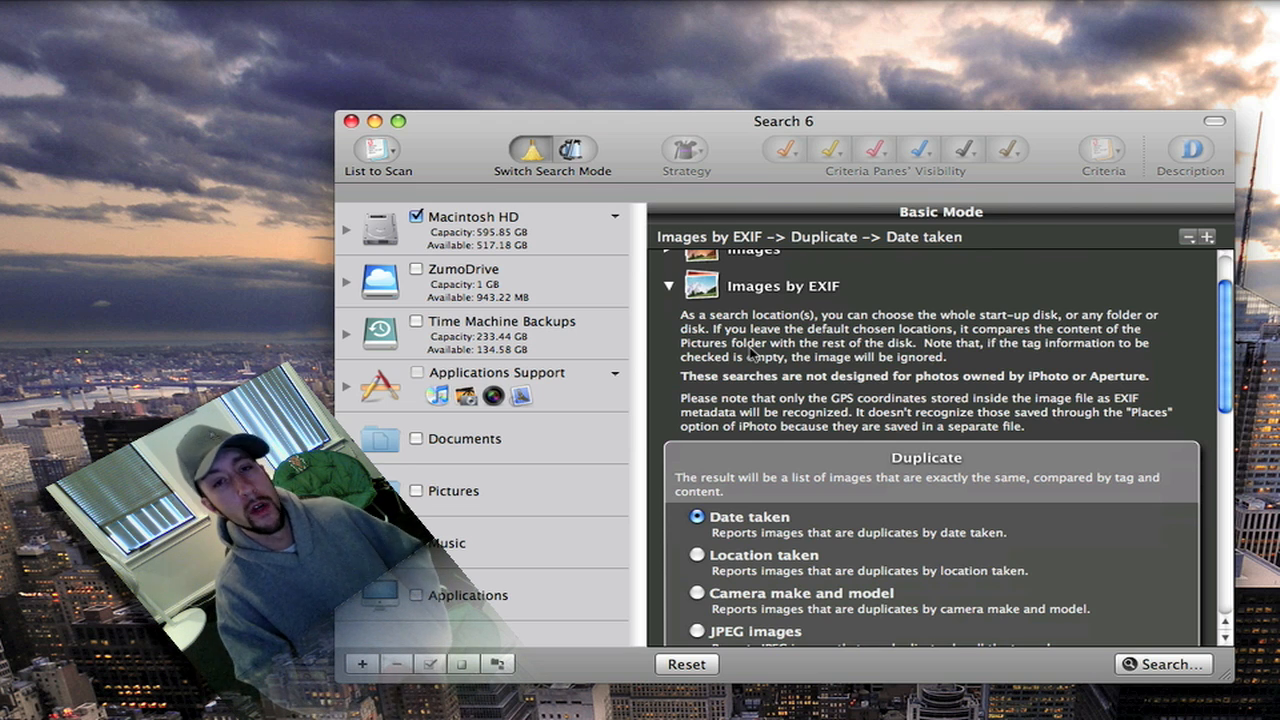
pyautogui.scroll(-3)
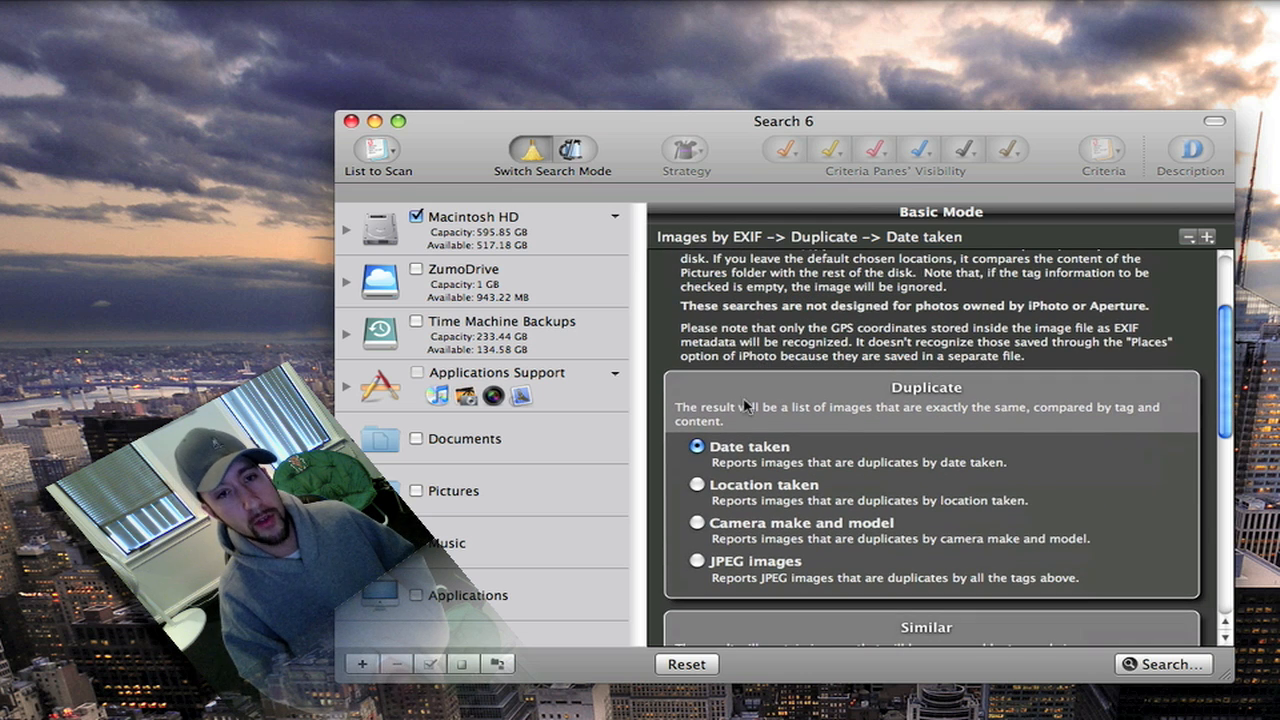
pyautogui.moveTo(745, 435)
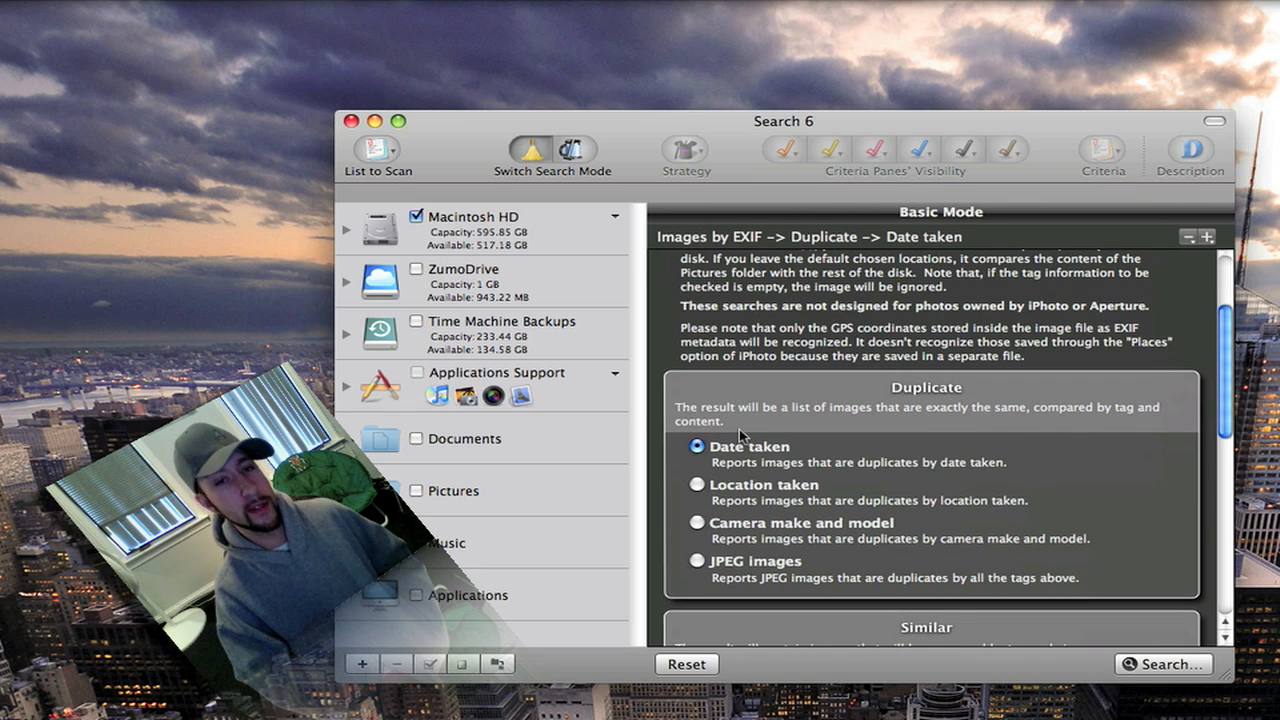
pyautogui.moveTo(748, 490)
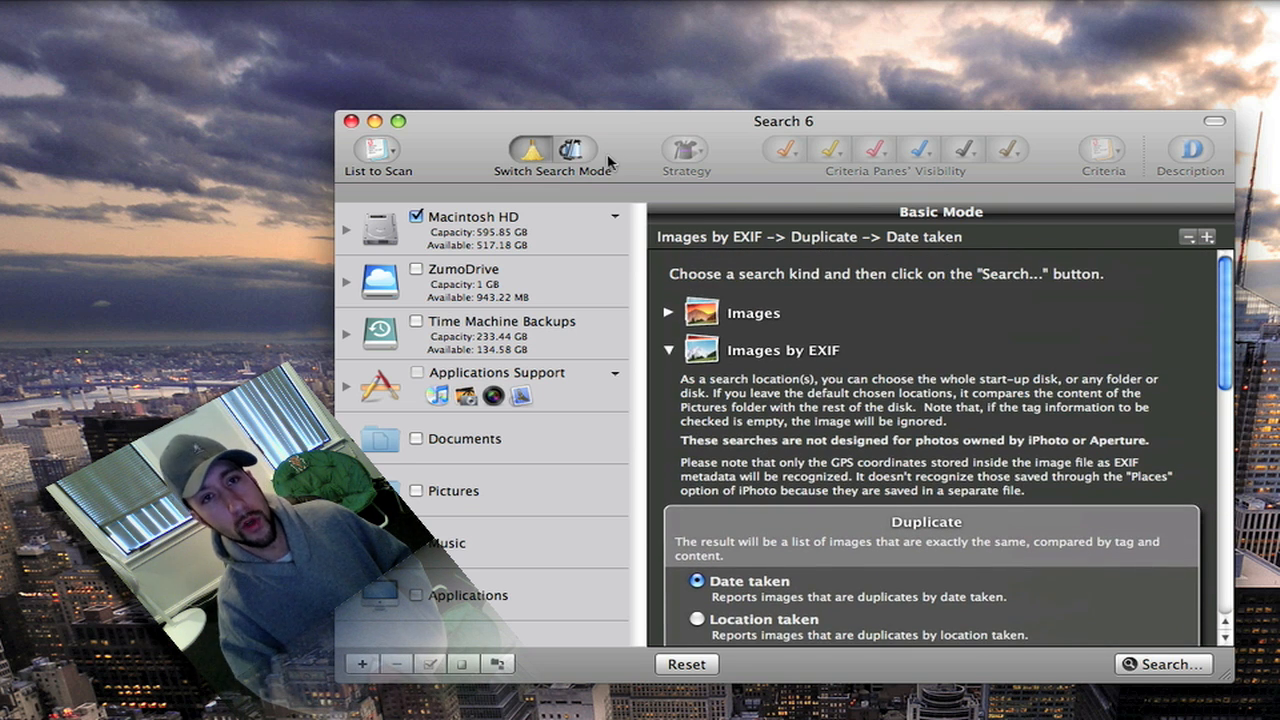
# Switch to advanced search, re-tick Pictures, and try a name-contains 'picture' condition
pyautogui.click(573, 150)
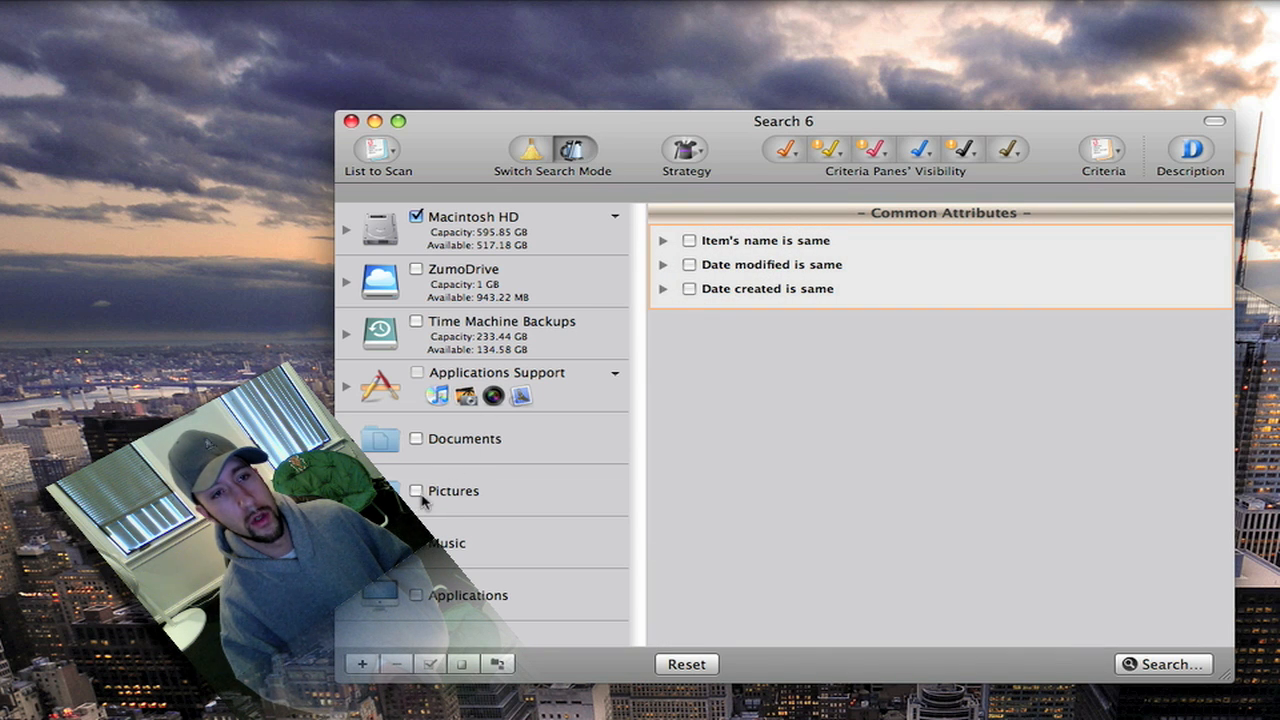
pyautogui.click(416, 491)
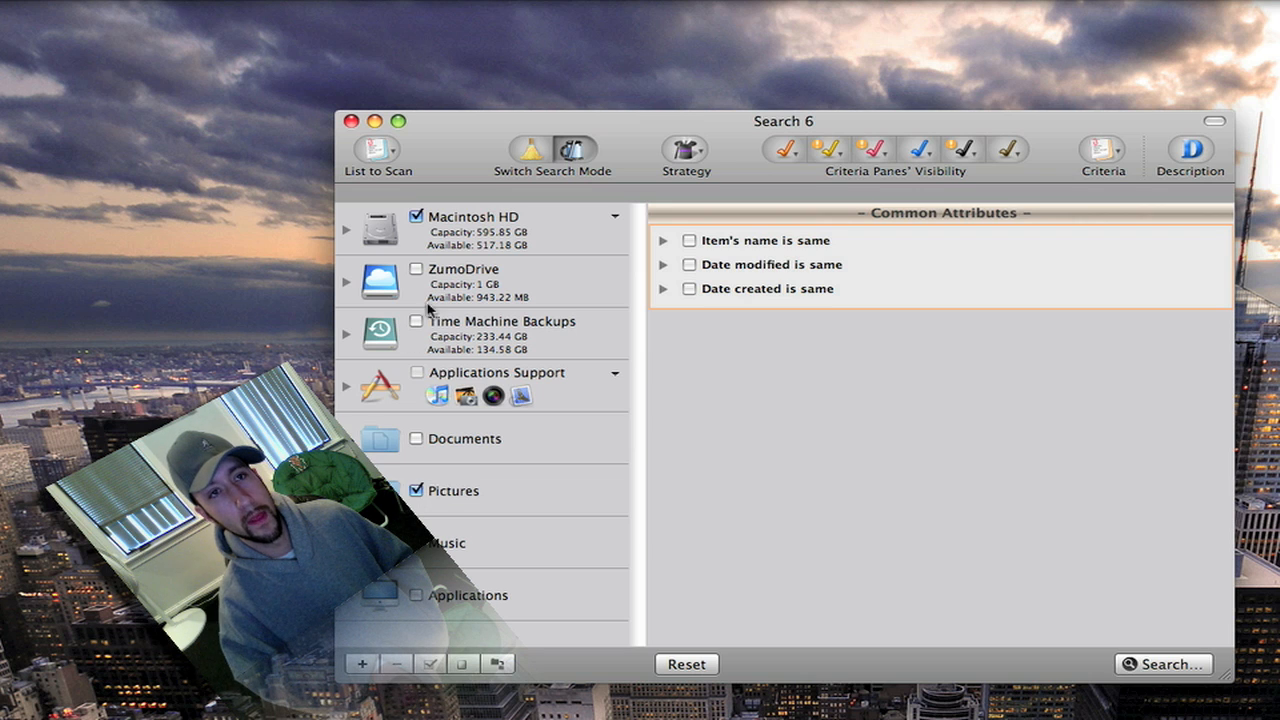
pyautogui.moveTo(718, 225)
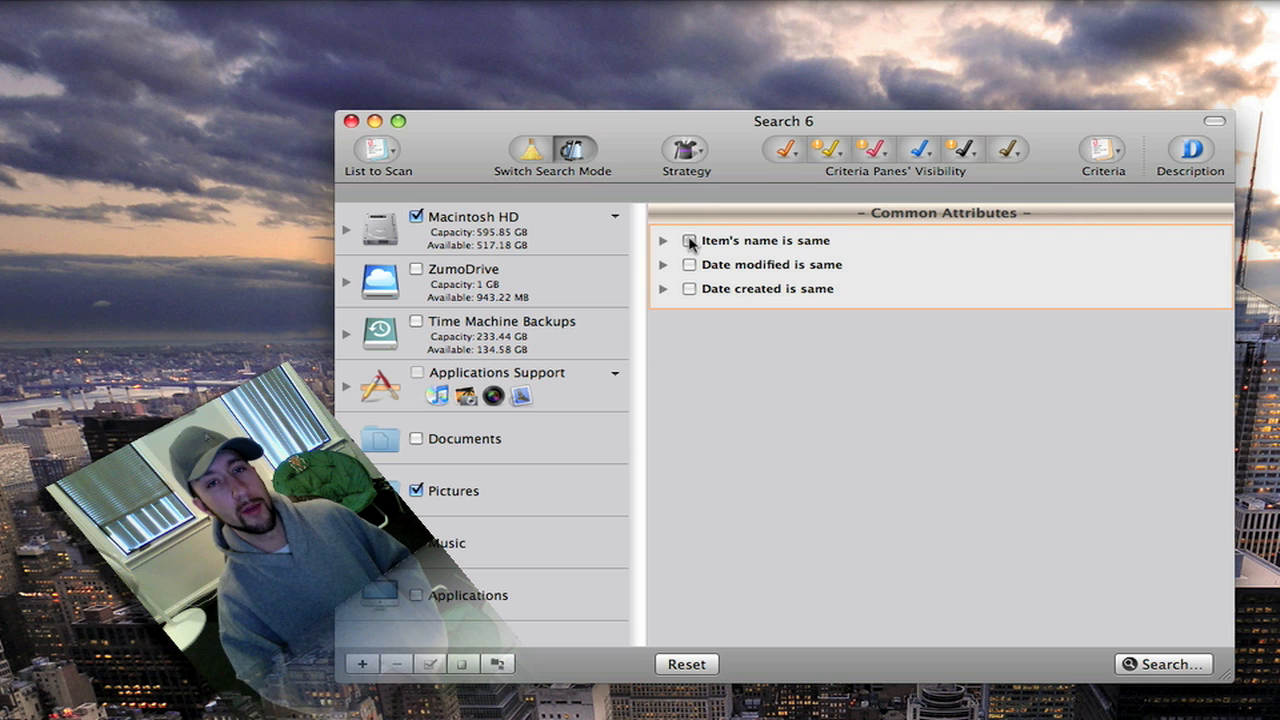
pyautogui.click(663, 241)
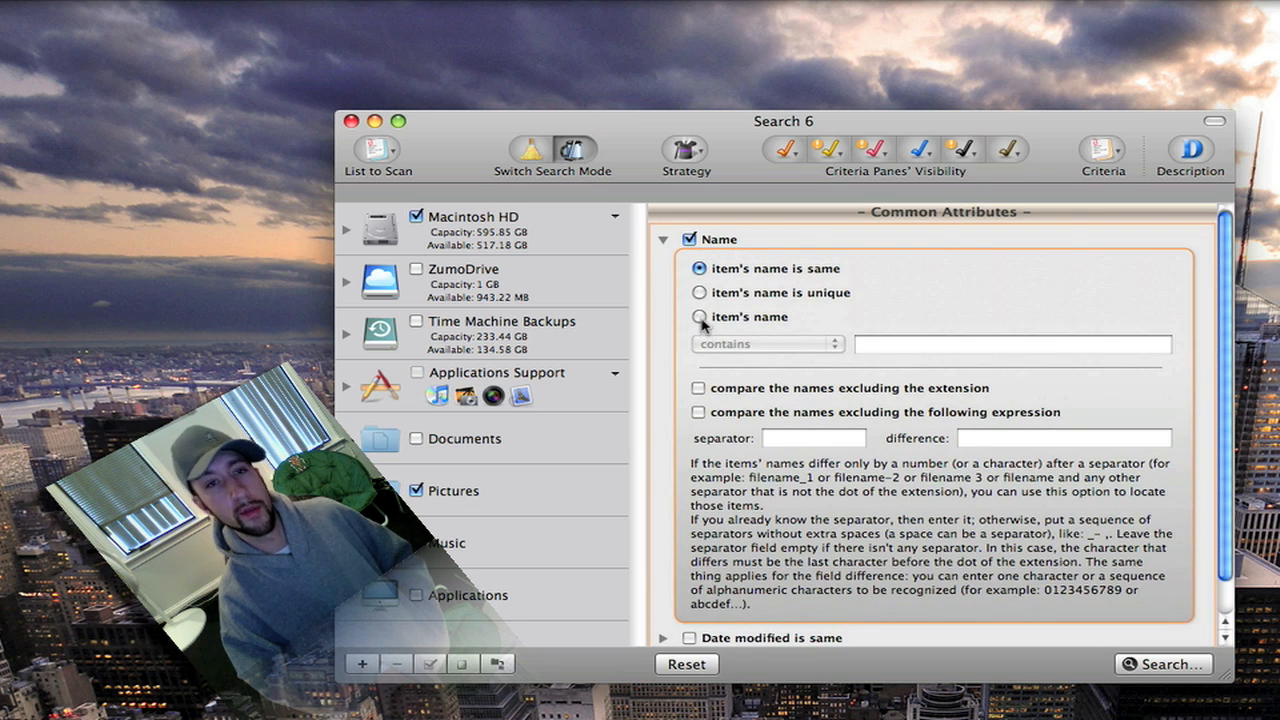
pyautogui.click(699, 316)
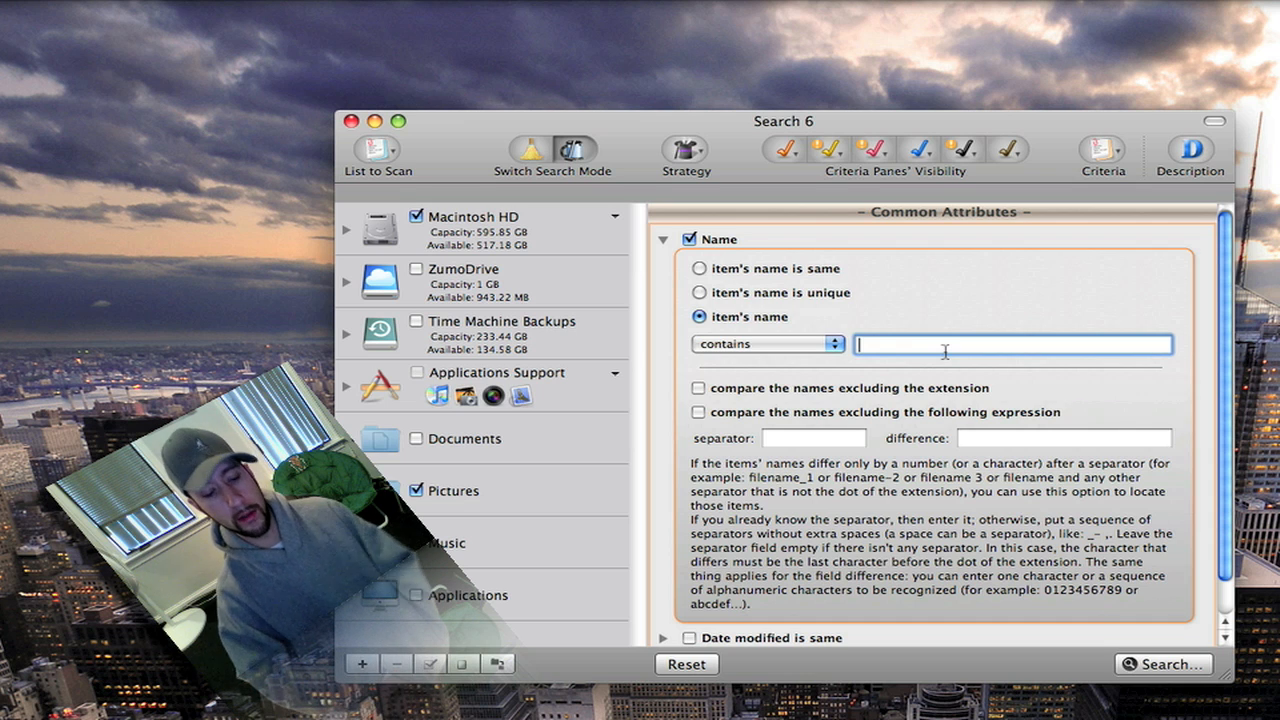
pyautogui.write('picture')
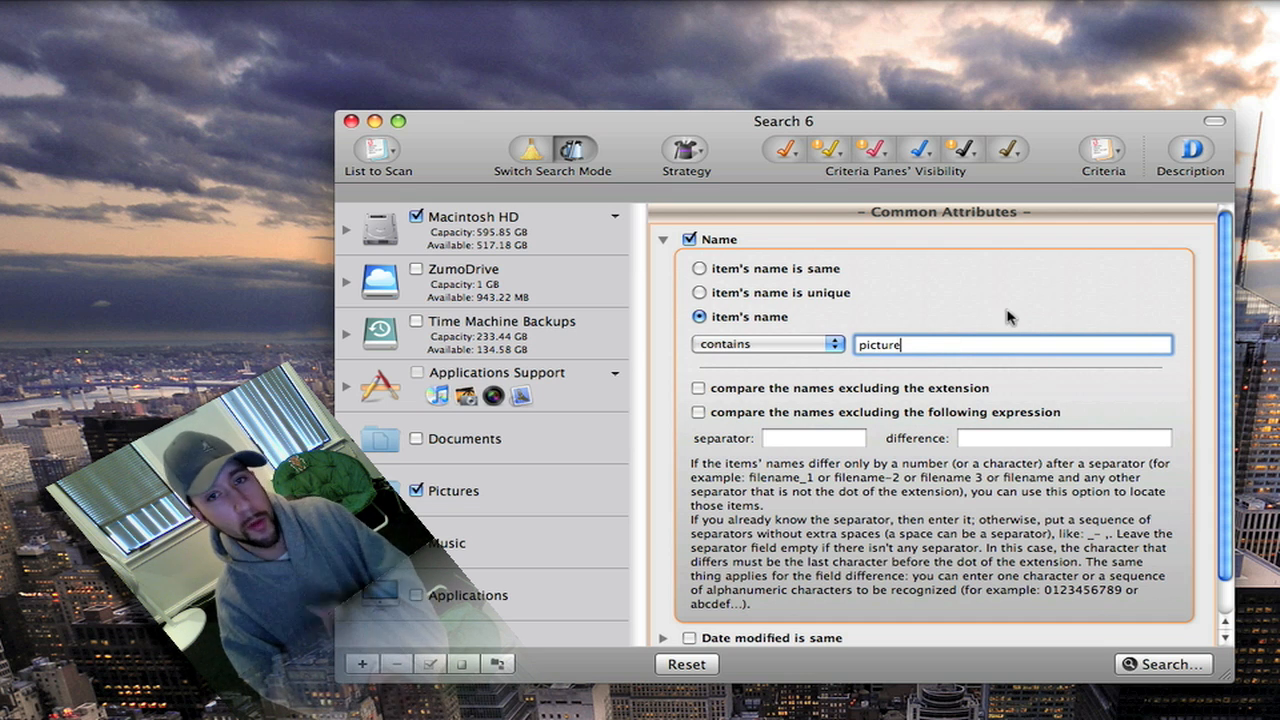
pyautogui.press('Backspace')
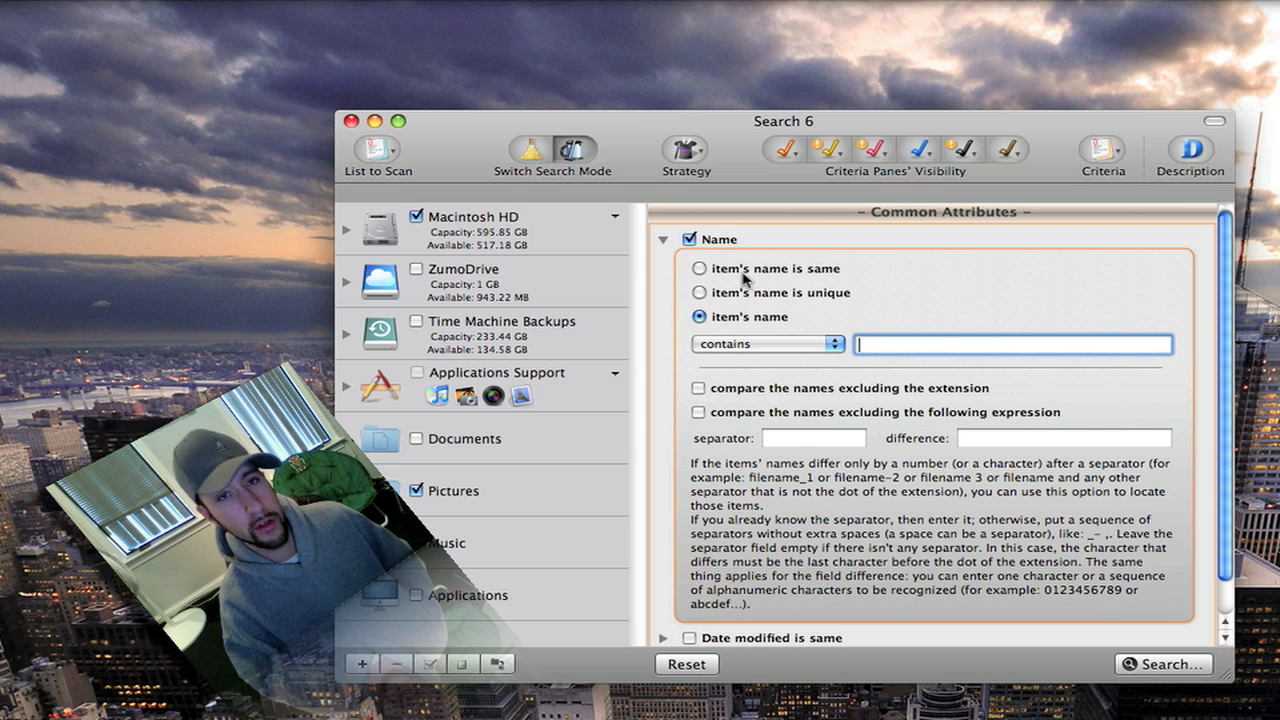
# Revert to matching identical item names and briefly expand the date modified options
pyautogui.click(699, 268)
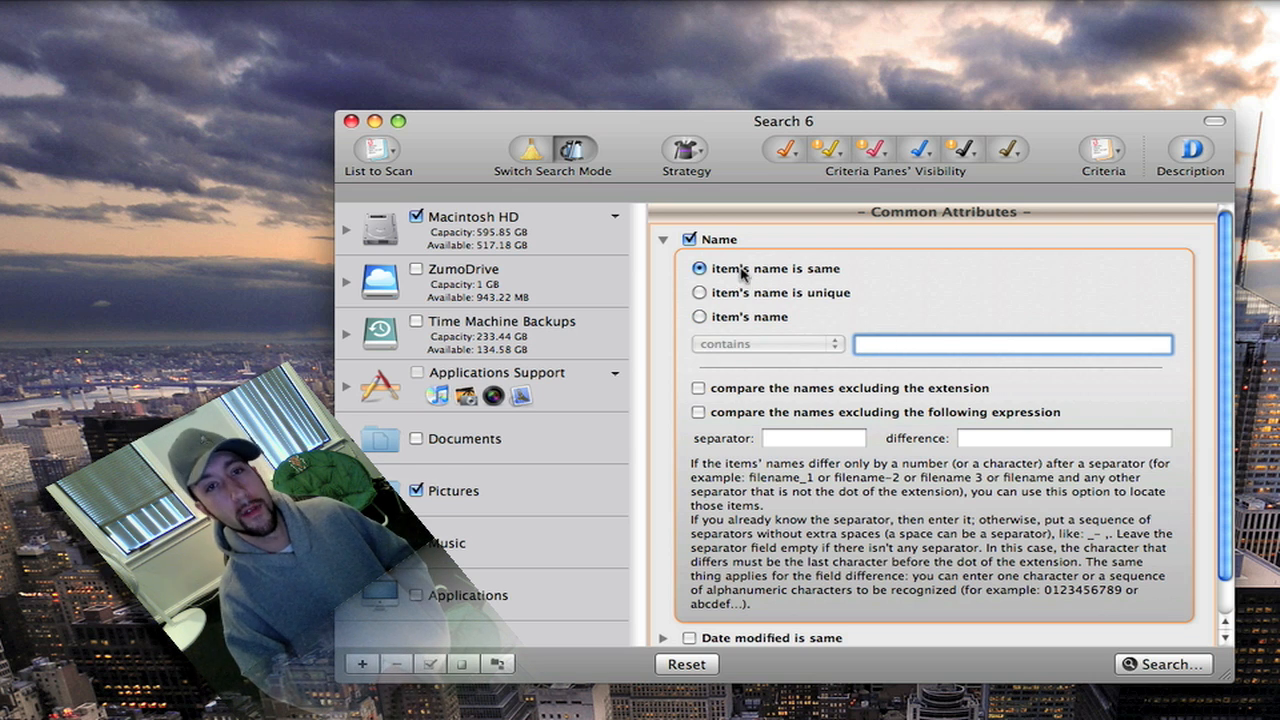
pyautogui.click(663, 240)
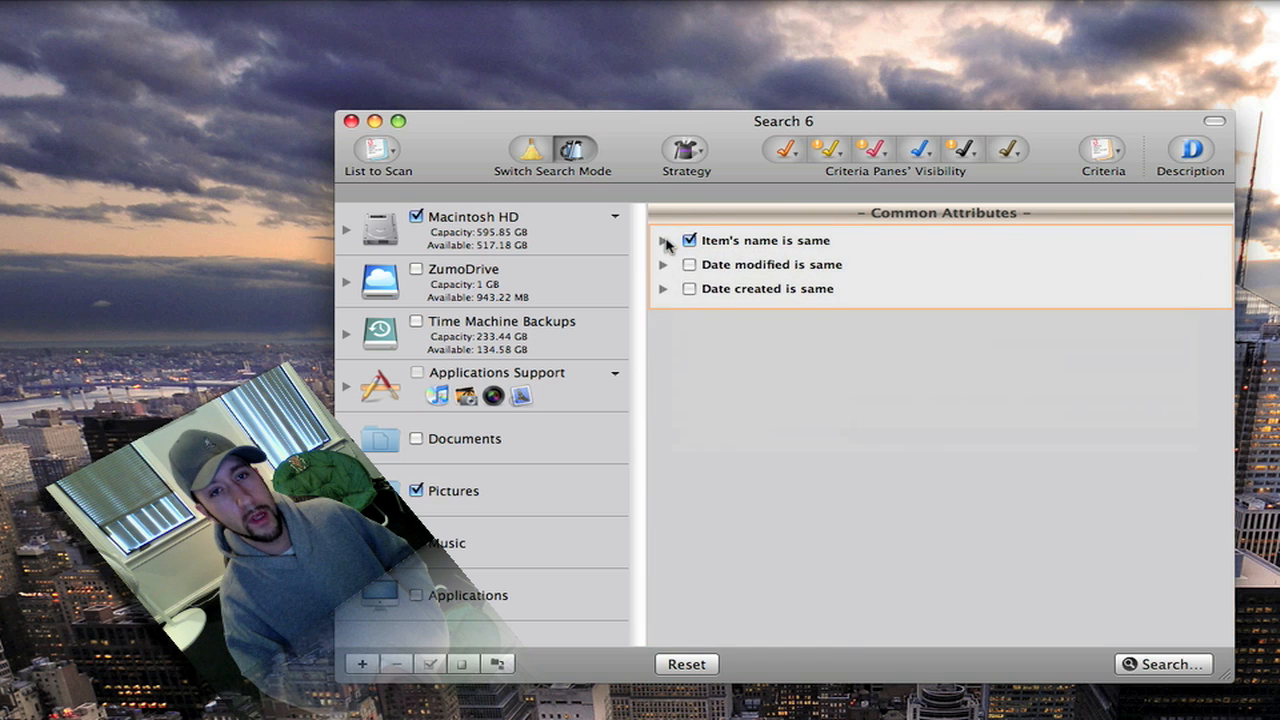
pyautogui.click(662, 264)
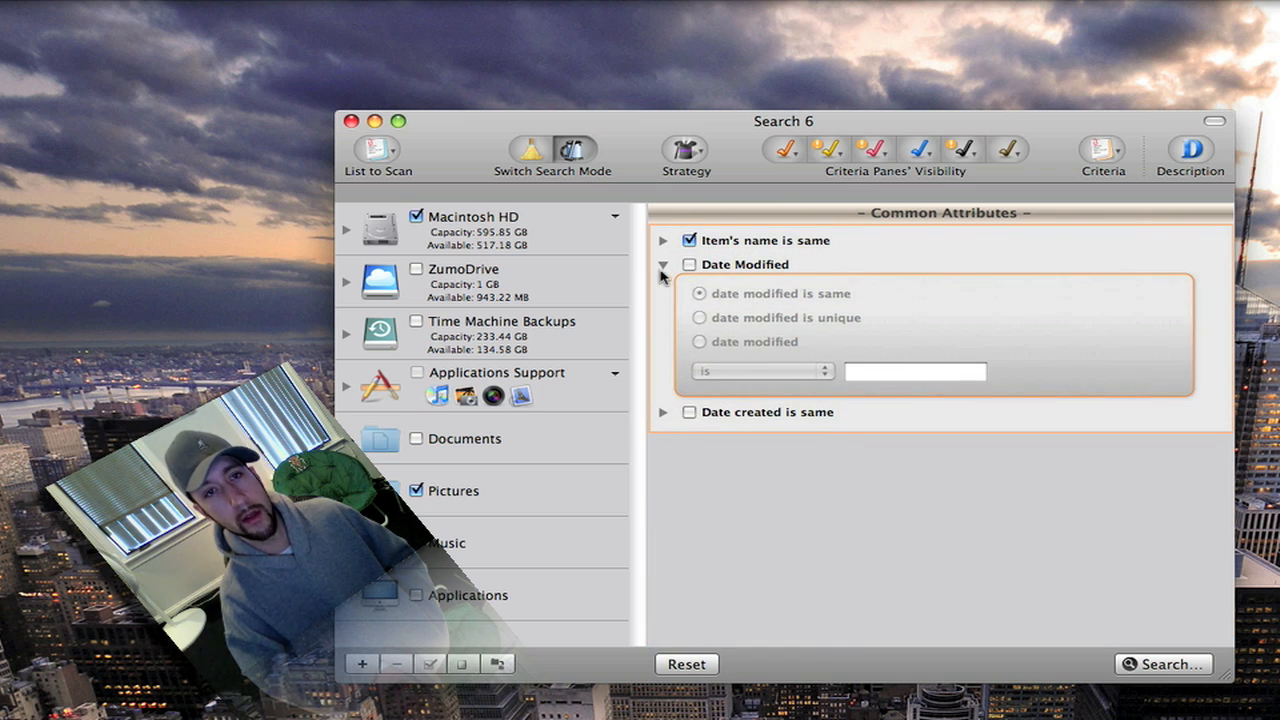
pyautogui.click(662, 265)
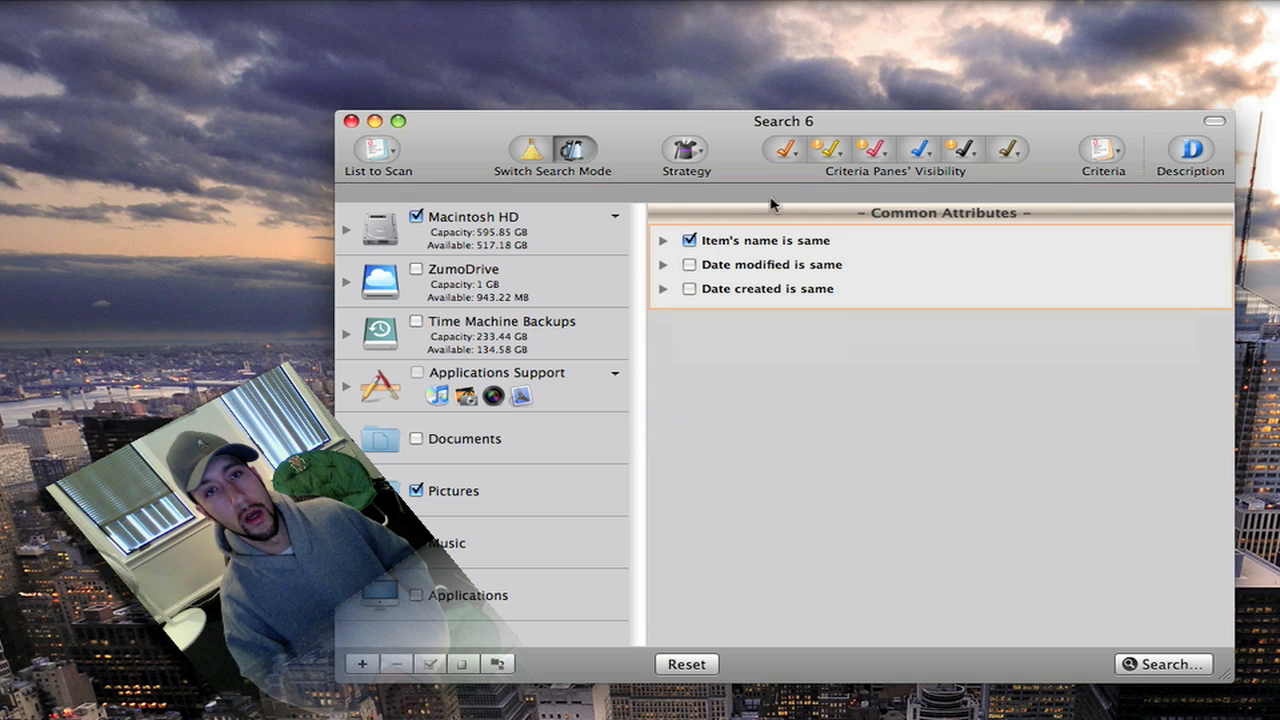
pyautogui.moveTo(786, 150)
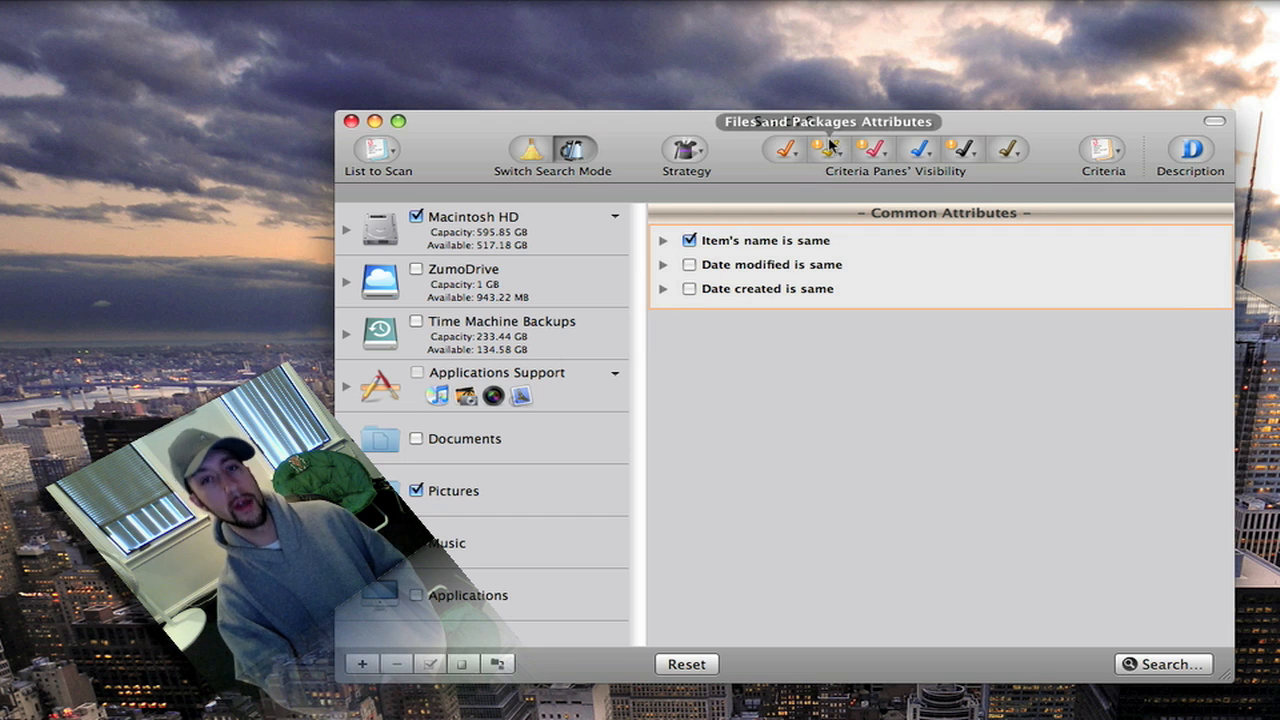
# Append the Files and Packages criteria pane, then replace it with Miscellaneous
pyautogui.click(827, 148)
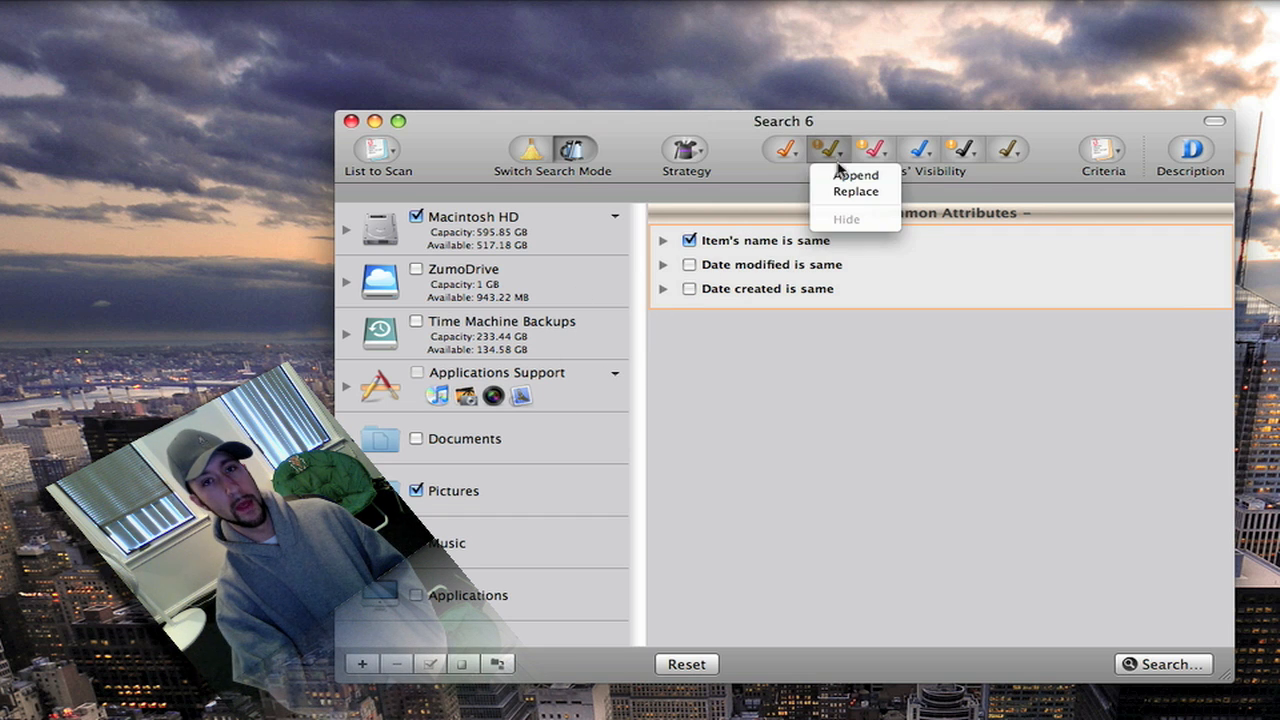
pyautogui.click(855, 175)
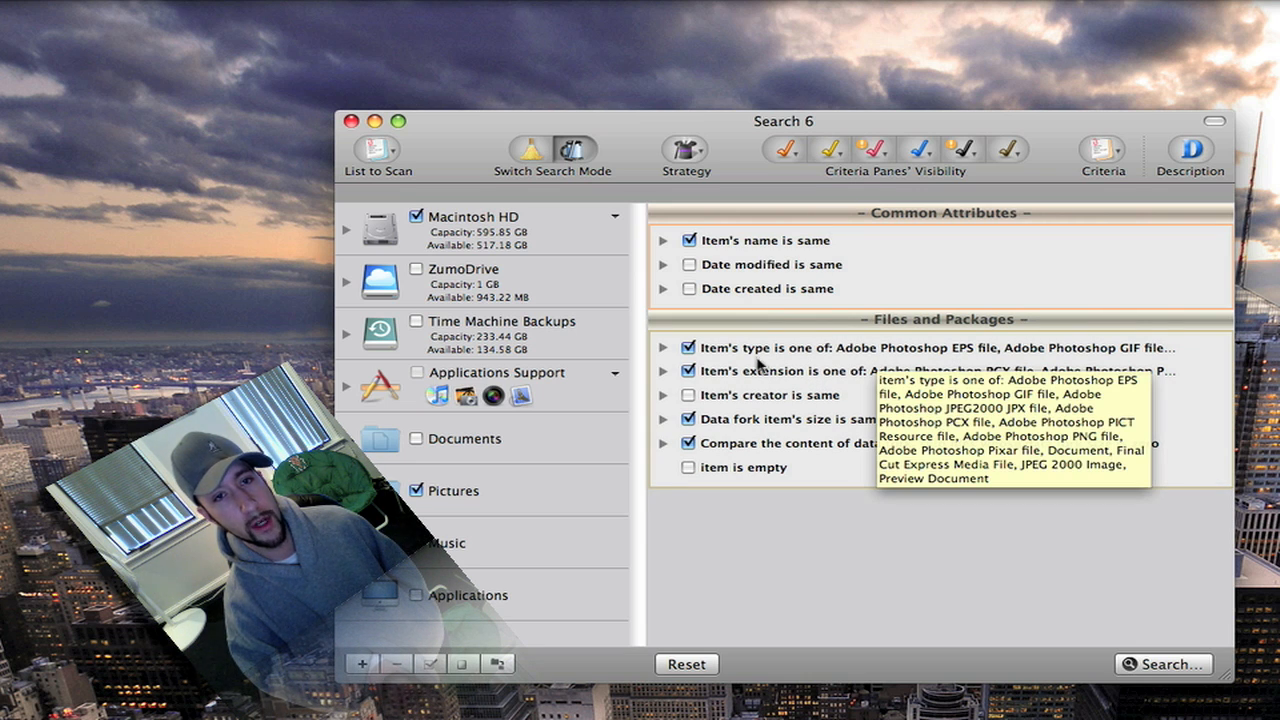
pyautogui.click(830, 150)
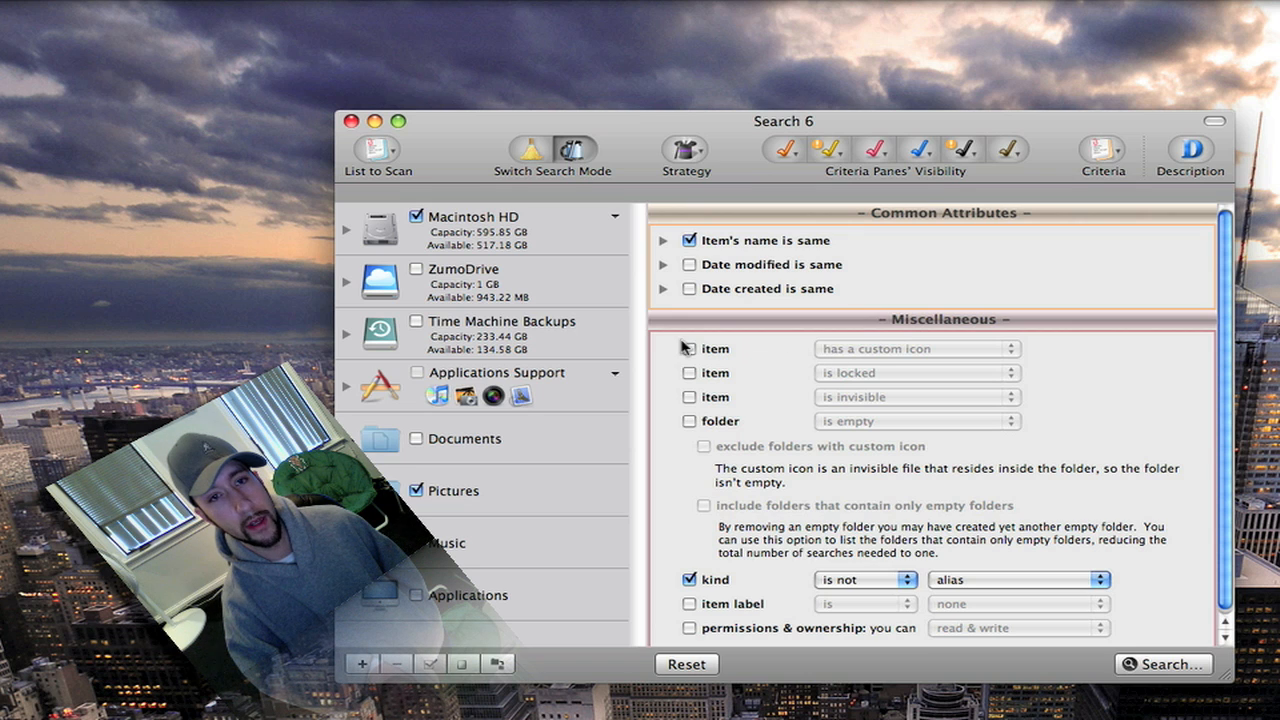
pyautogui.click(688, 348)
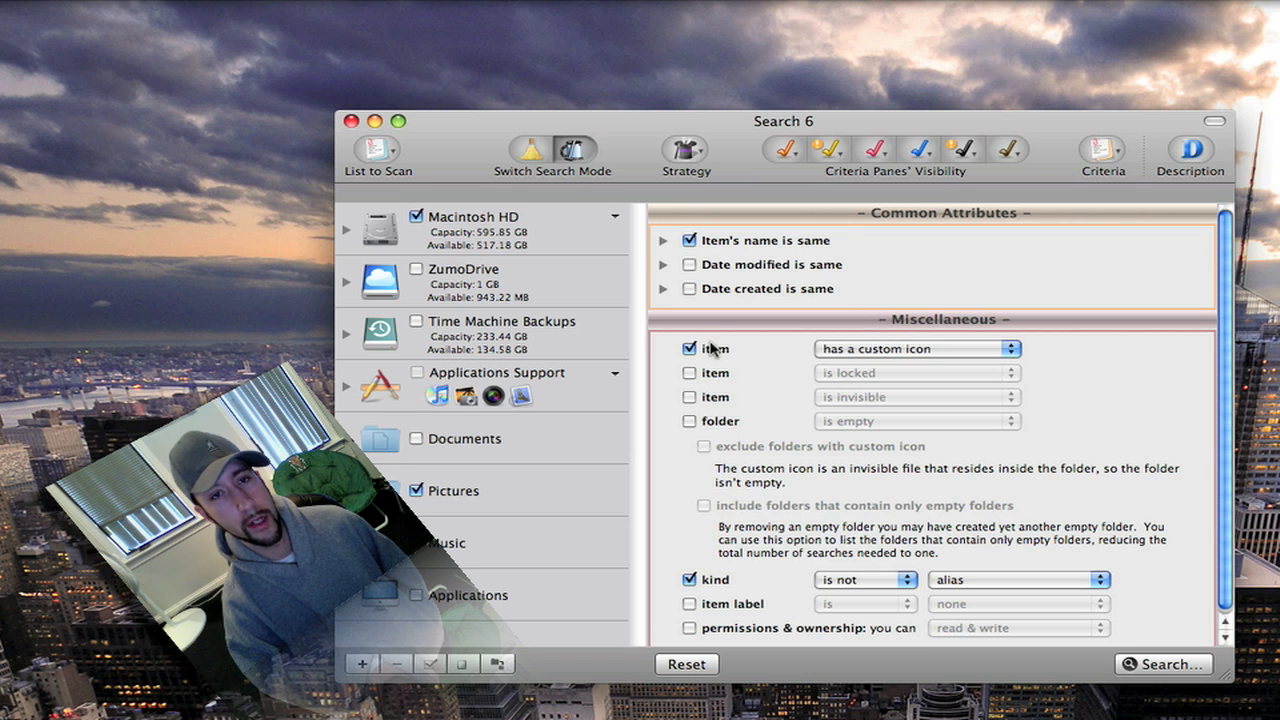
pyautogui.click(689, 348)
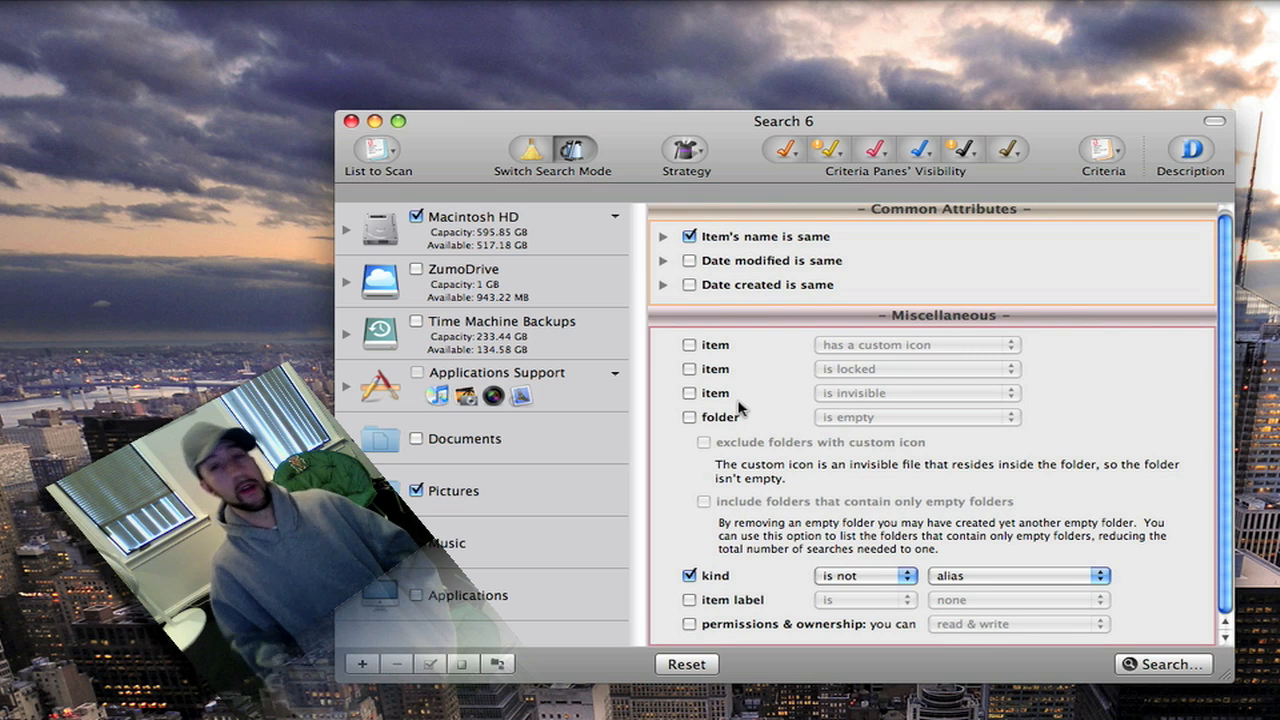
pyautogui.moveTo(918, 148)
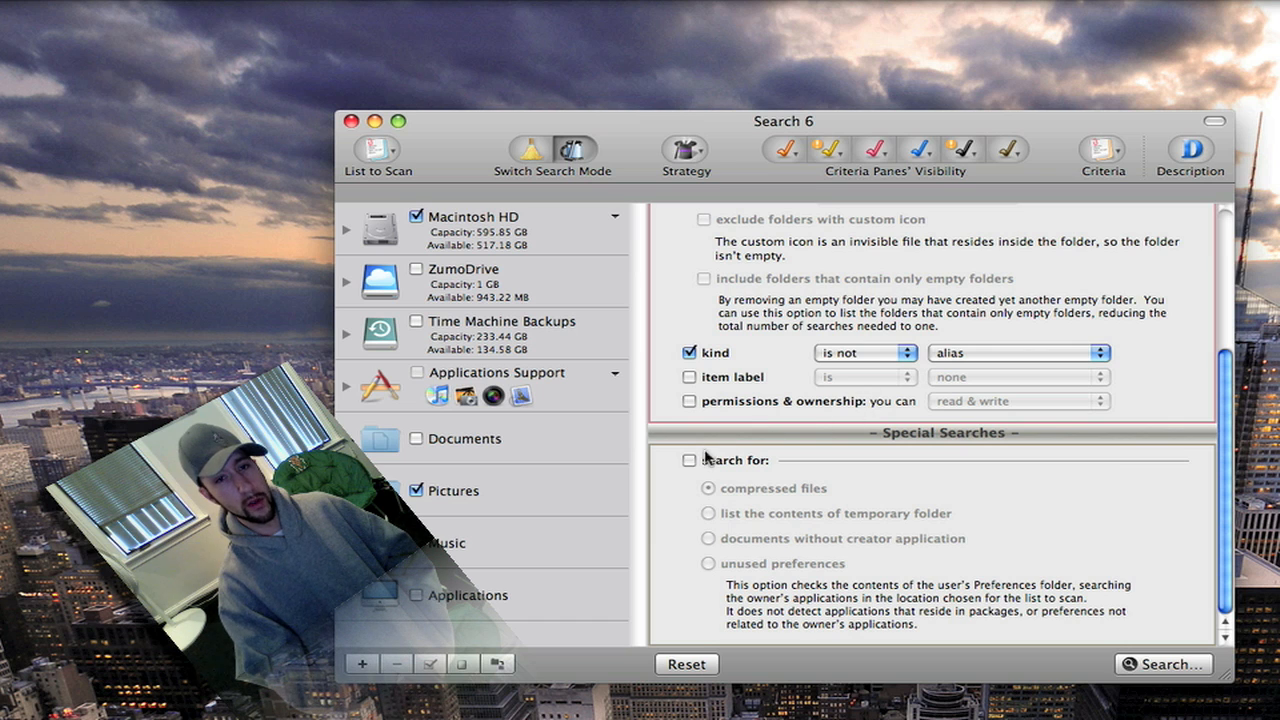
pyautogui.click(688, 460)
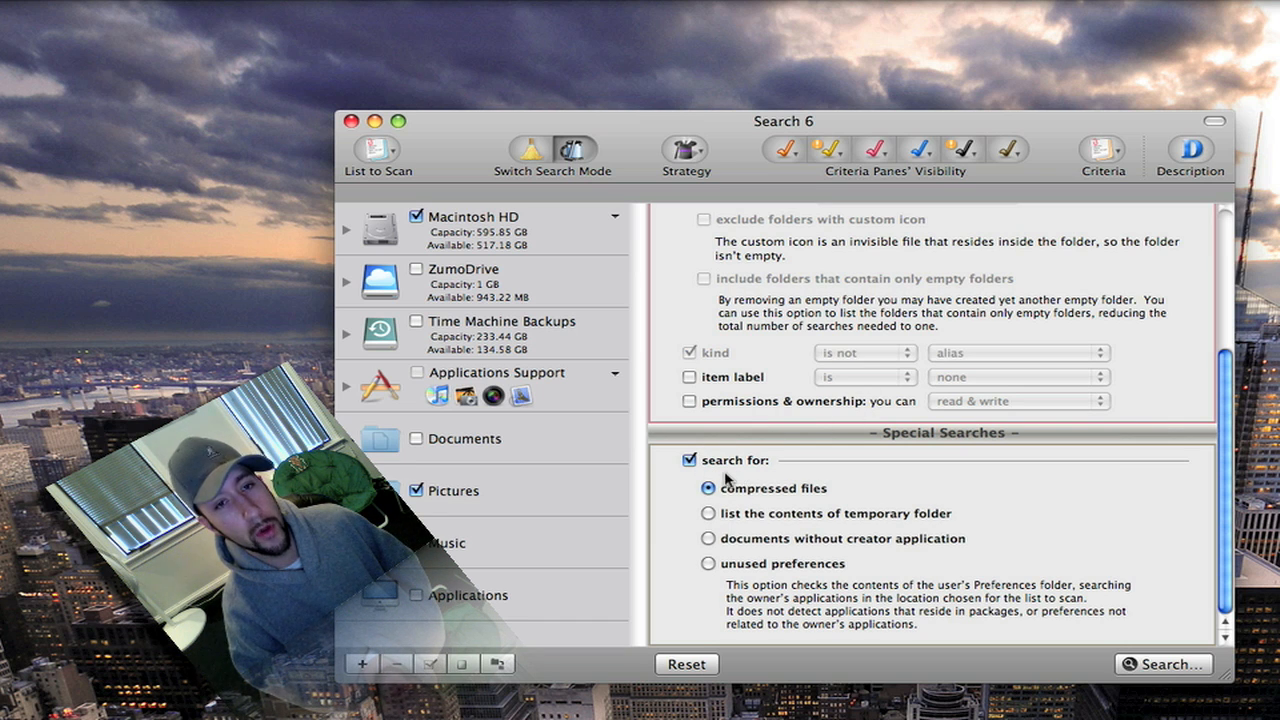
pyautogui.click(689, 460)
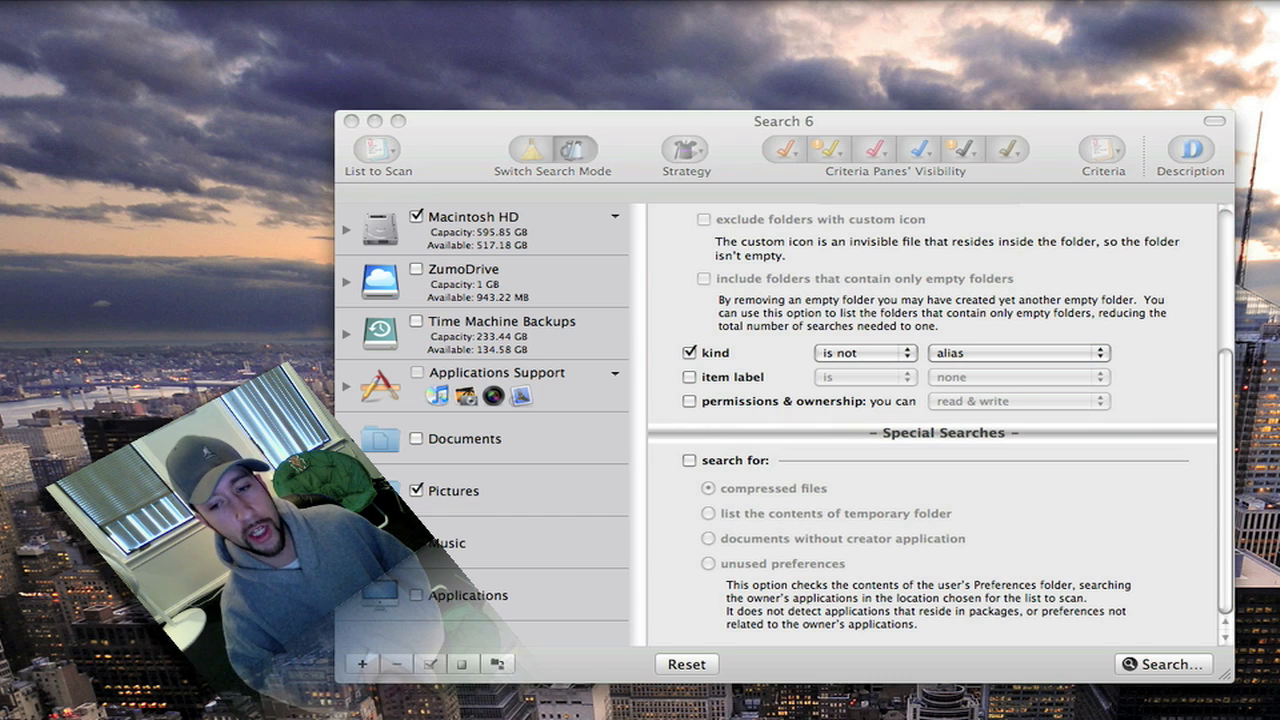
pyautogui.click(688, 401)
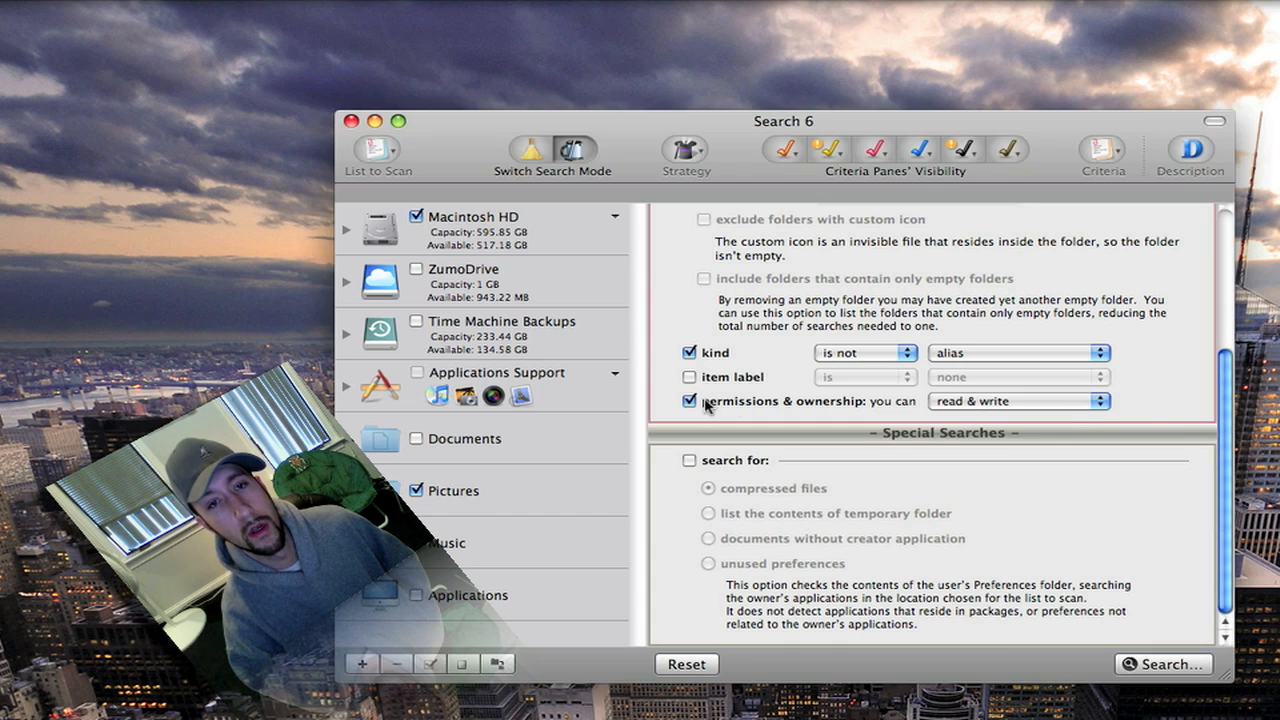
pyautogui.click(1018, 401)
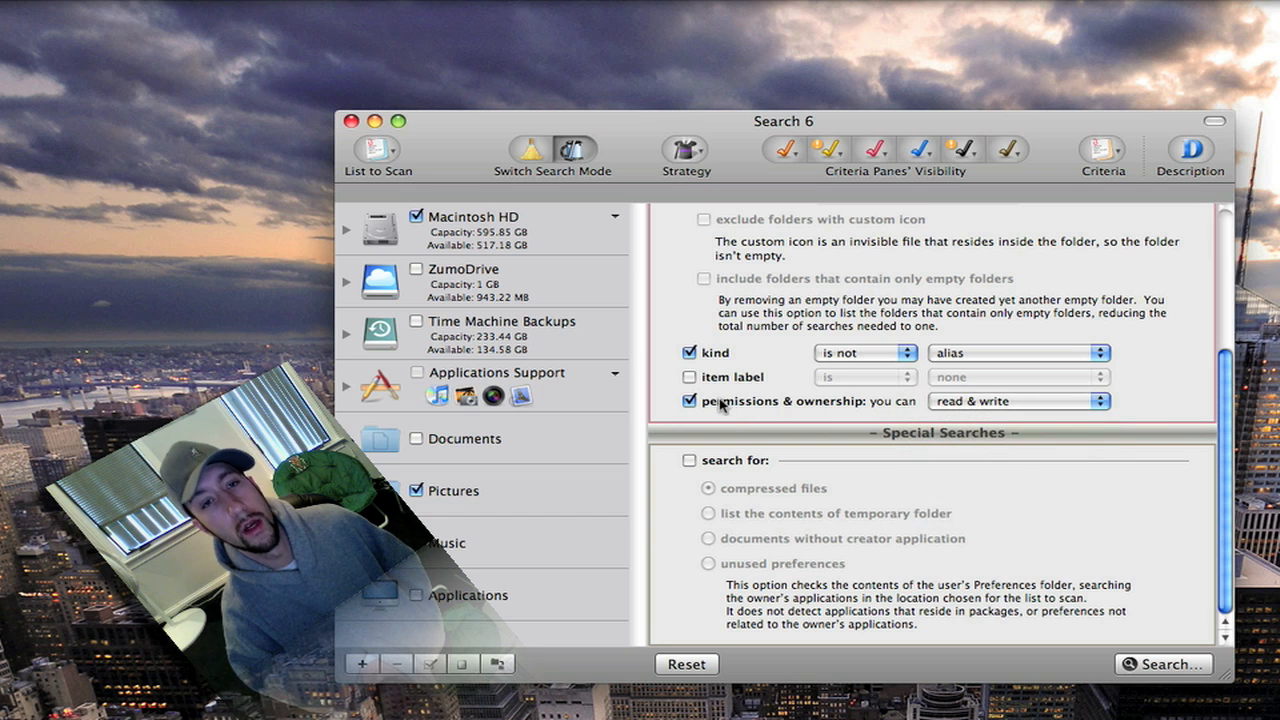
pyautogui.click(688, 401)
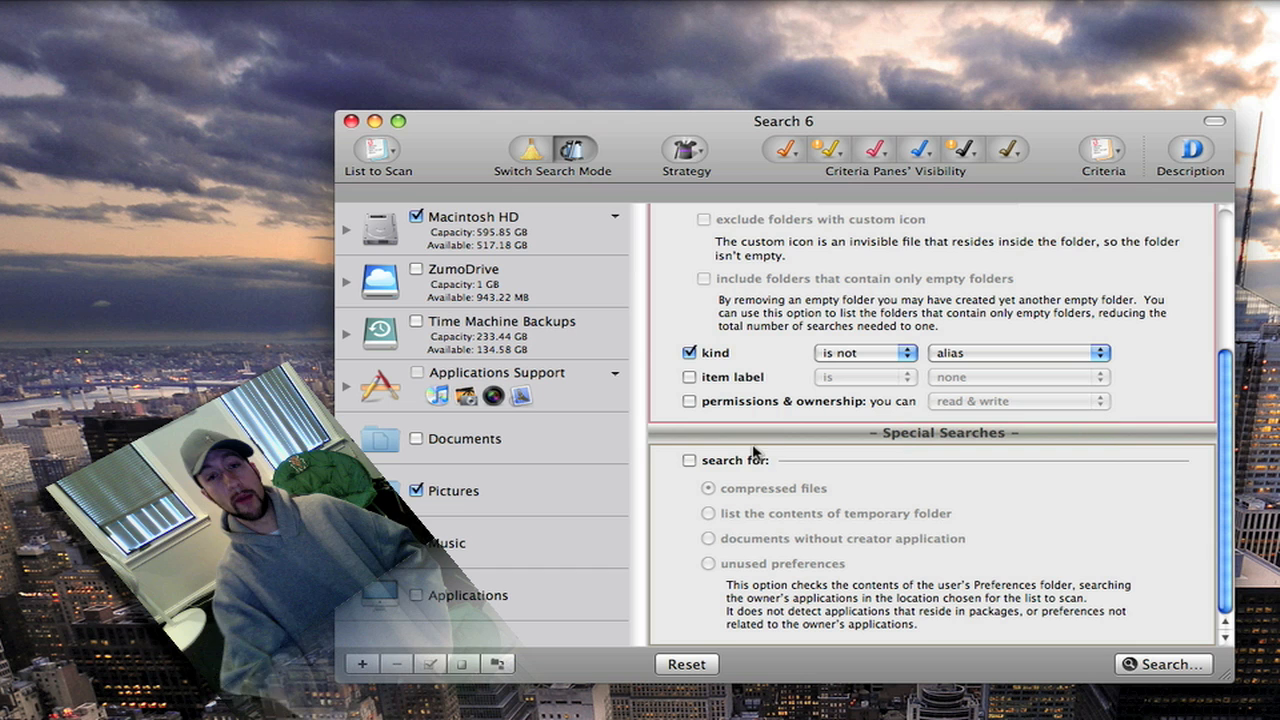
pyautogui.moveTo(1157, 540)
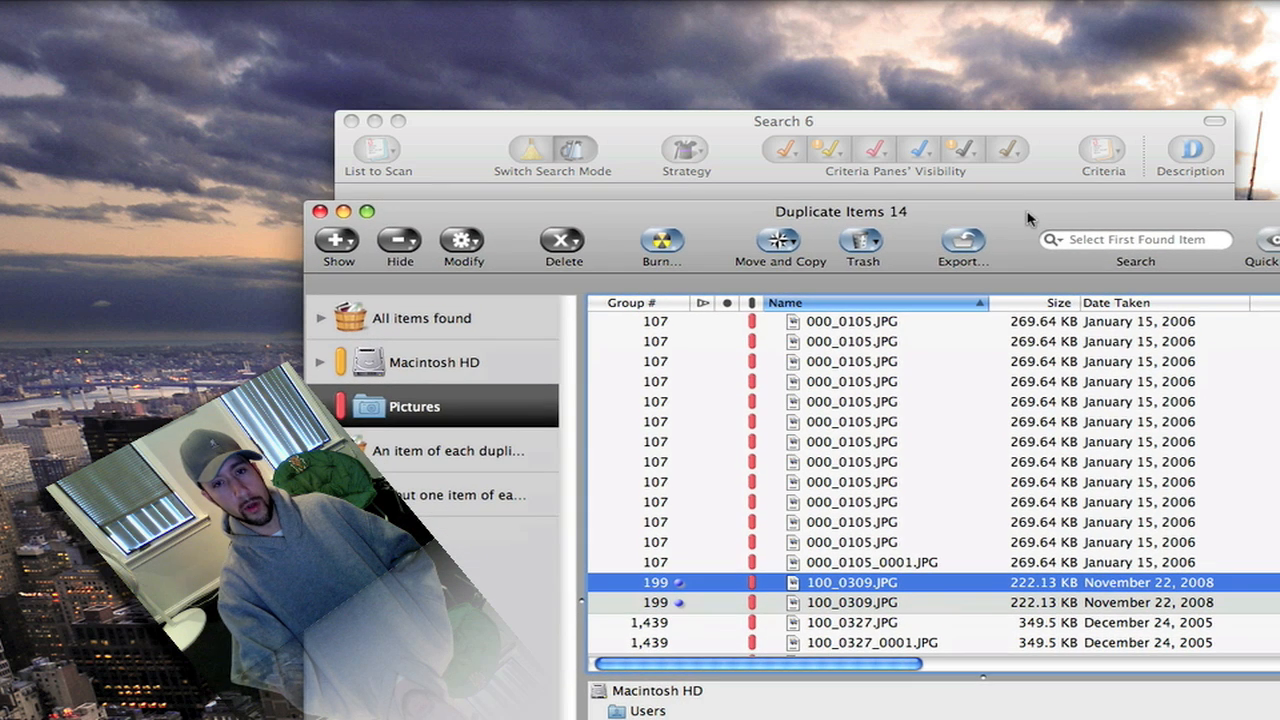
pyautogui.moveTo(996, 398)
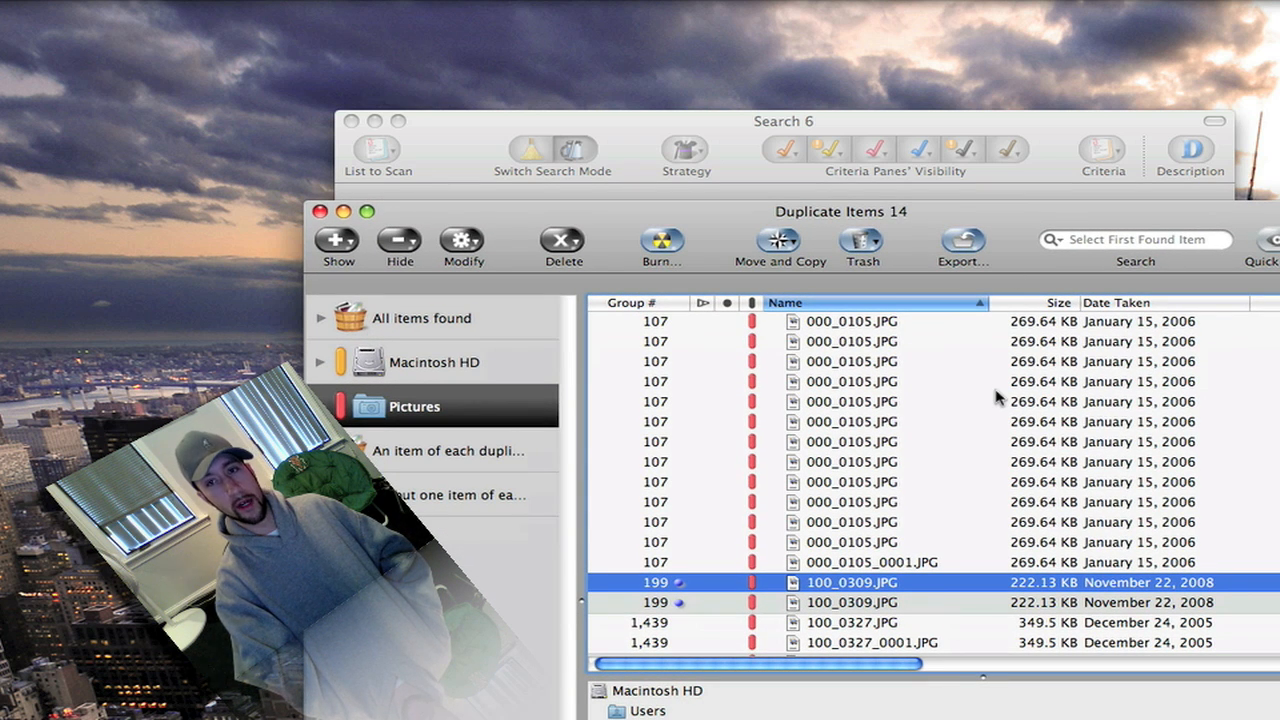
pyautogui.moveTo(920, 510)
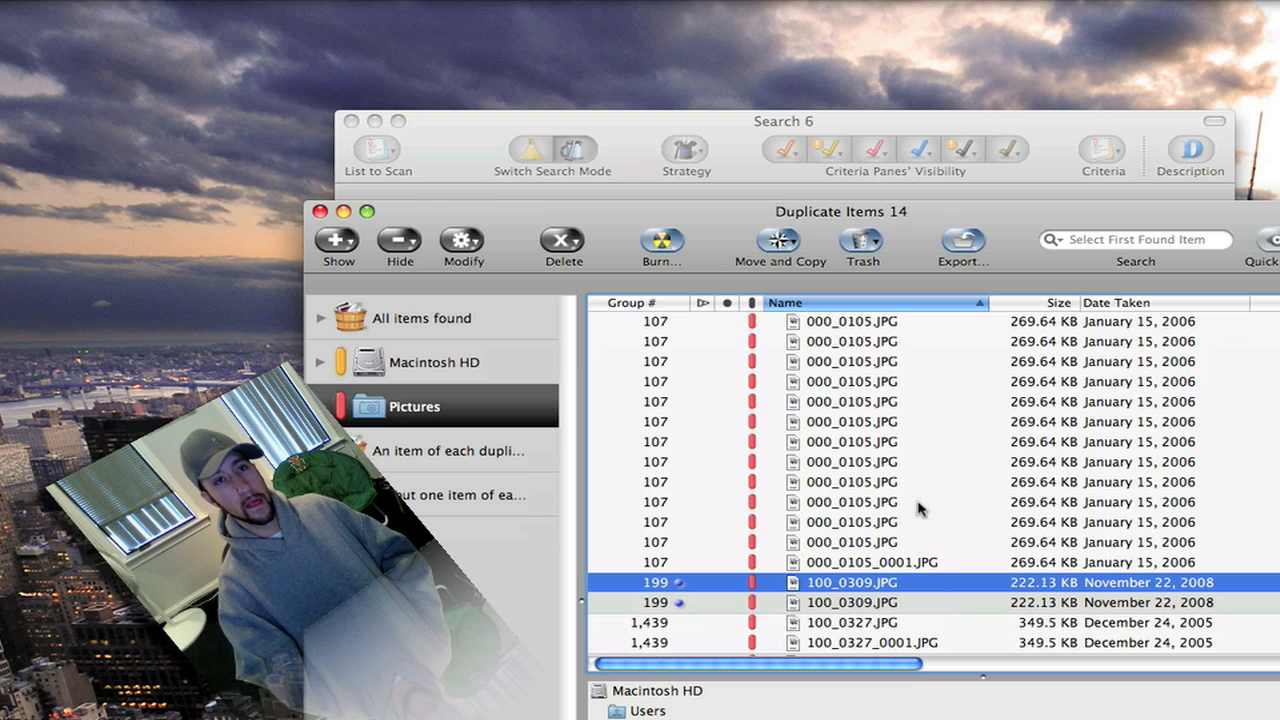
pyautogui.moveTo(655, 462)
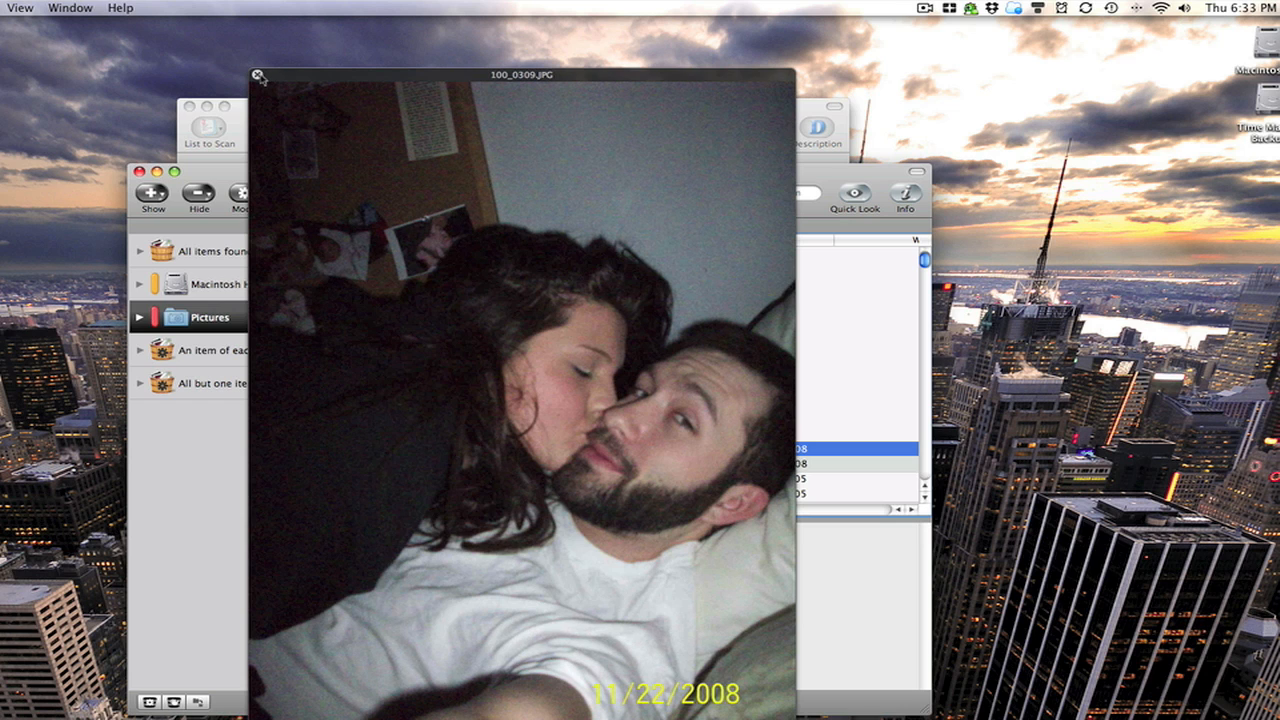
# Close the 100_0309.JPG preview and select each copy to compare their folder paths
pyautogui.click(258, 76)
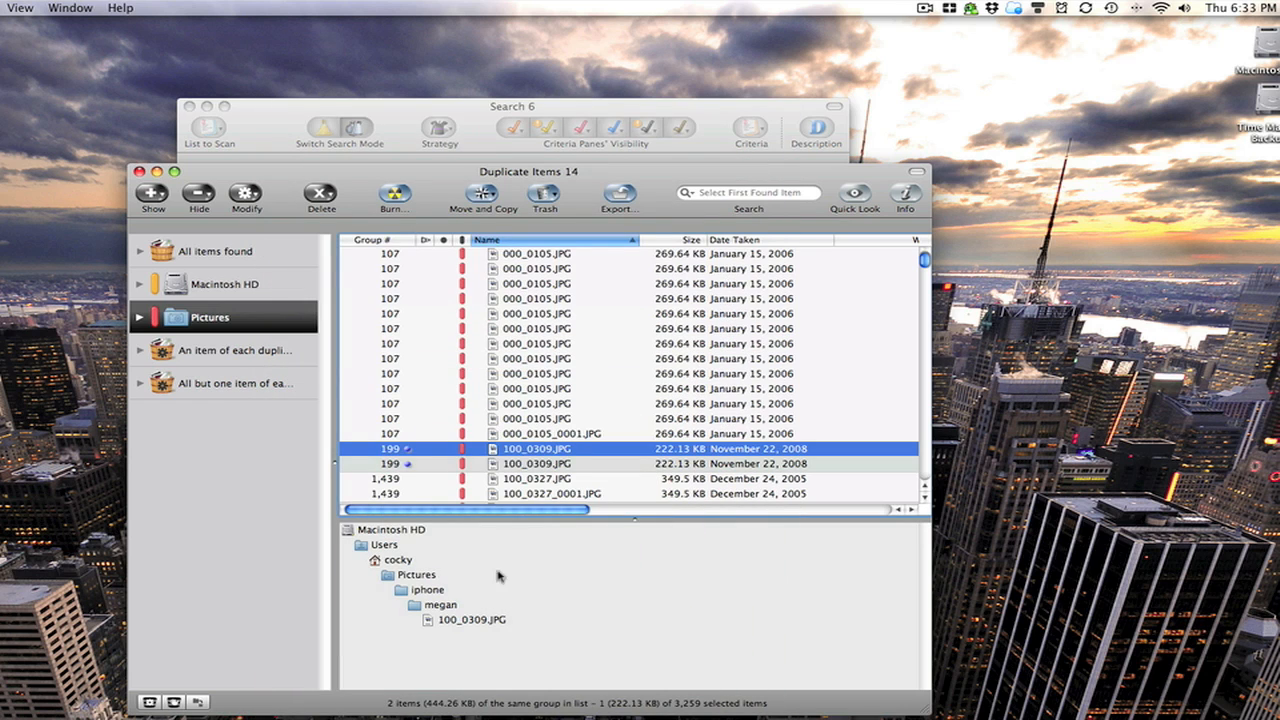
pyautogui.click(536, 463)
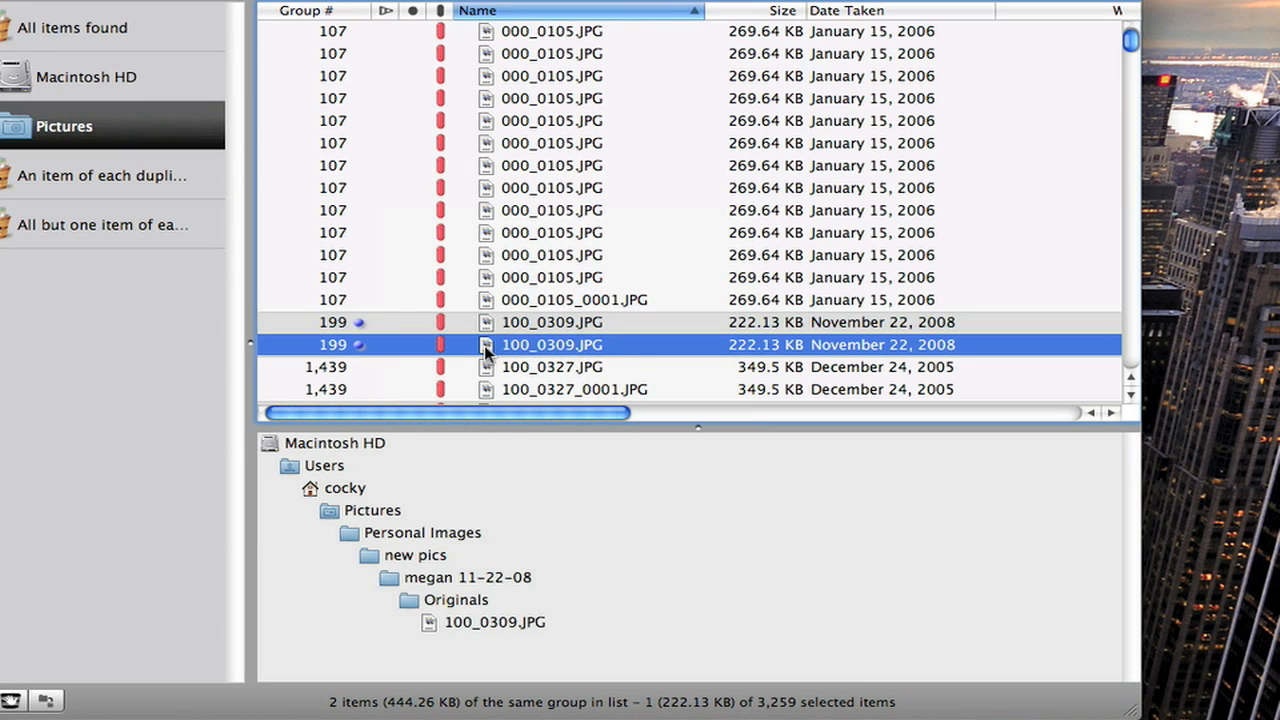
pyautogui.click(552, 322)
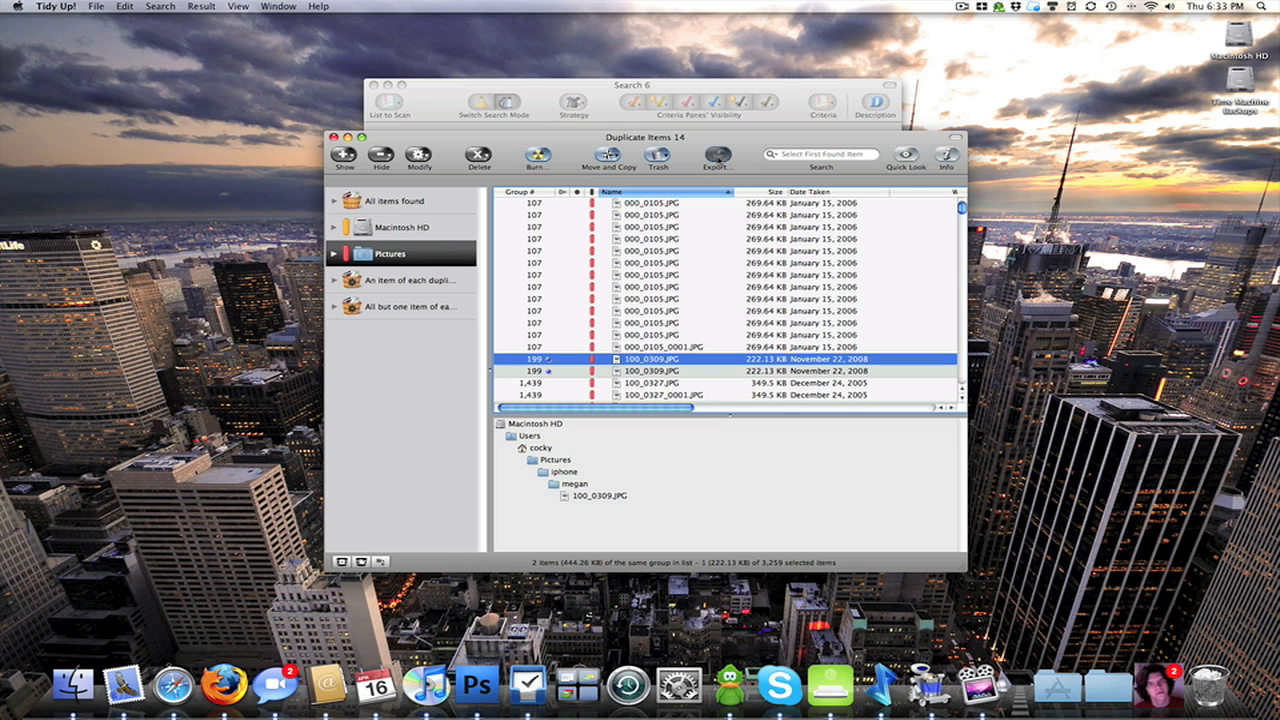
# Open the results export settings and keep HTML as the format
pyautogui.click(717, 155)
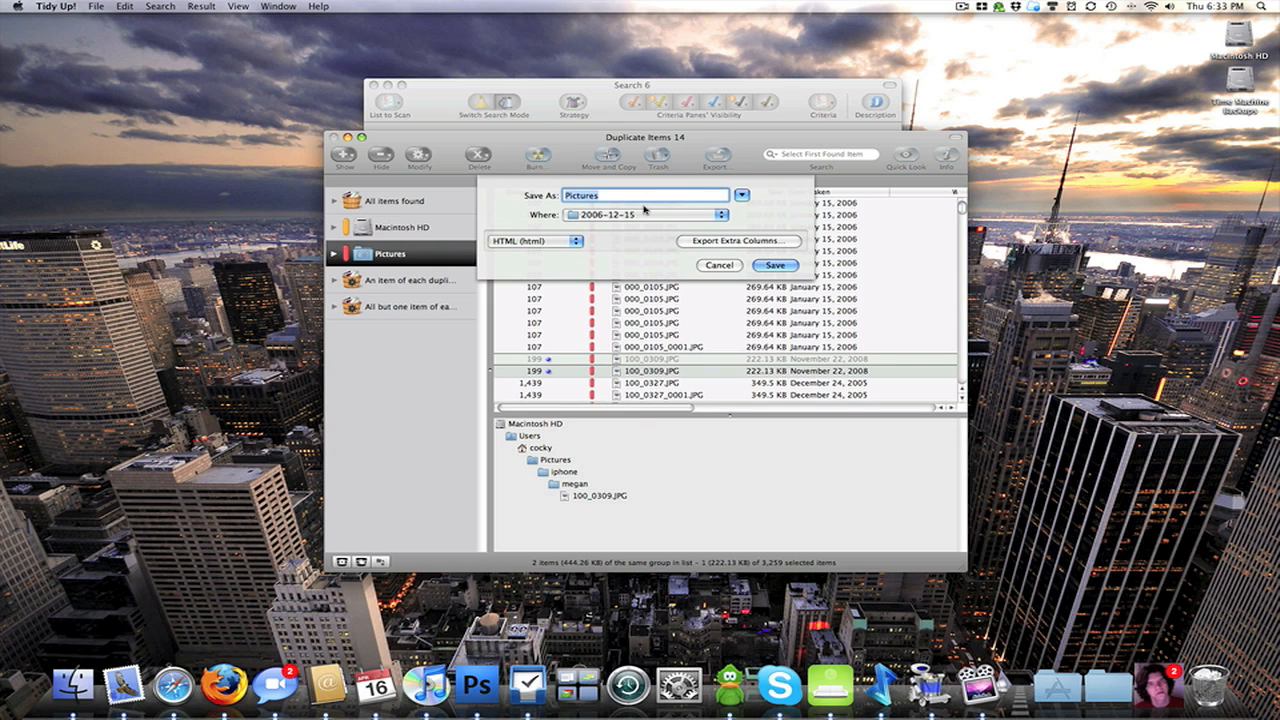
pyautogui.click(534, 241)
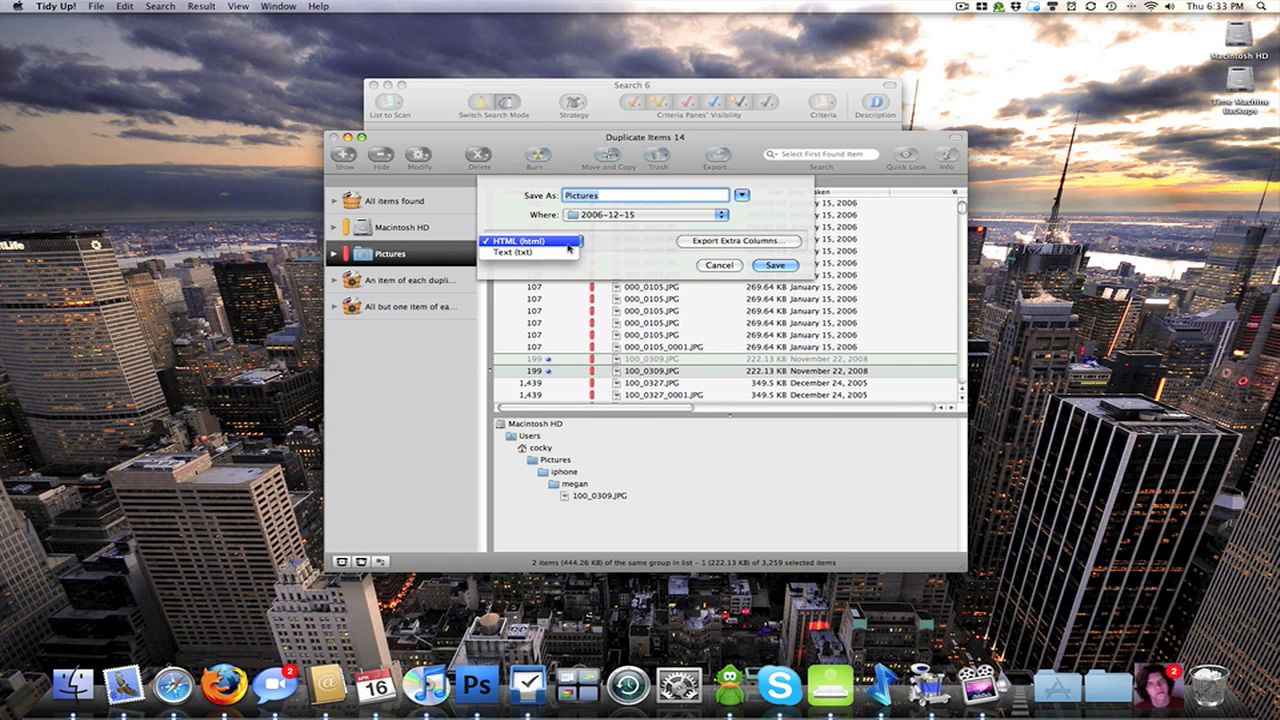
pyautogui.click(530, 241)
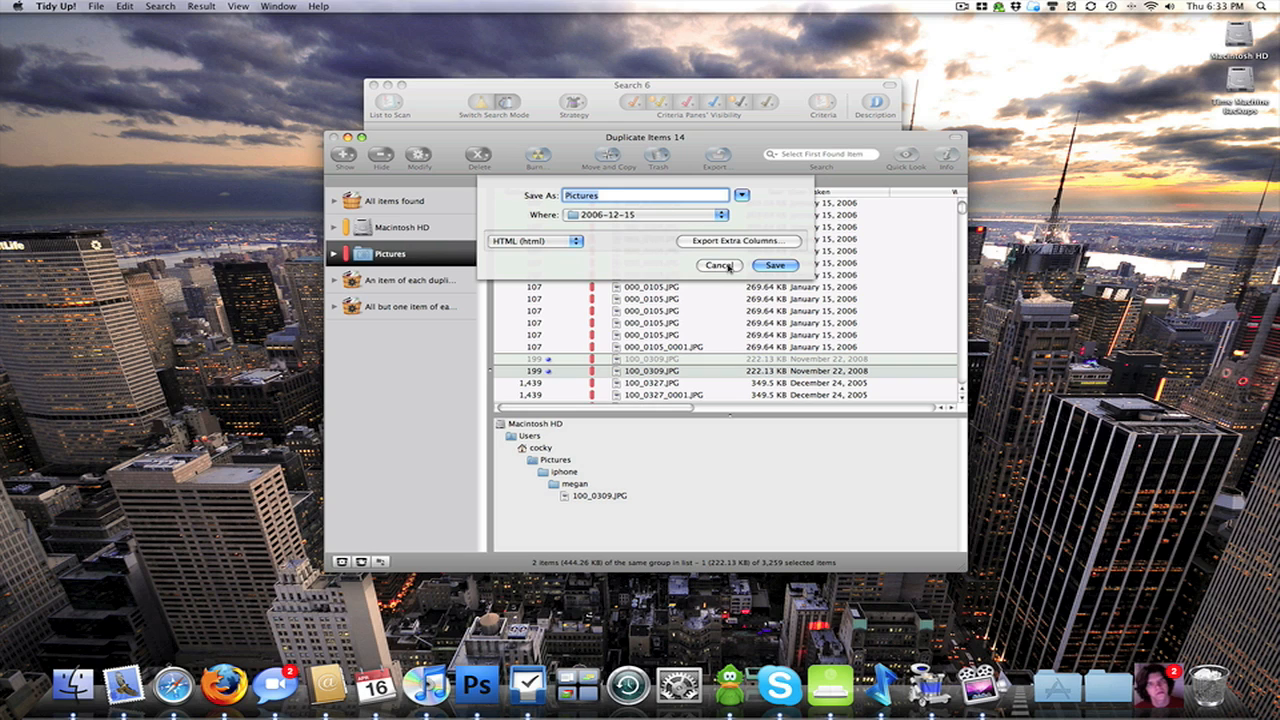
# Cancel the export settings sheet without saving
pyautogui.click(720, 265)
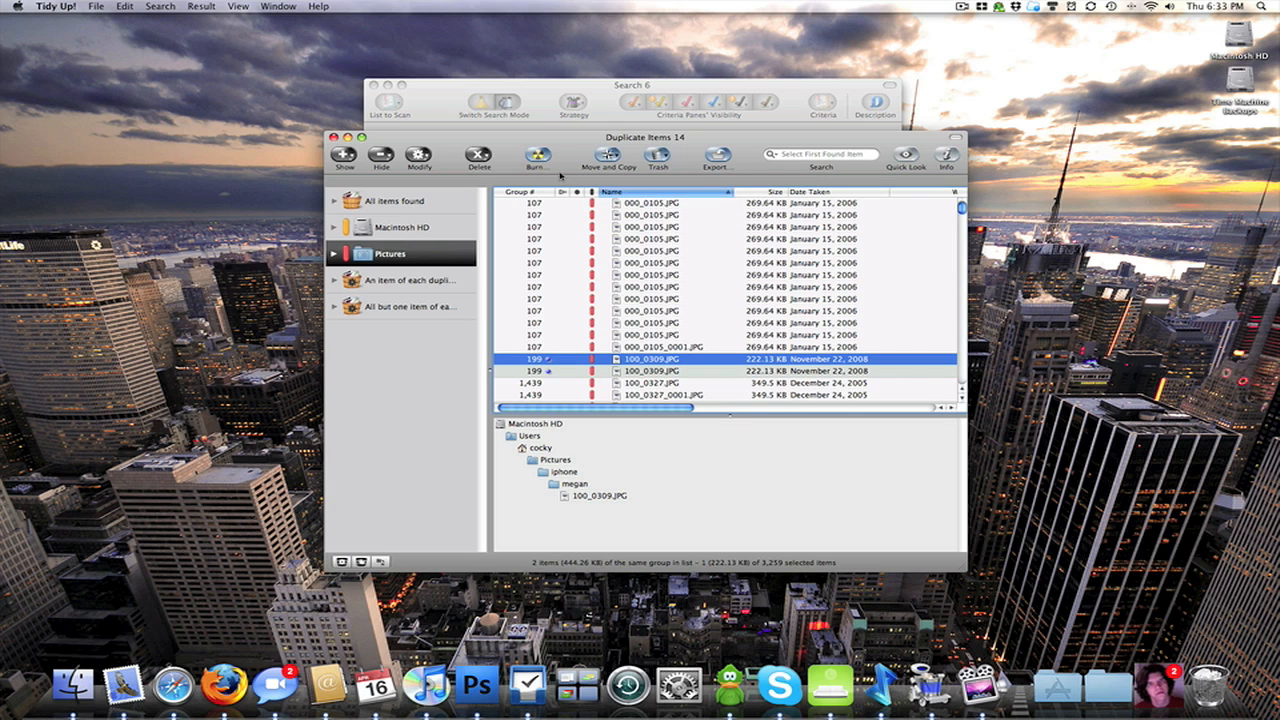
pyautogui.moveTo(538, 158)
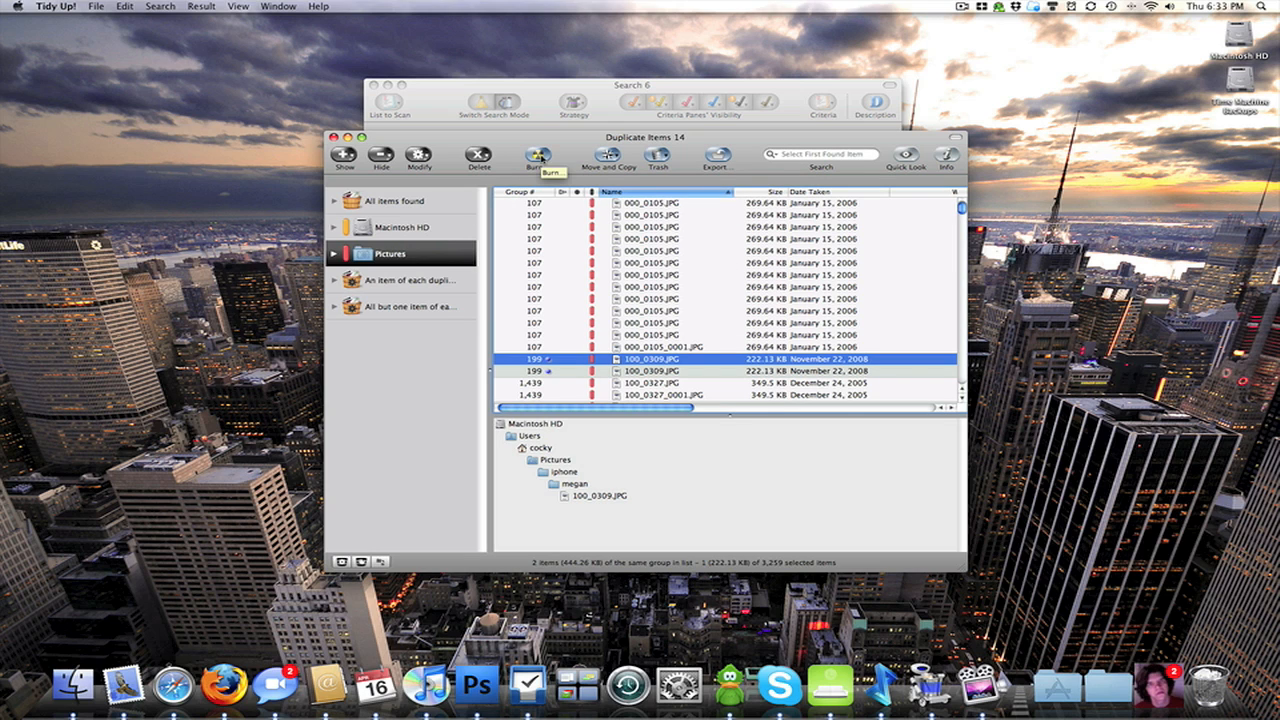
pyautogui.moveTo(418, 157)
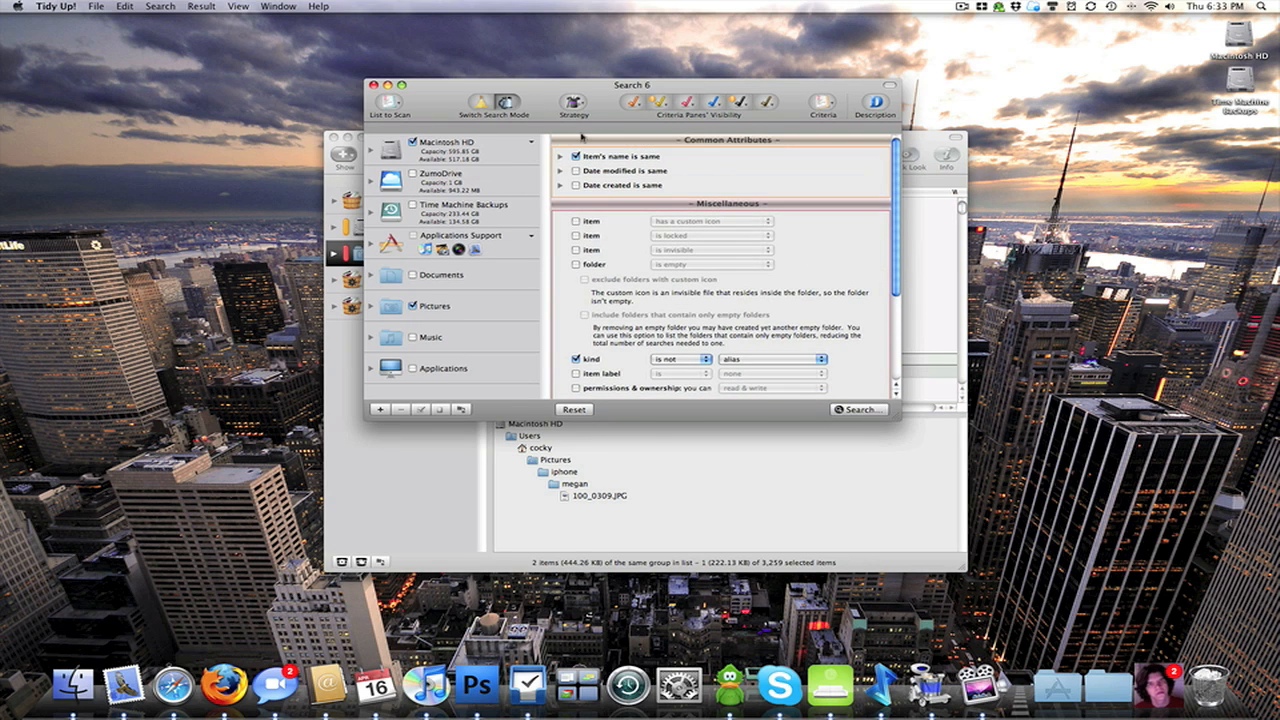
pyautogui.click(572, 102)
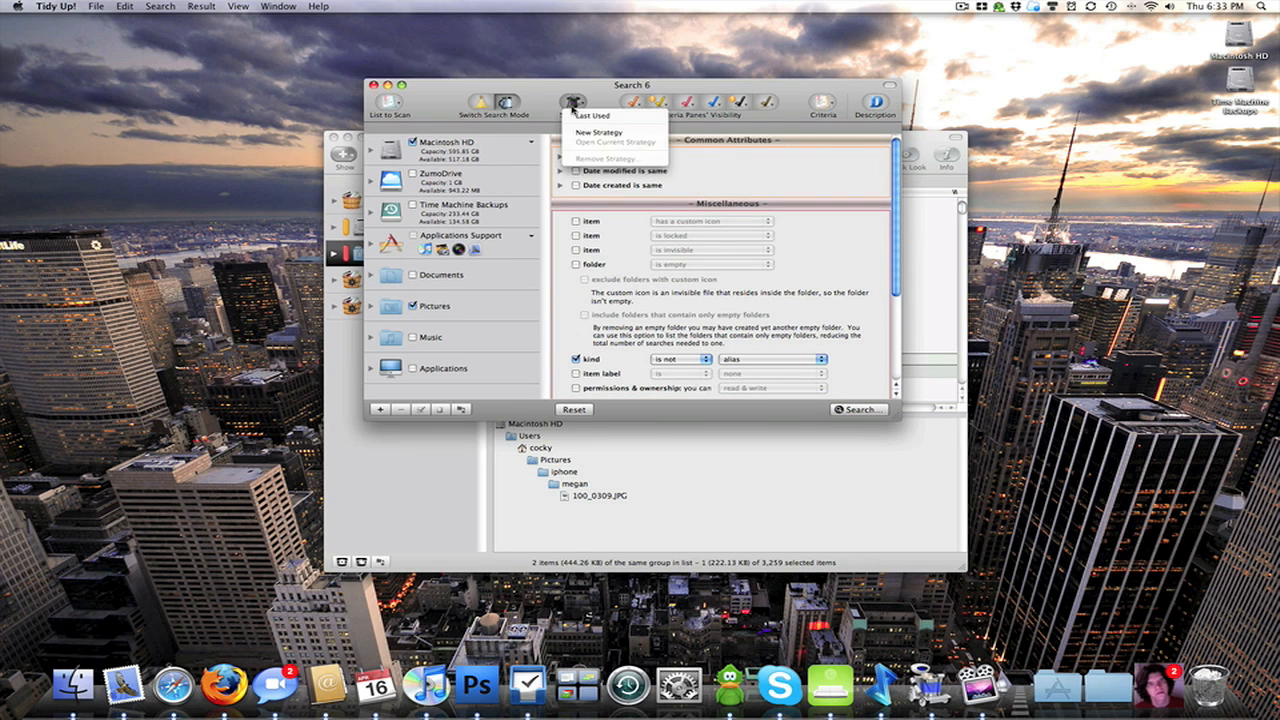
pyautogui.click(600, 131)
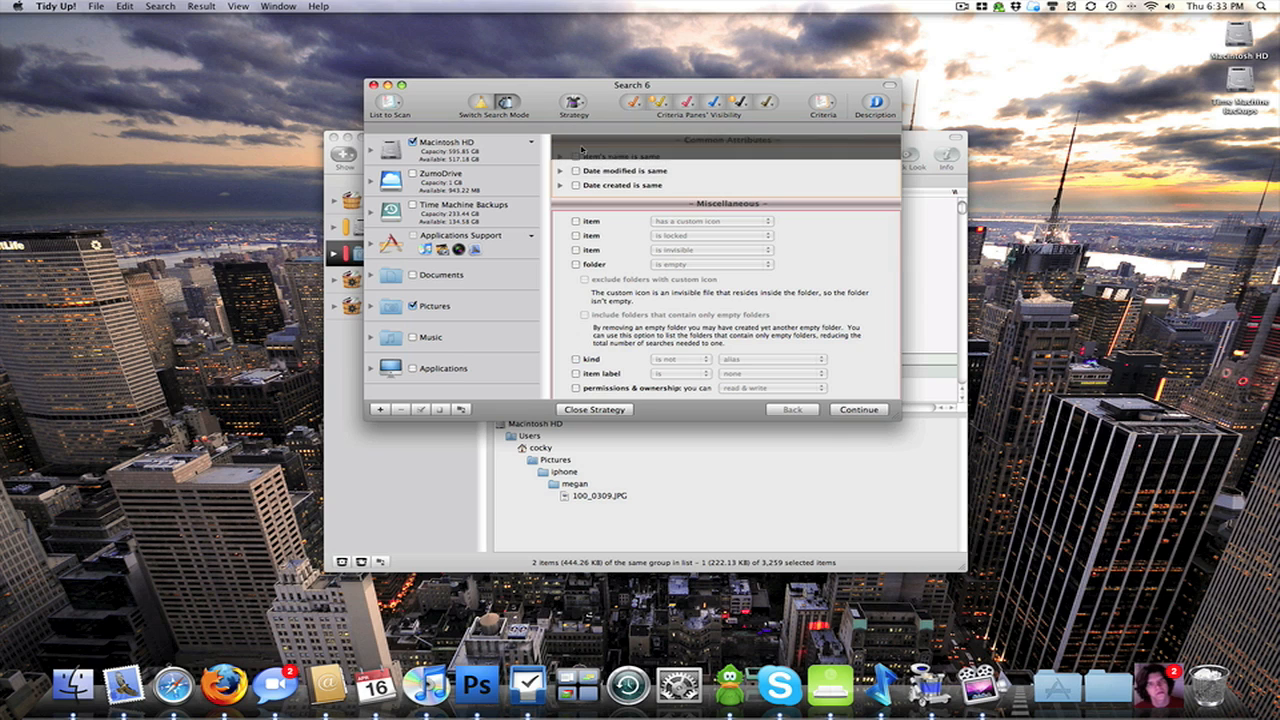
pyautogui.click(572, 104)
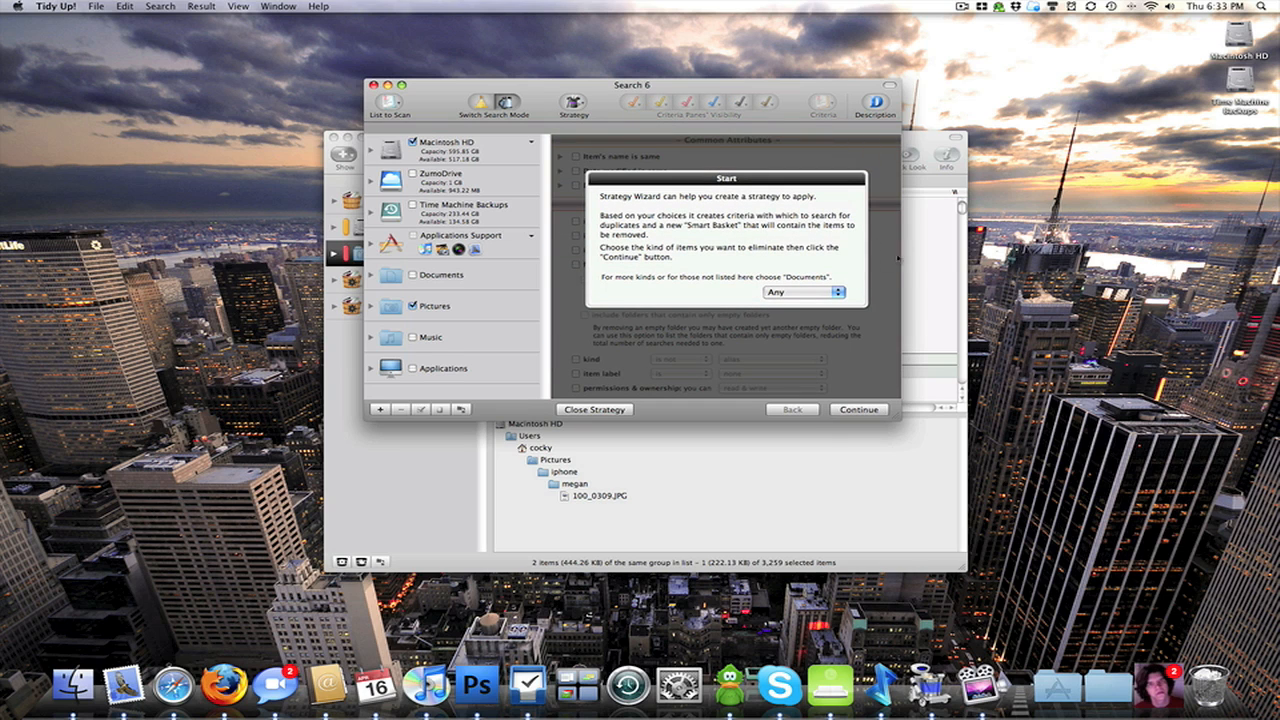
pyautogui.click(803, 292)
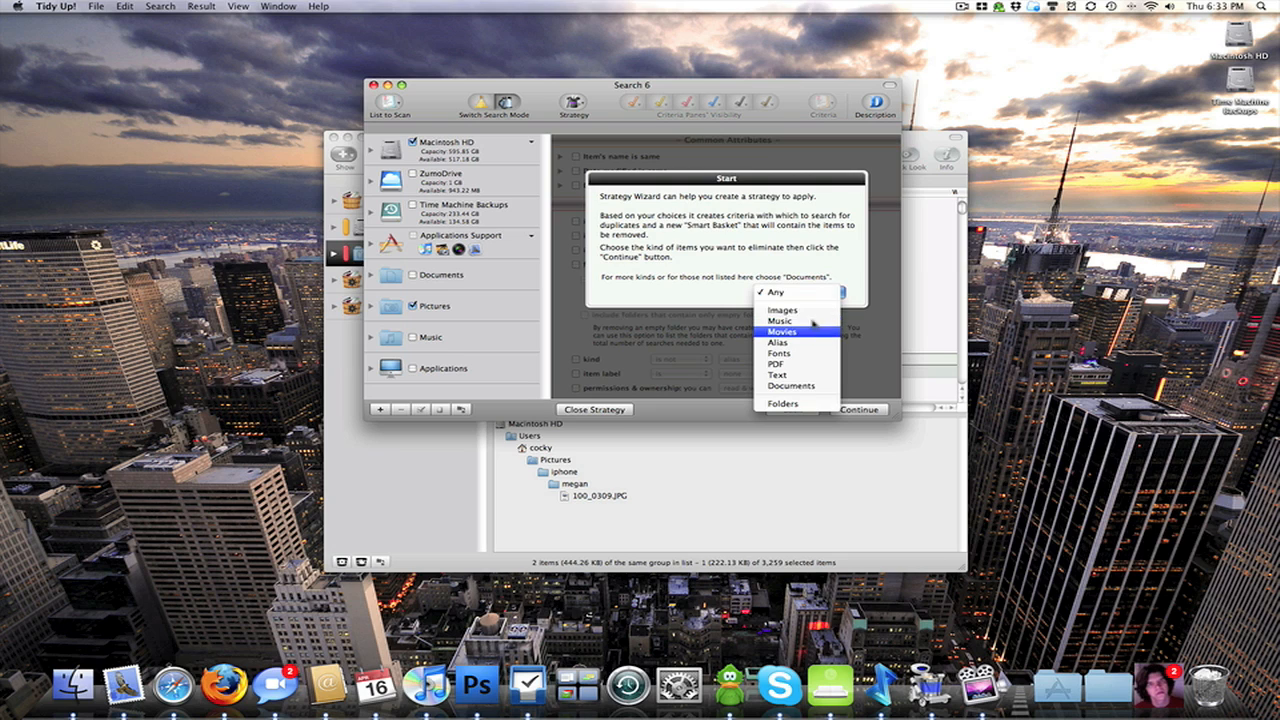
pyautogui.click(781, 320)
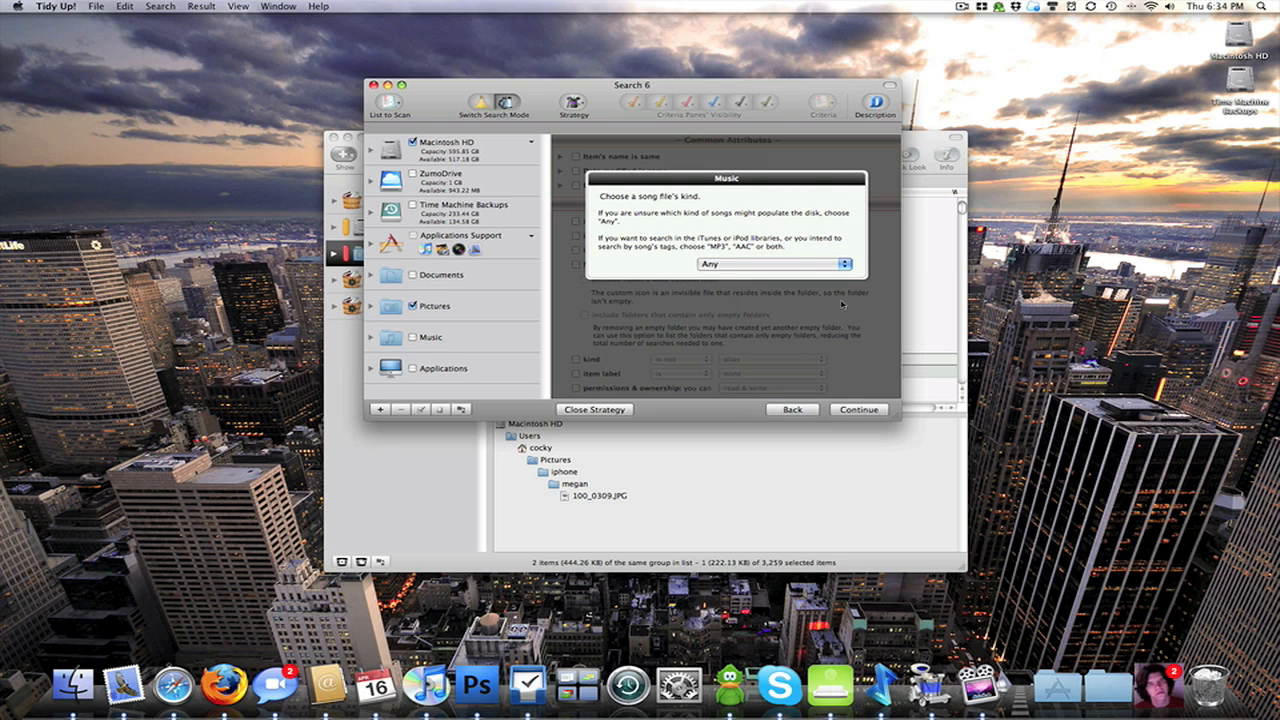
pyautogui.click(775, 263)
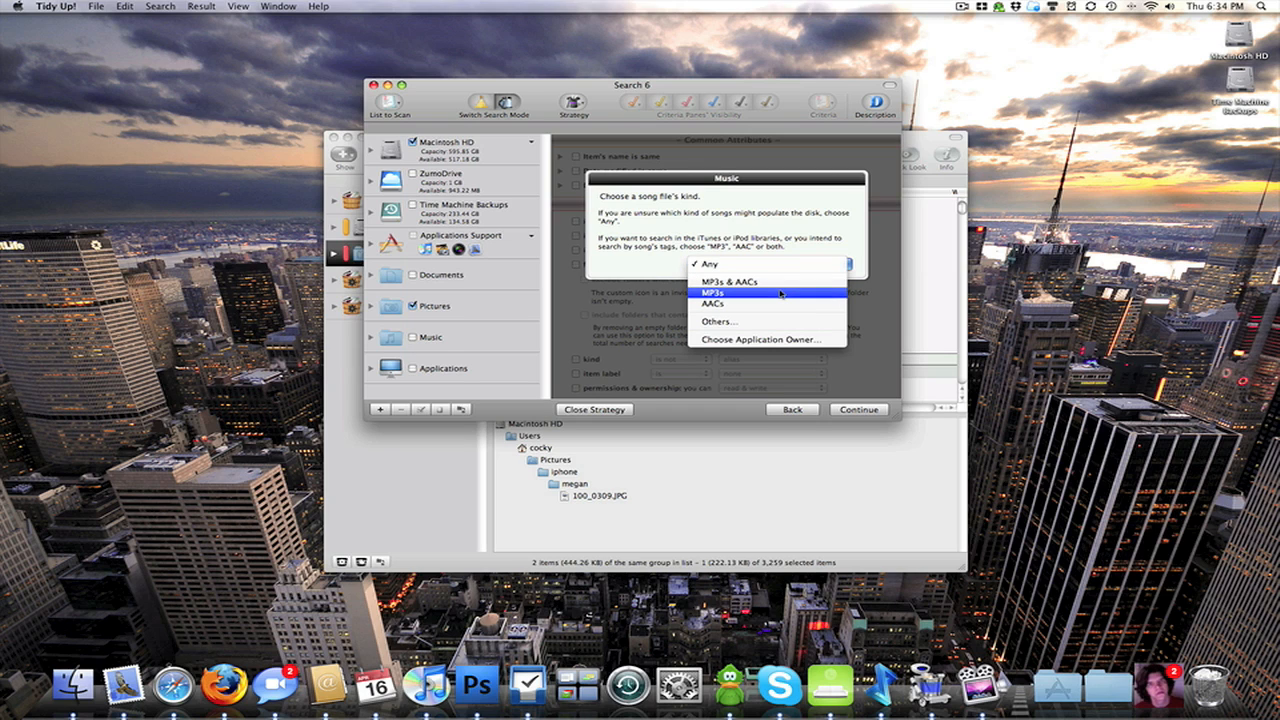
pyautogui.click(714, 291)
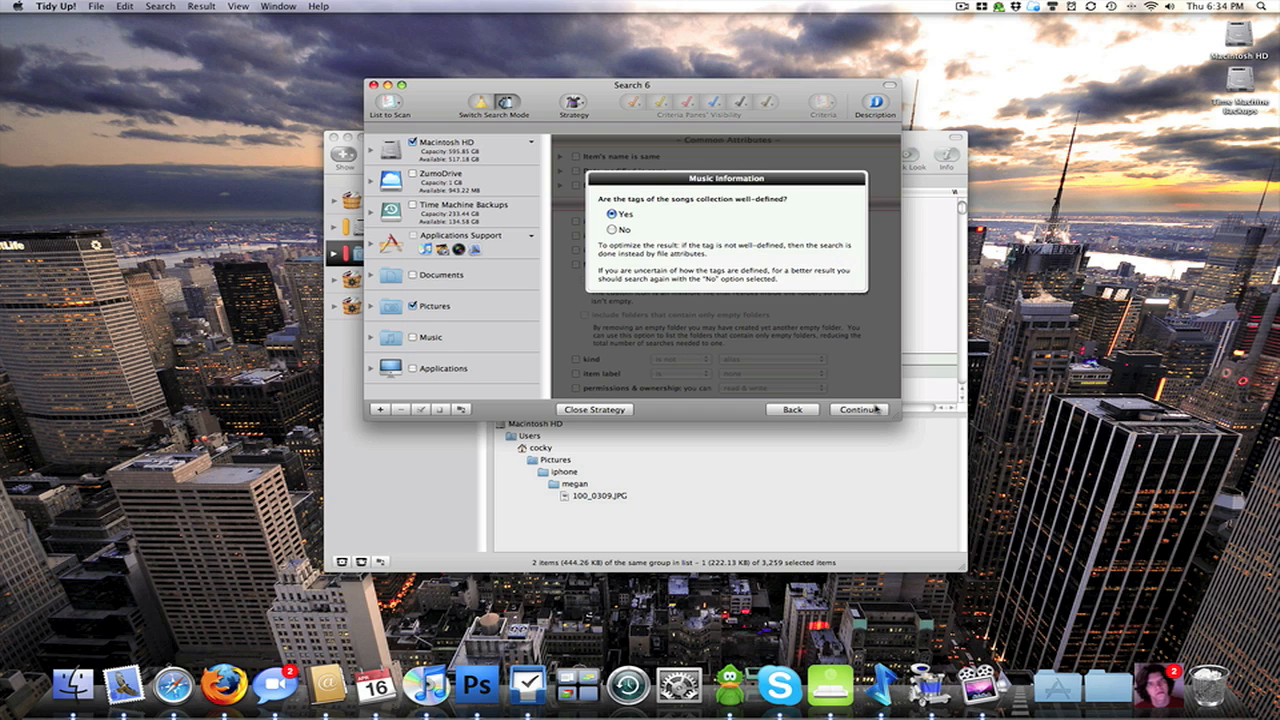
pyautogui.moveTo(688, 238)
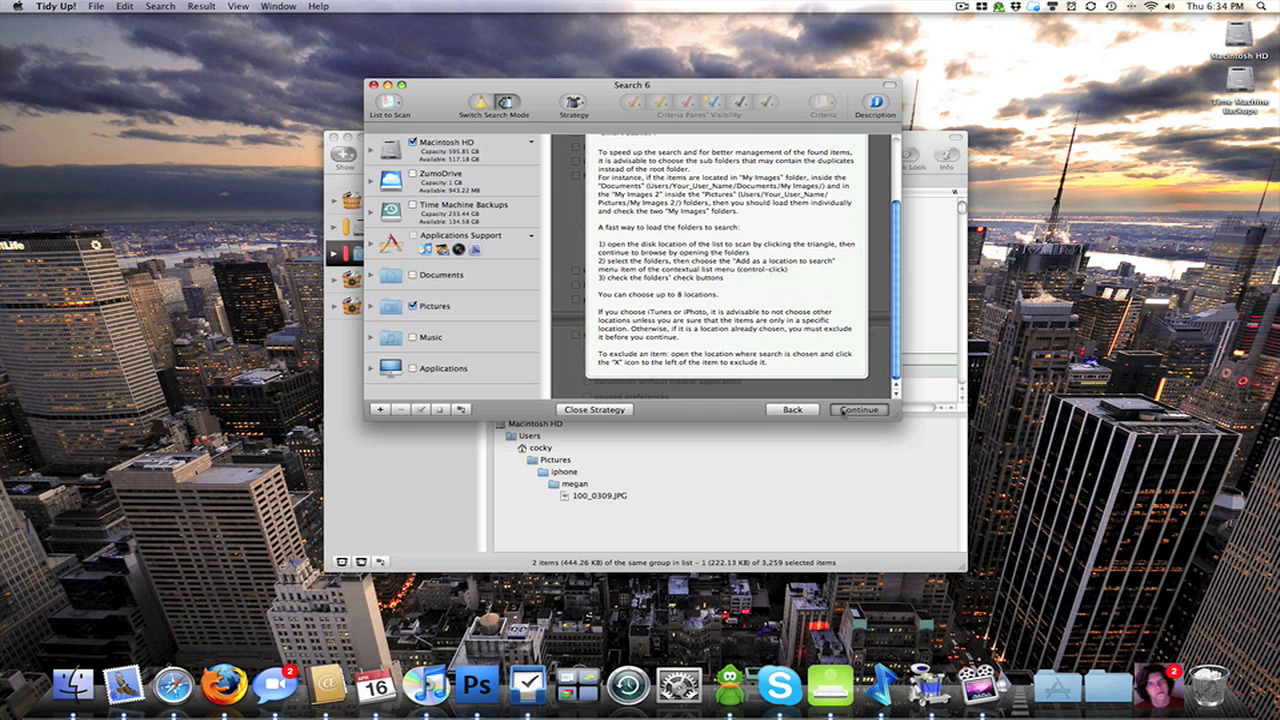
pyautogui.click(857, 409)
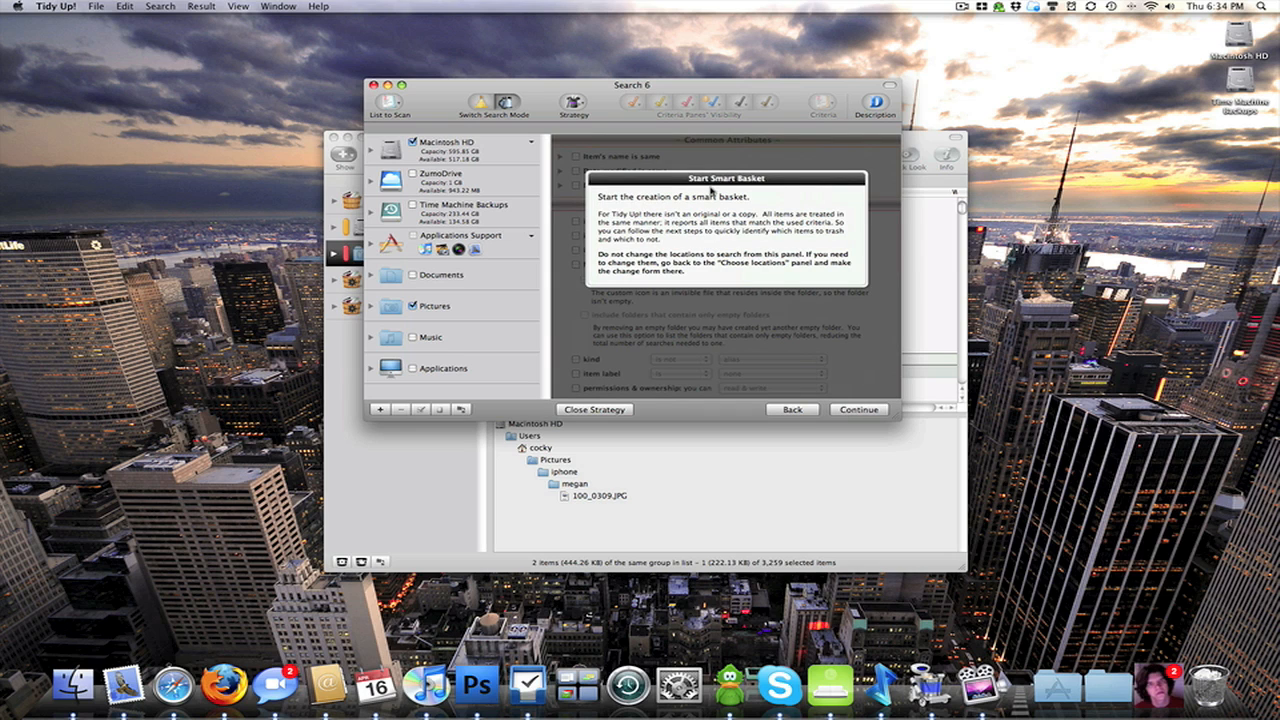
pyautogui.click(858, 409)
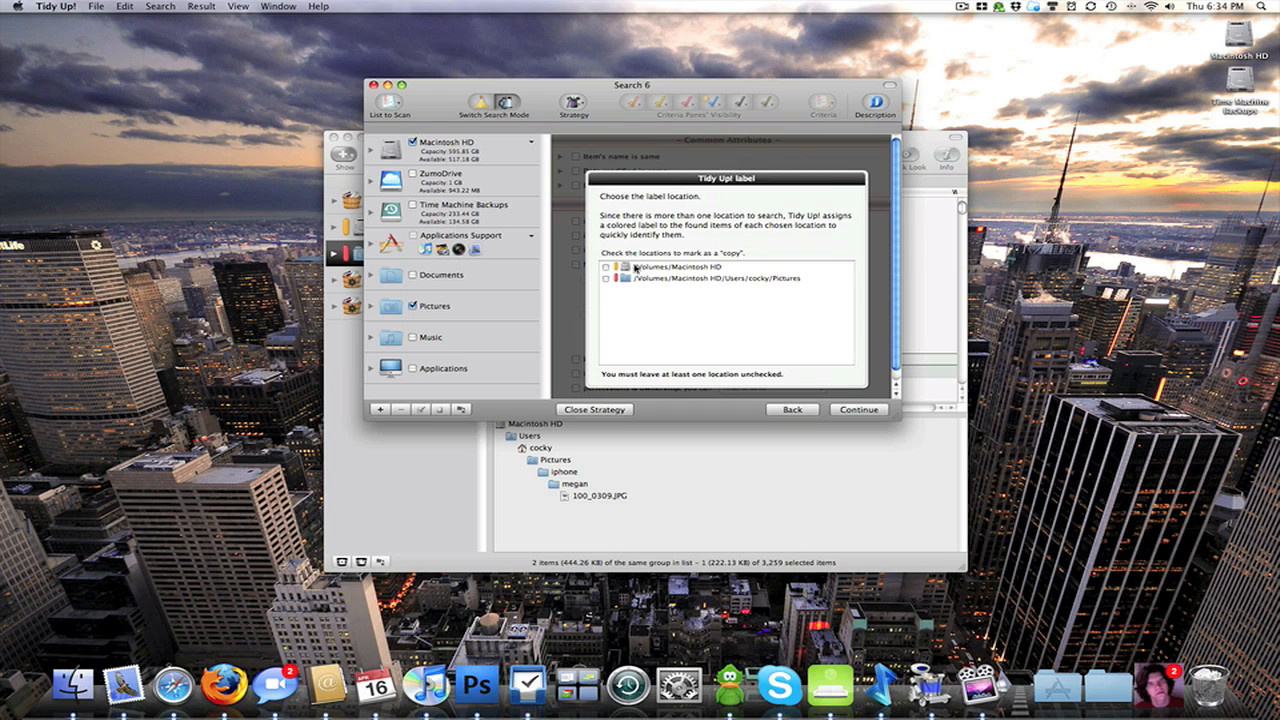
pyautogui.click(606, 267)
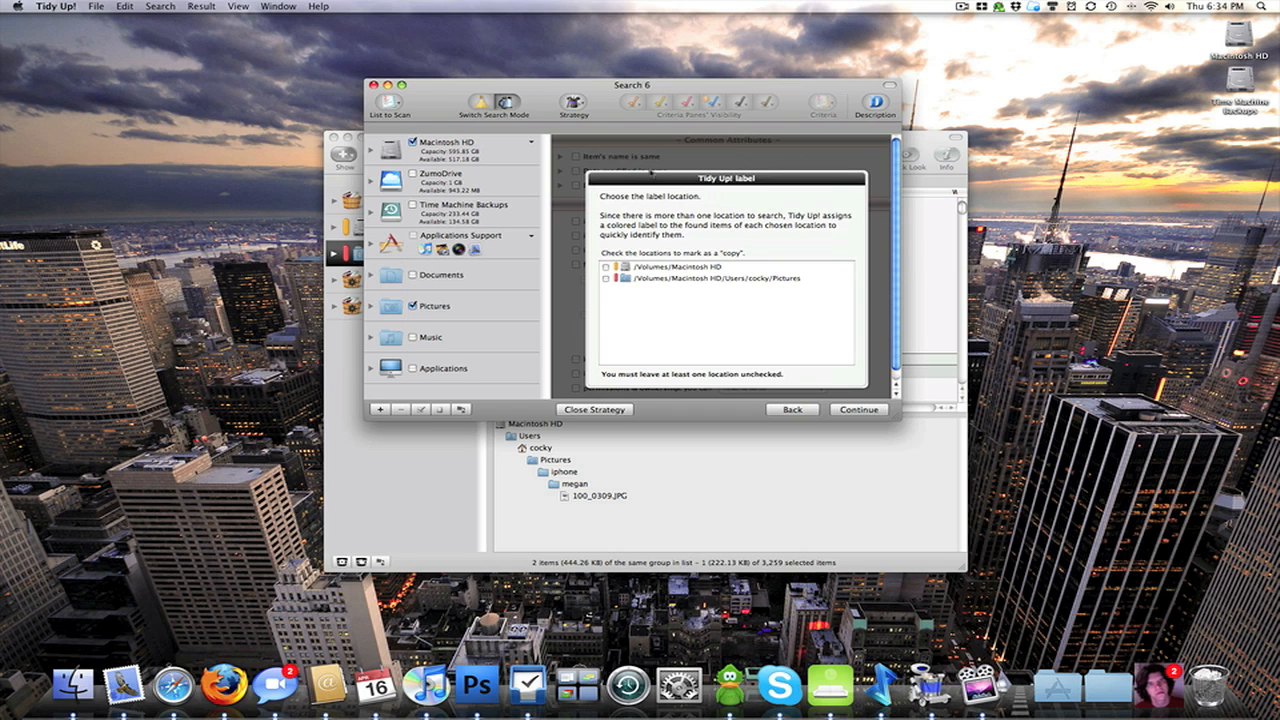
pyautogui.click(857, 409)
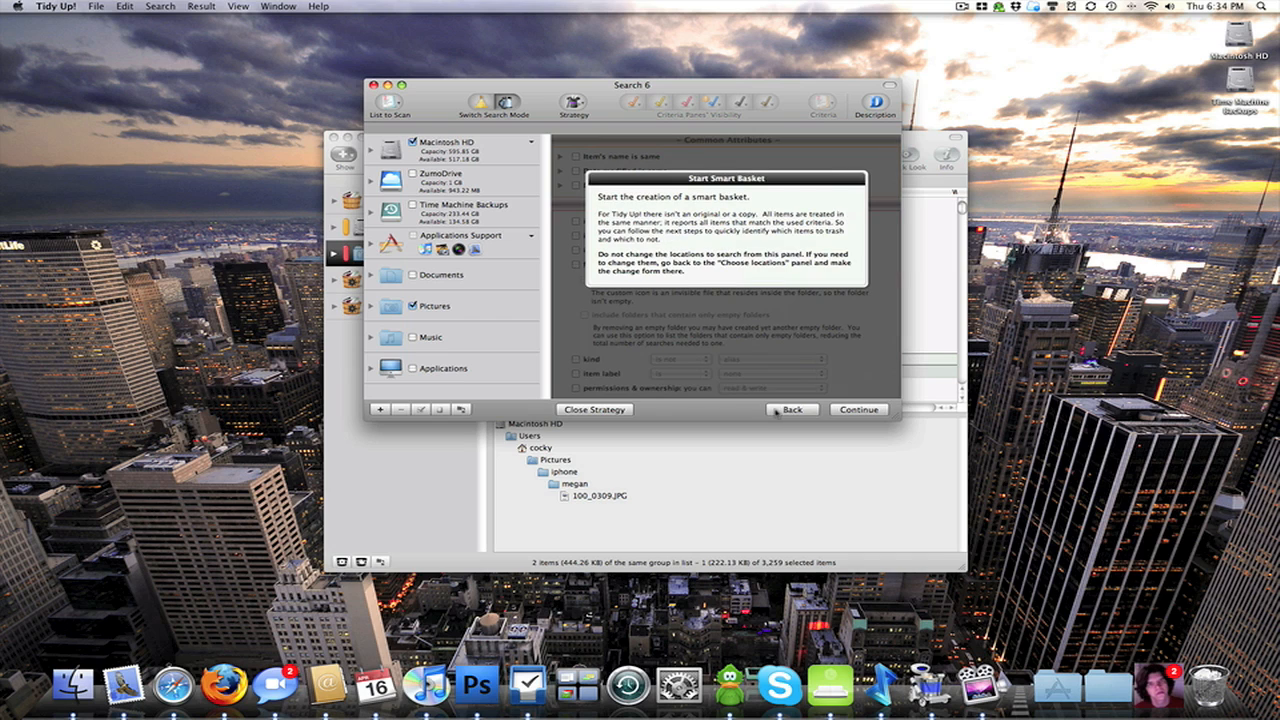
pyautogui.click(792, 409)
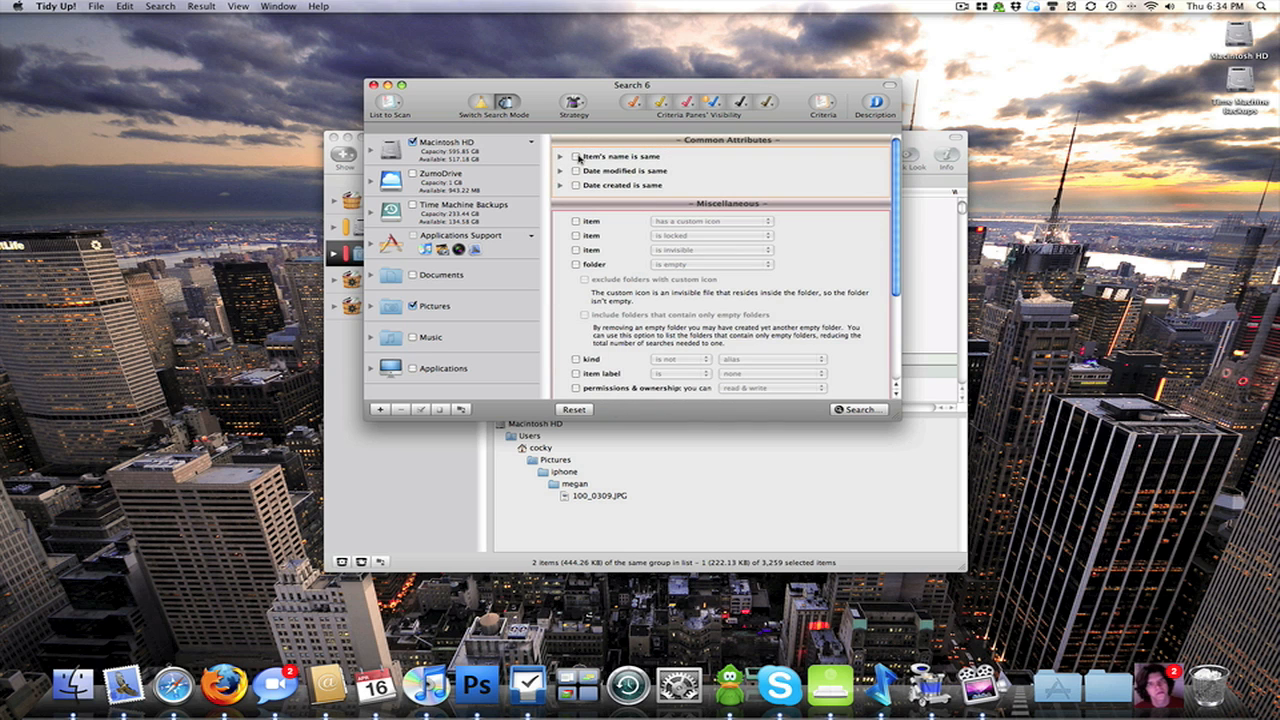
pyautogui.click(371, 83)
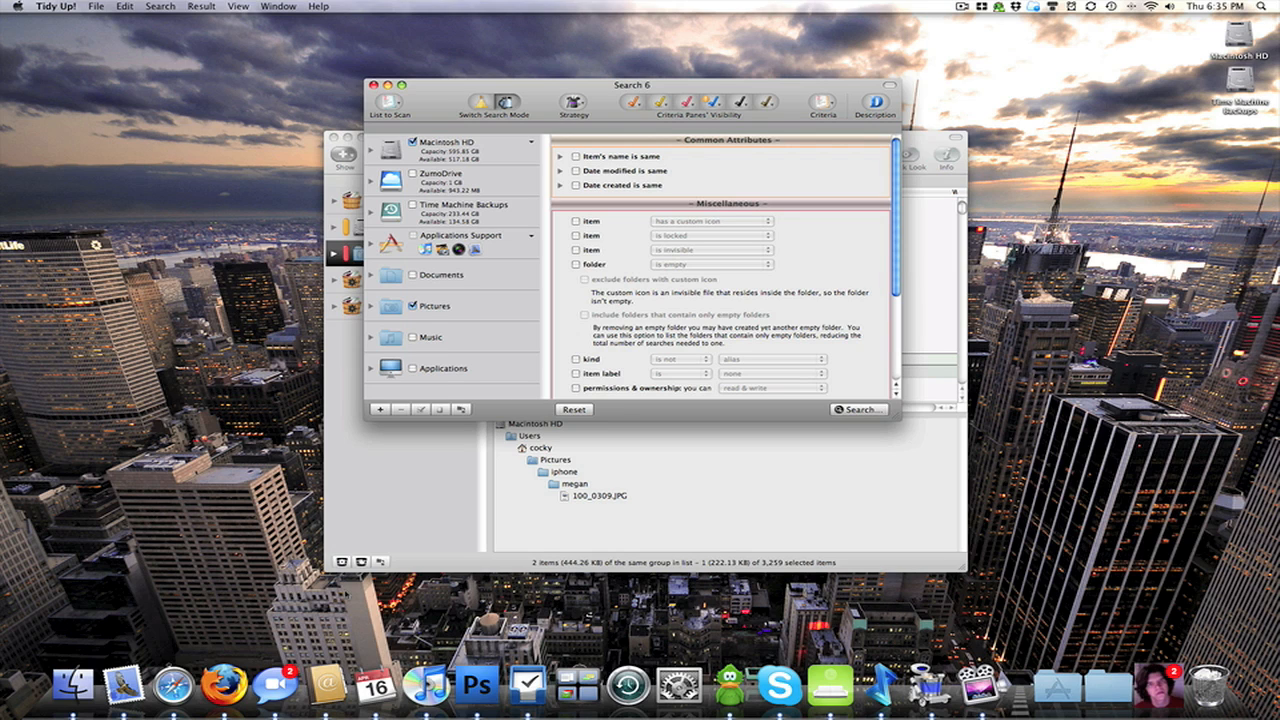
pyautogui.moveTo(628, 685)
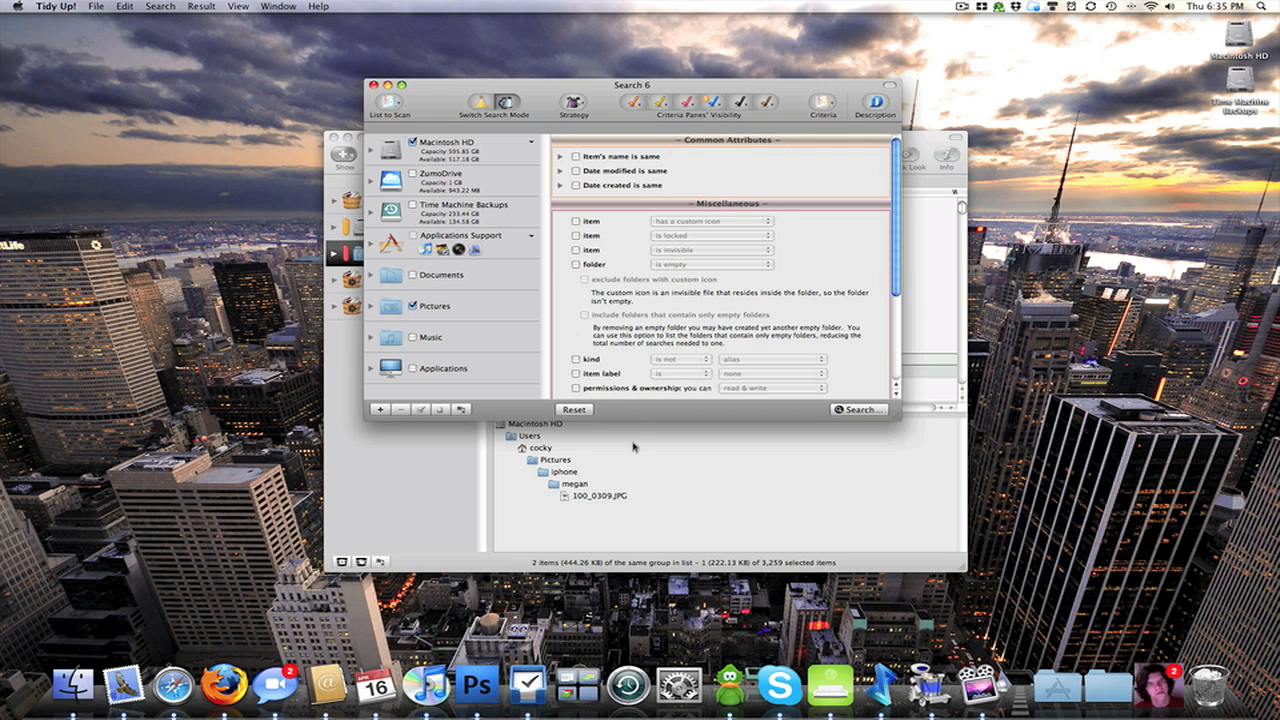
pyautogui.moveTo(605, 92)
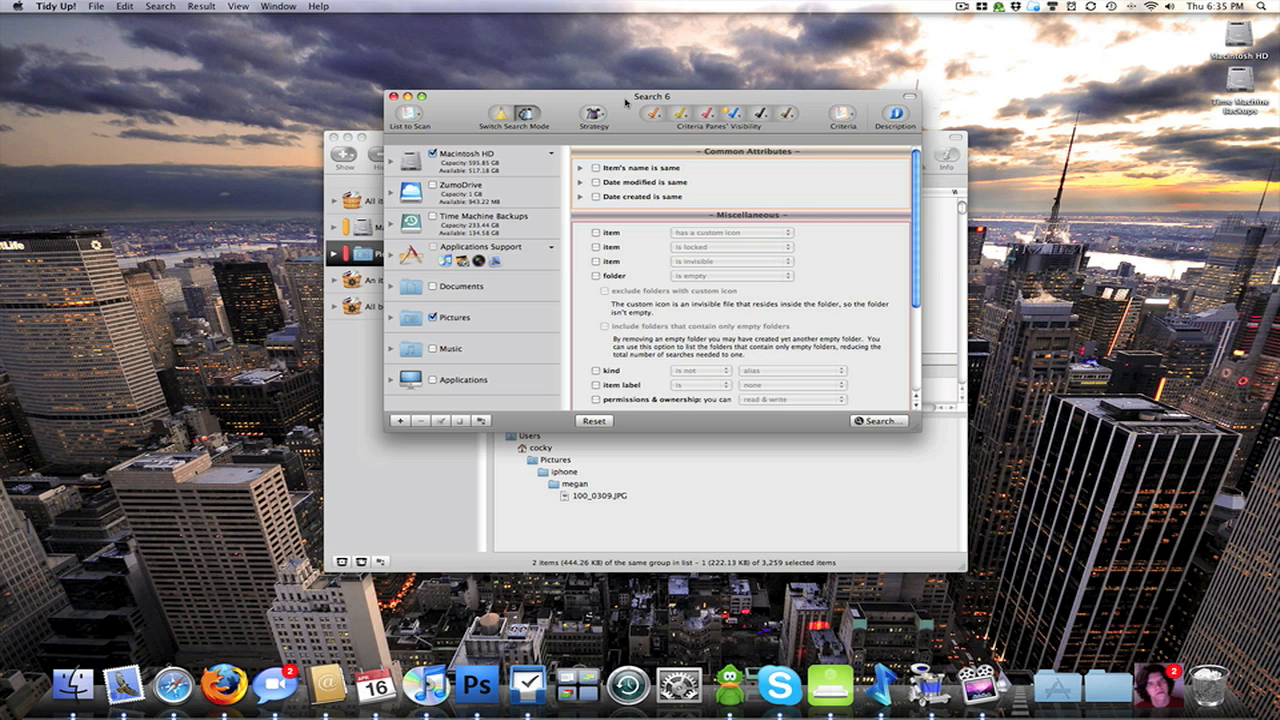
pyautogui.moveTo(629, 101)
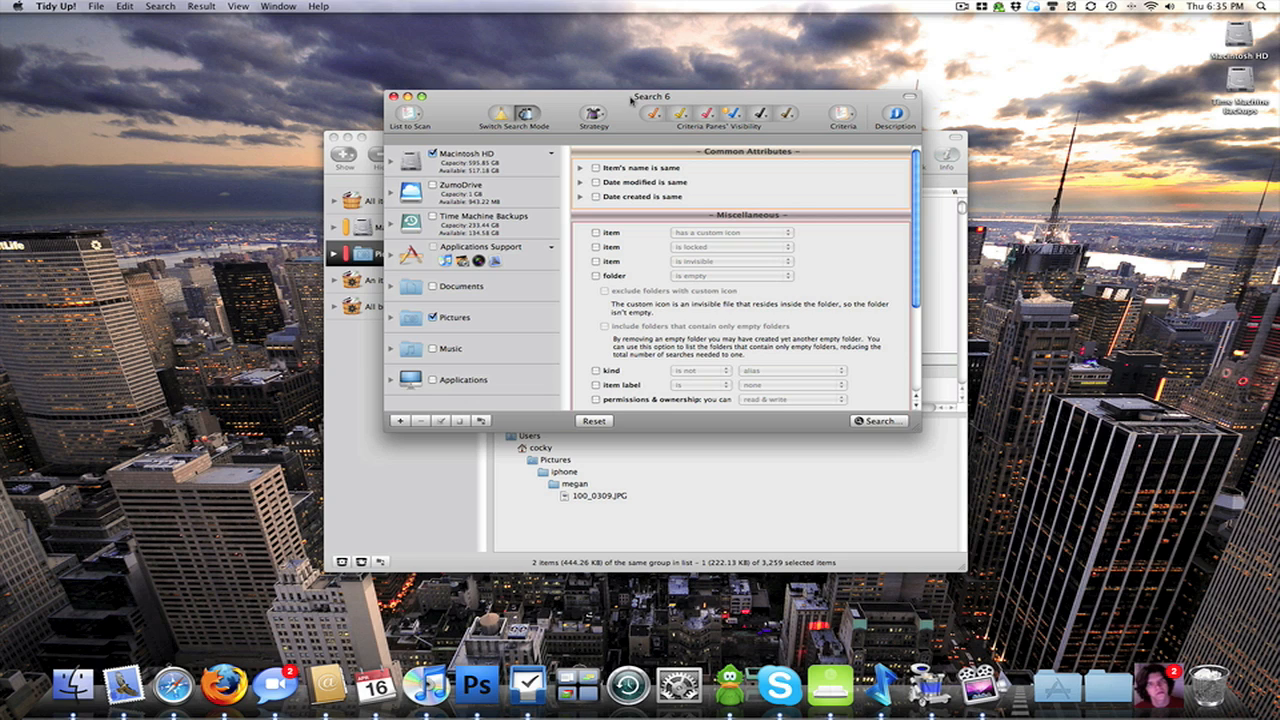
pyautogui.moveTo(630, 100)
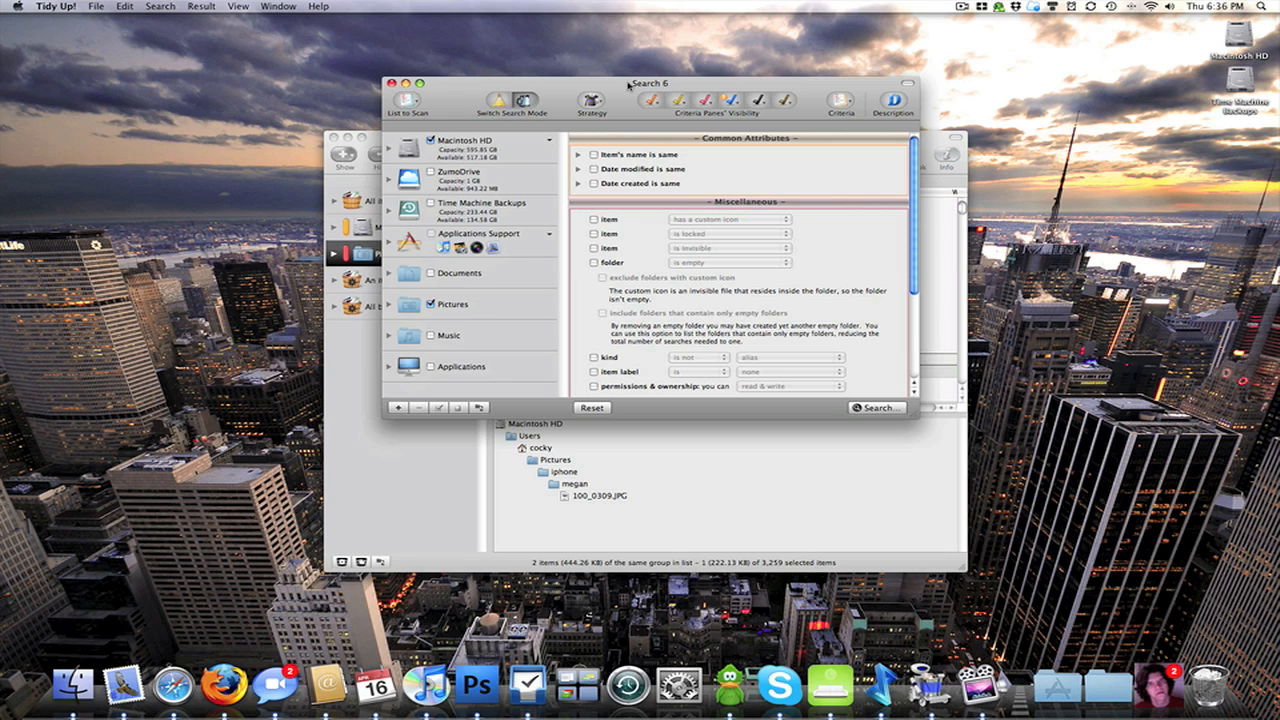
pyautogui.moveTo(620, 82)
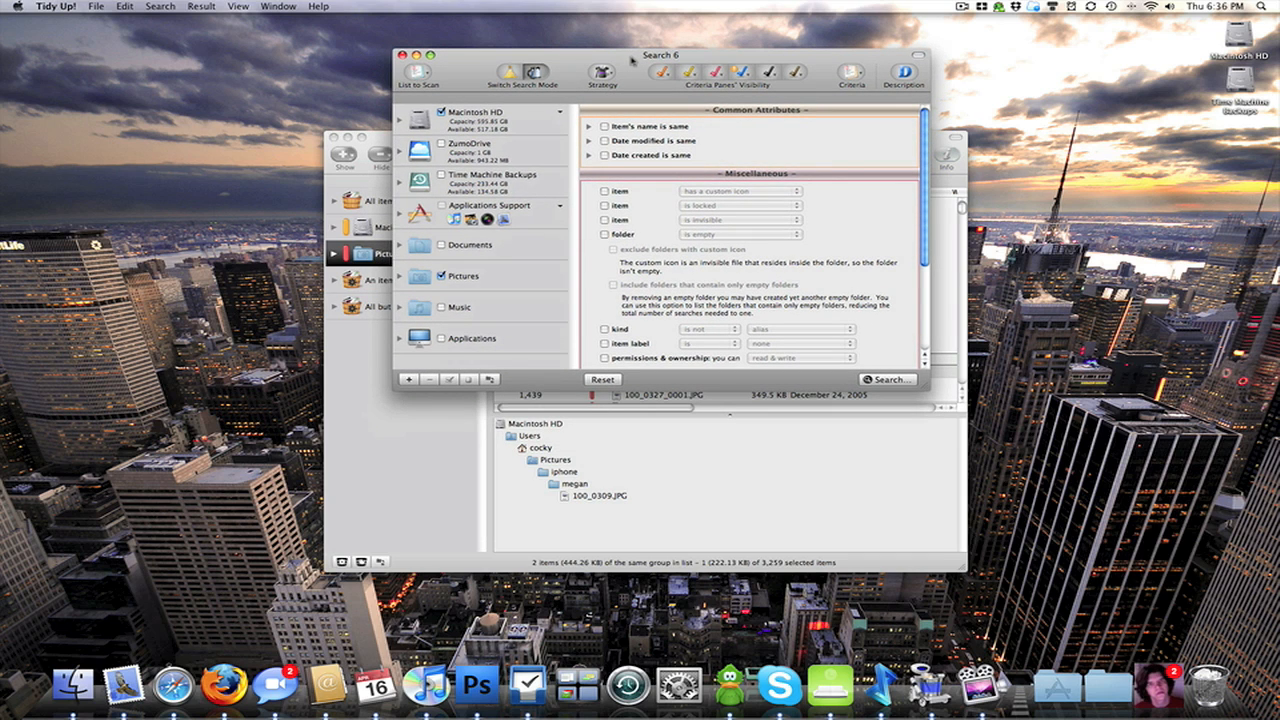
pyautogui.moveTo(630, 65)
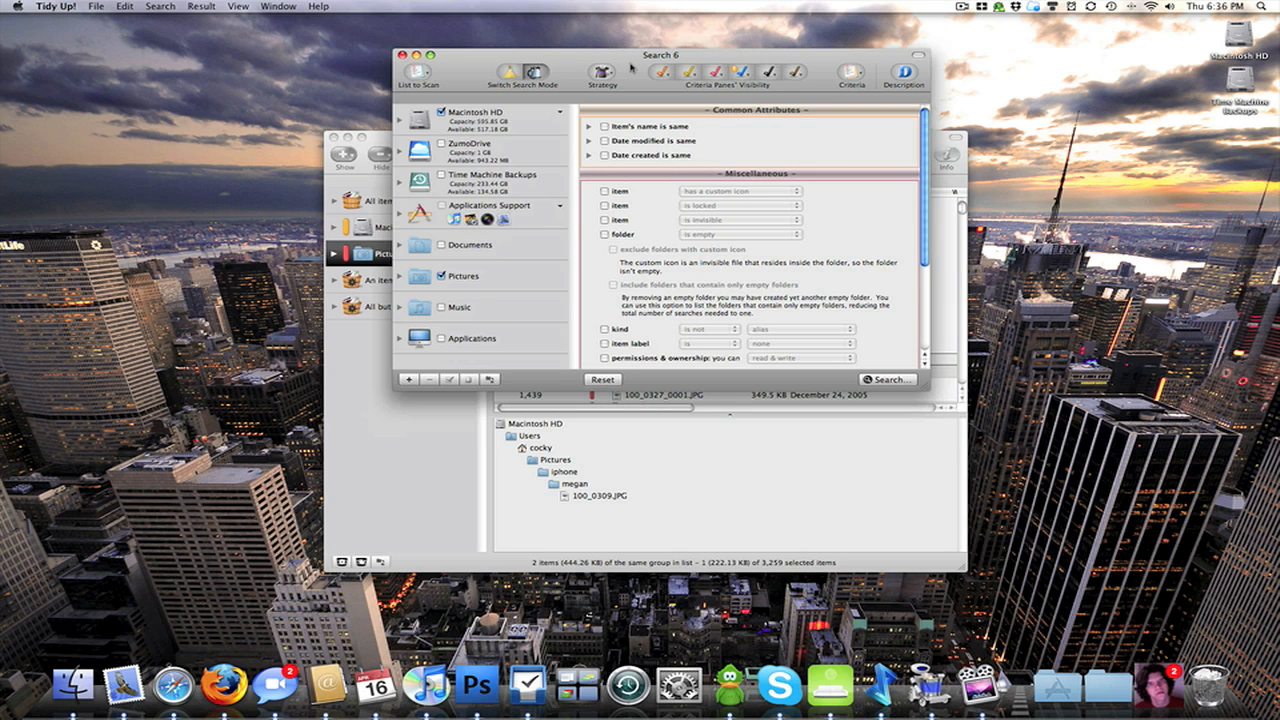
pyautogui.moveTo(630, 67)
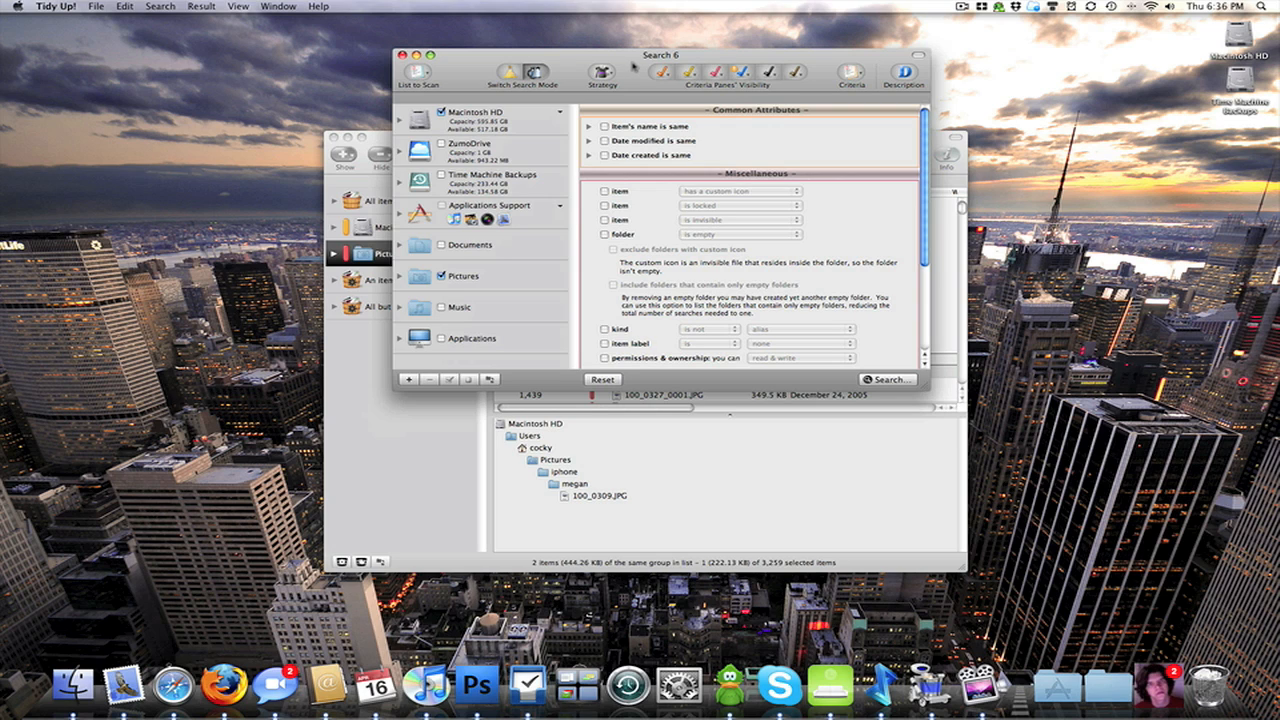
pyautogui.moveTo(877, 24)
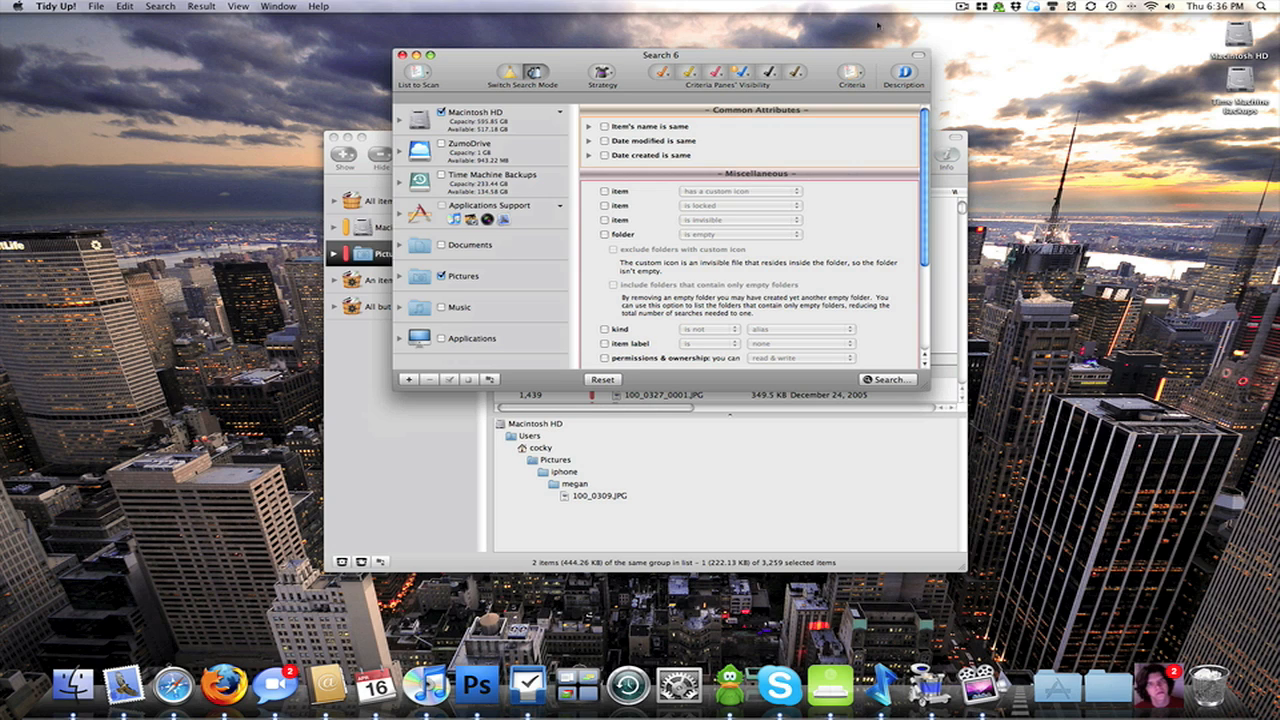